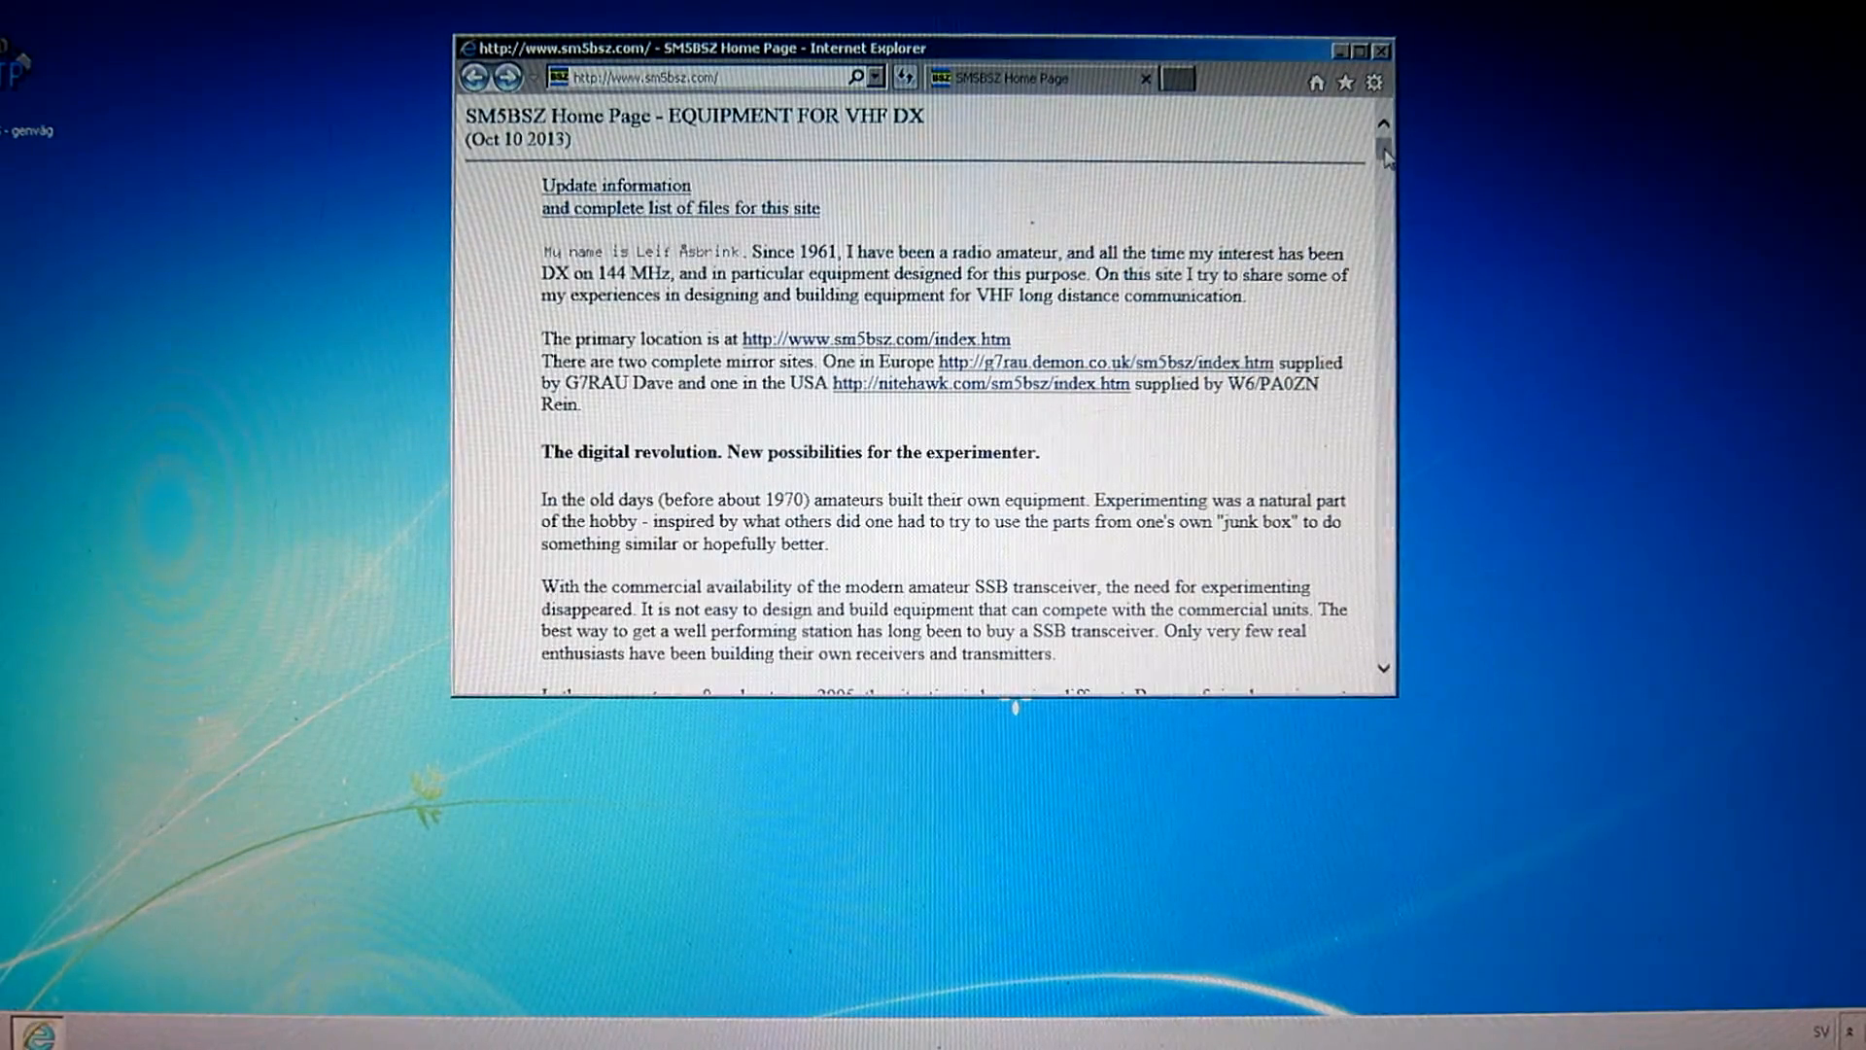
# Follow the Linrad link on the SM5BSZ home page to reach the Linrad download page
pyautogui.scroll(-3)
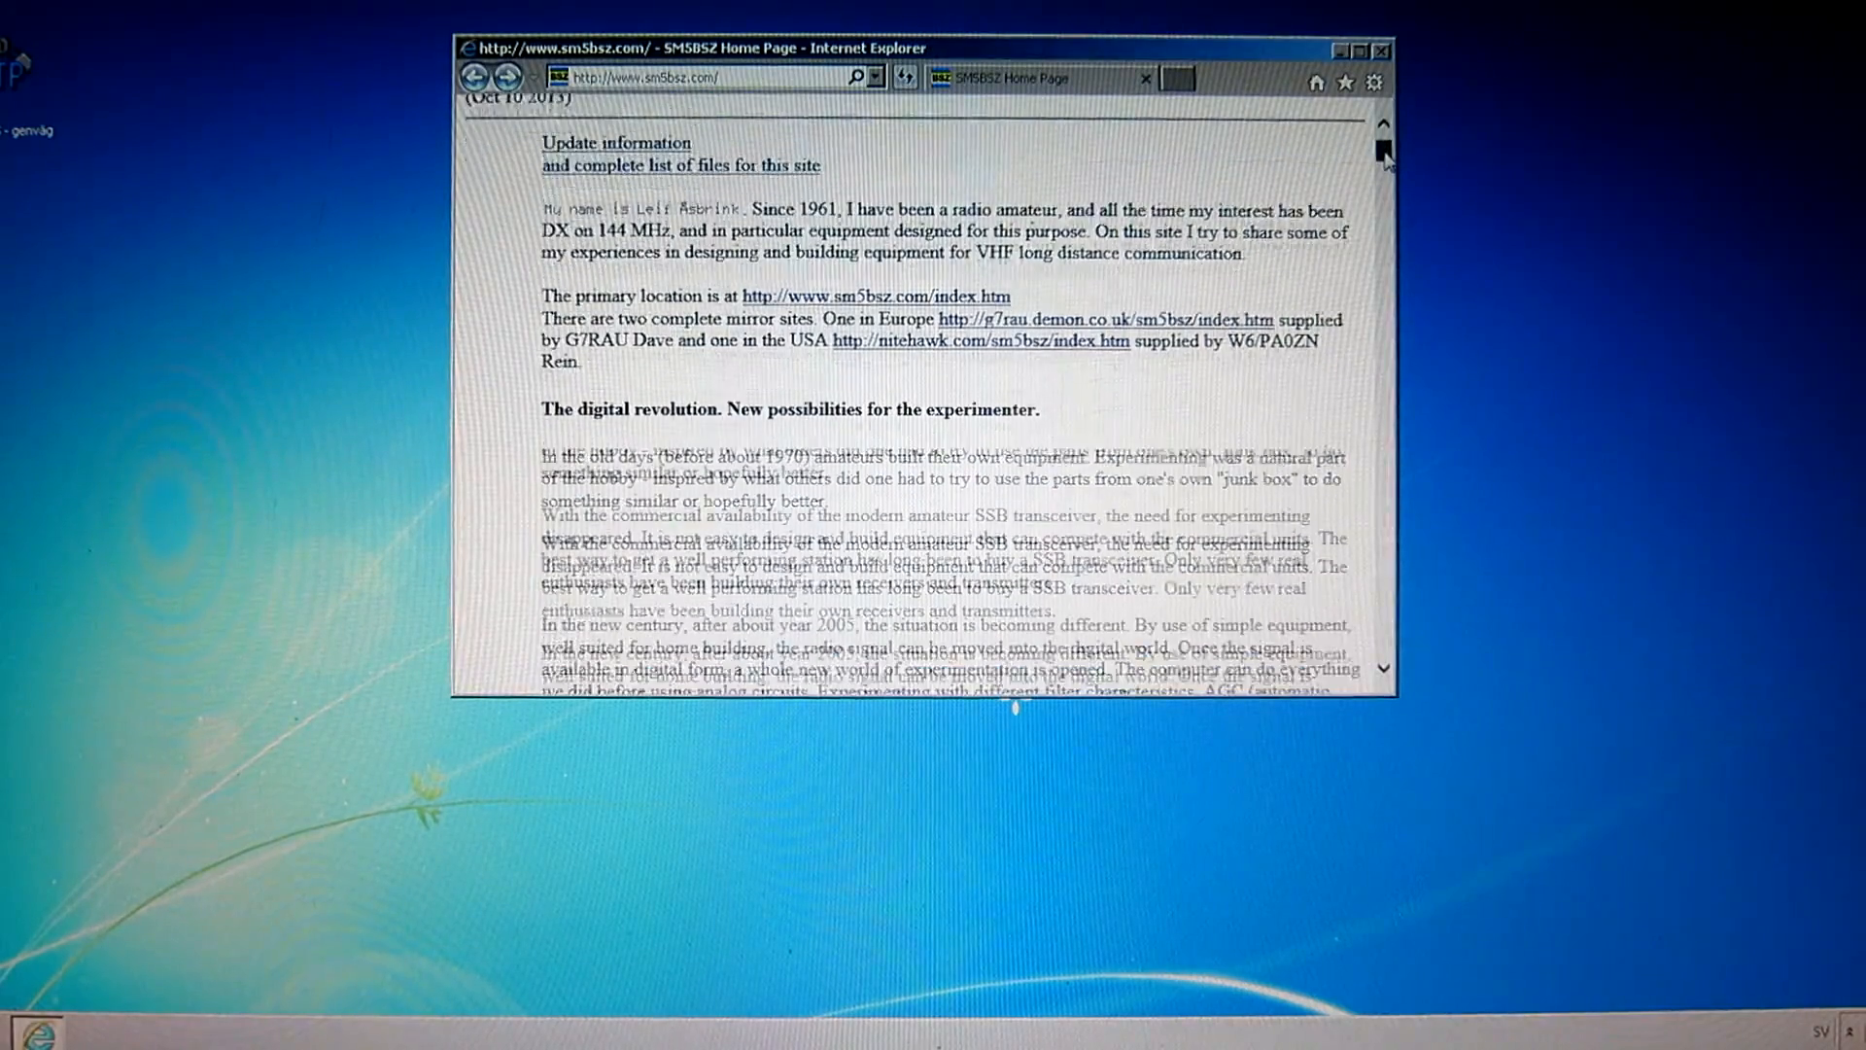
pyautogui.scroll(-3)
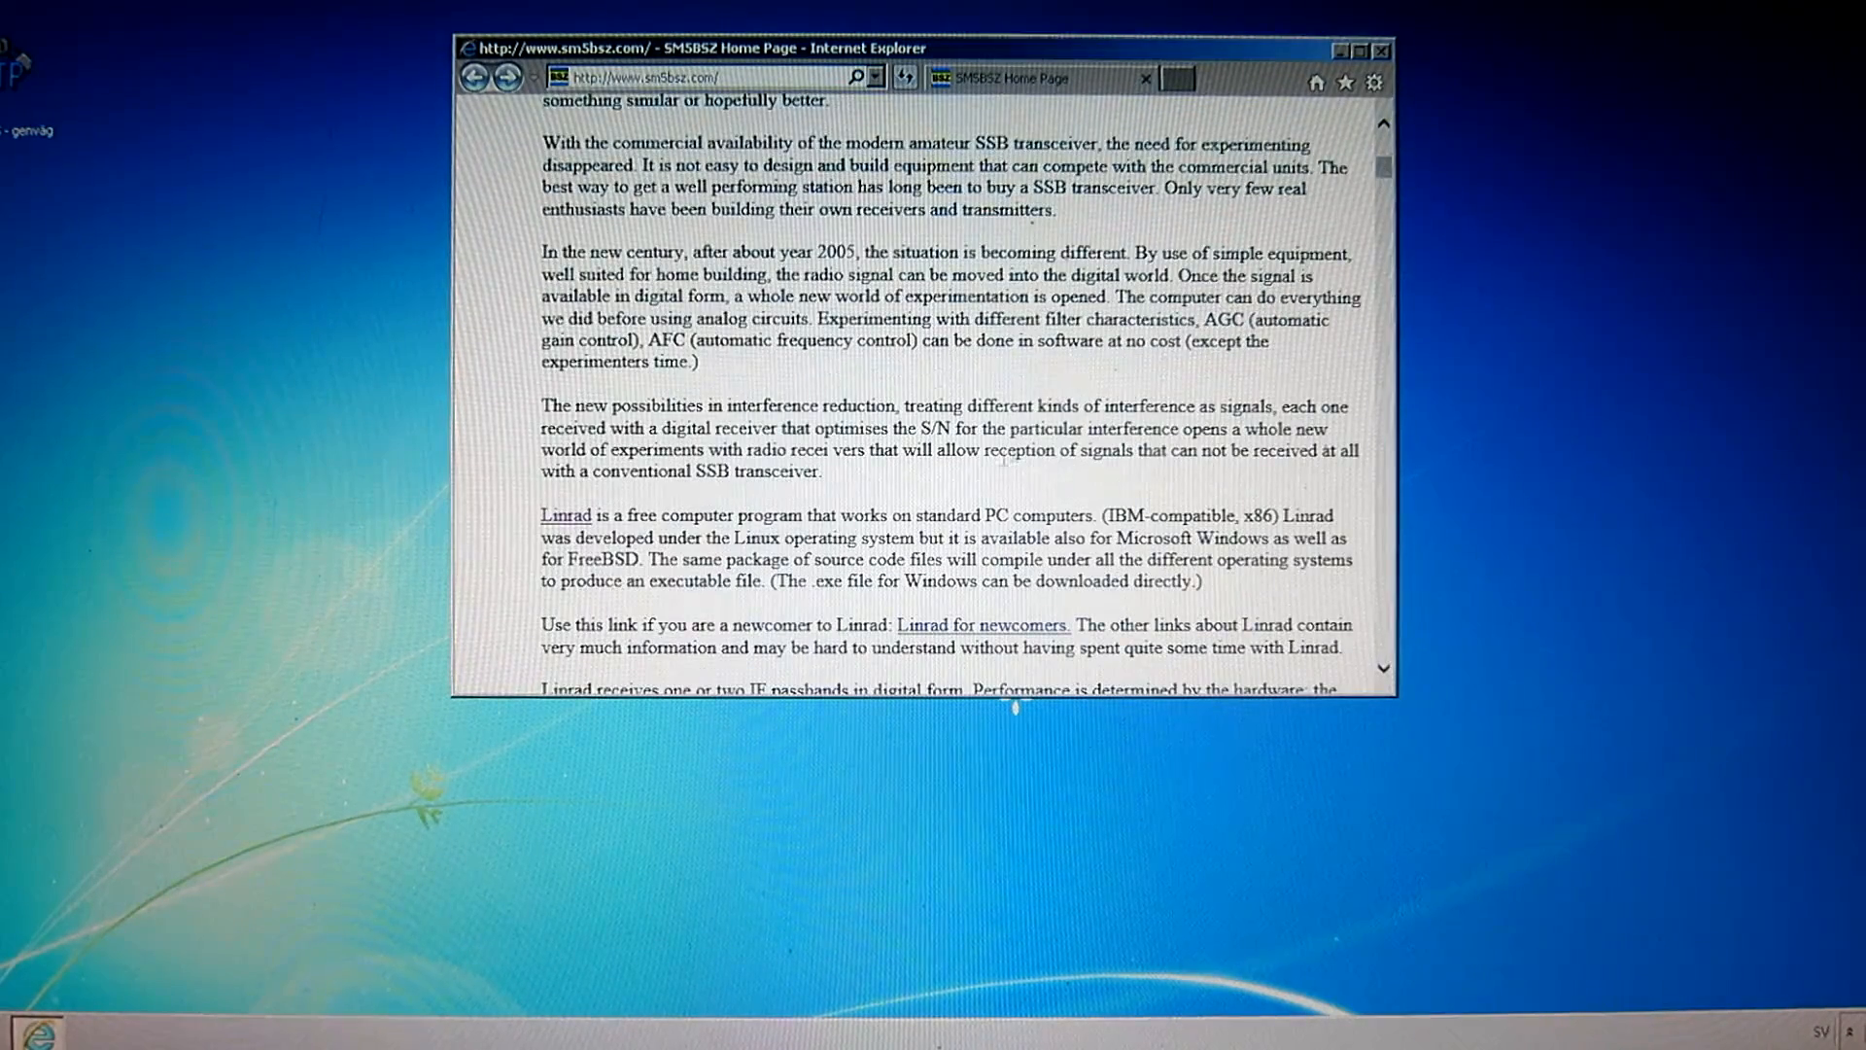
pyautogui.moveTo(570, 515)
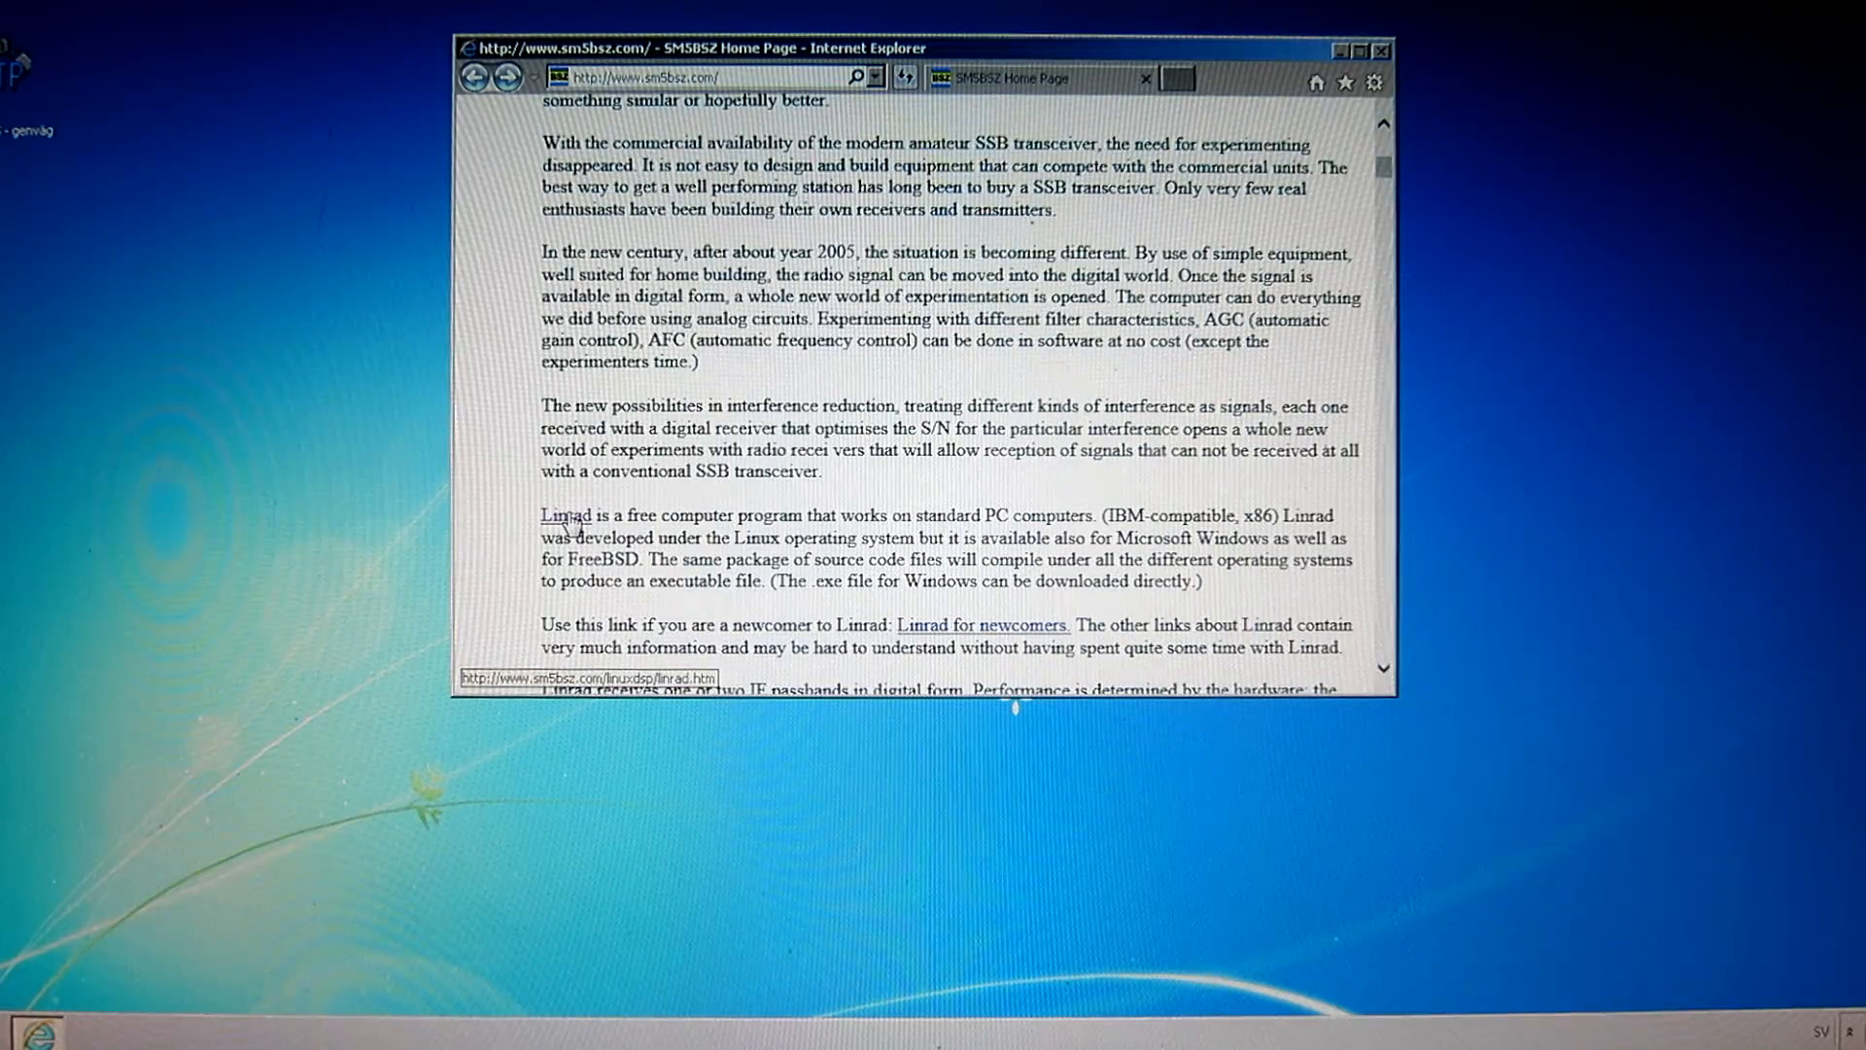
pyautogui.click(564, 518)
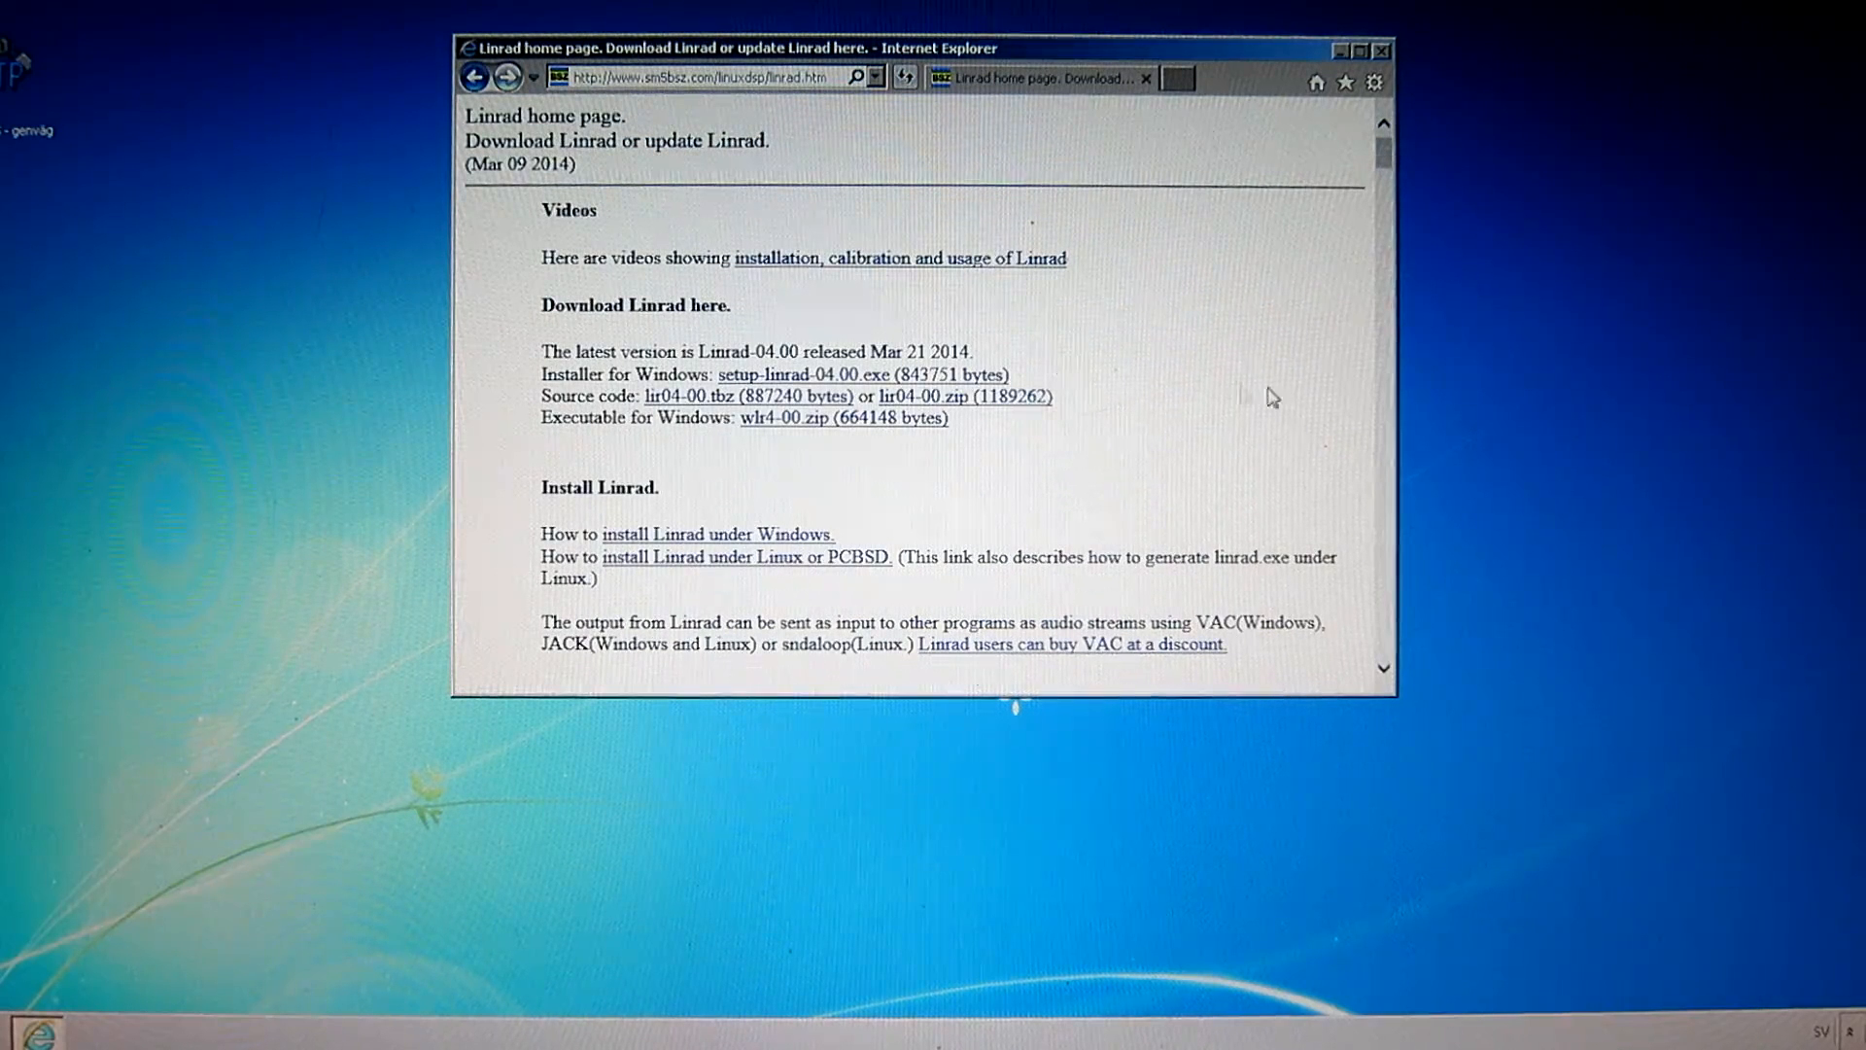
pyautogui.moveTo(1094, 394)
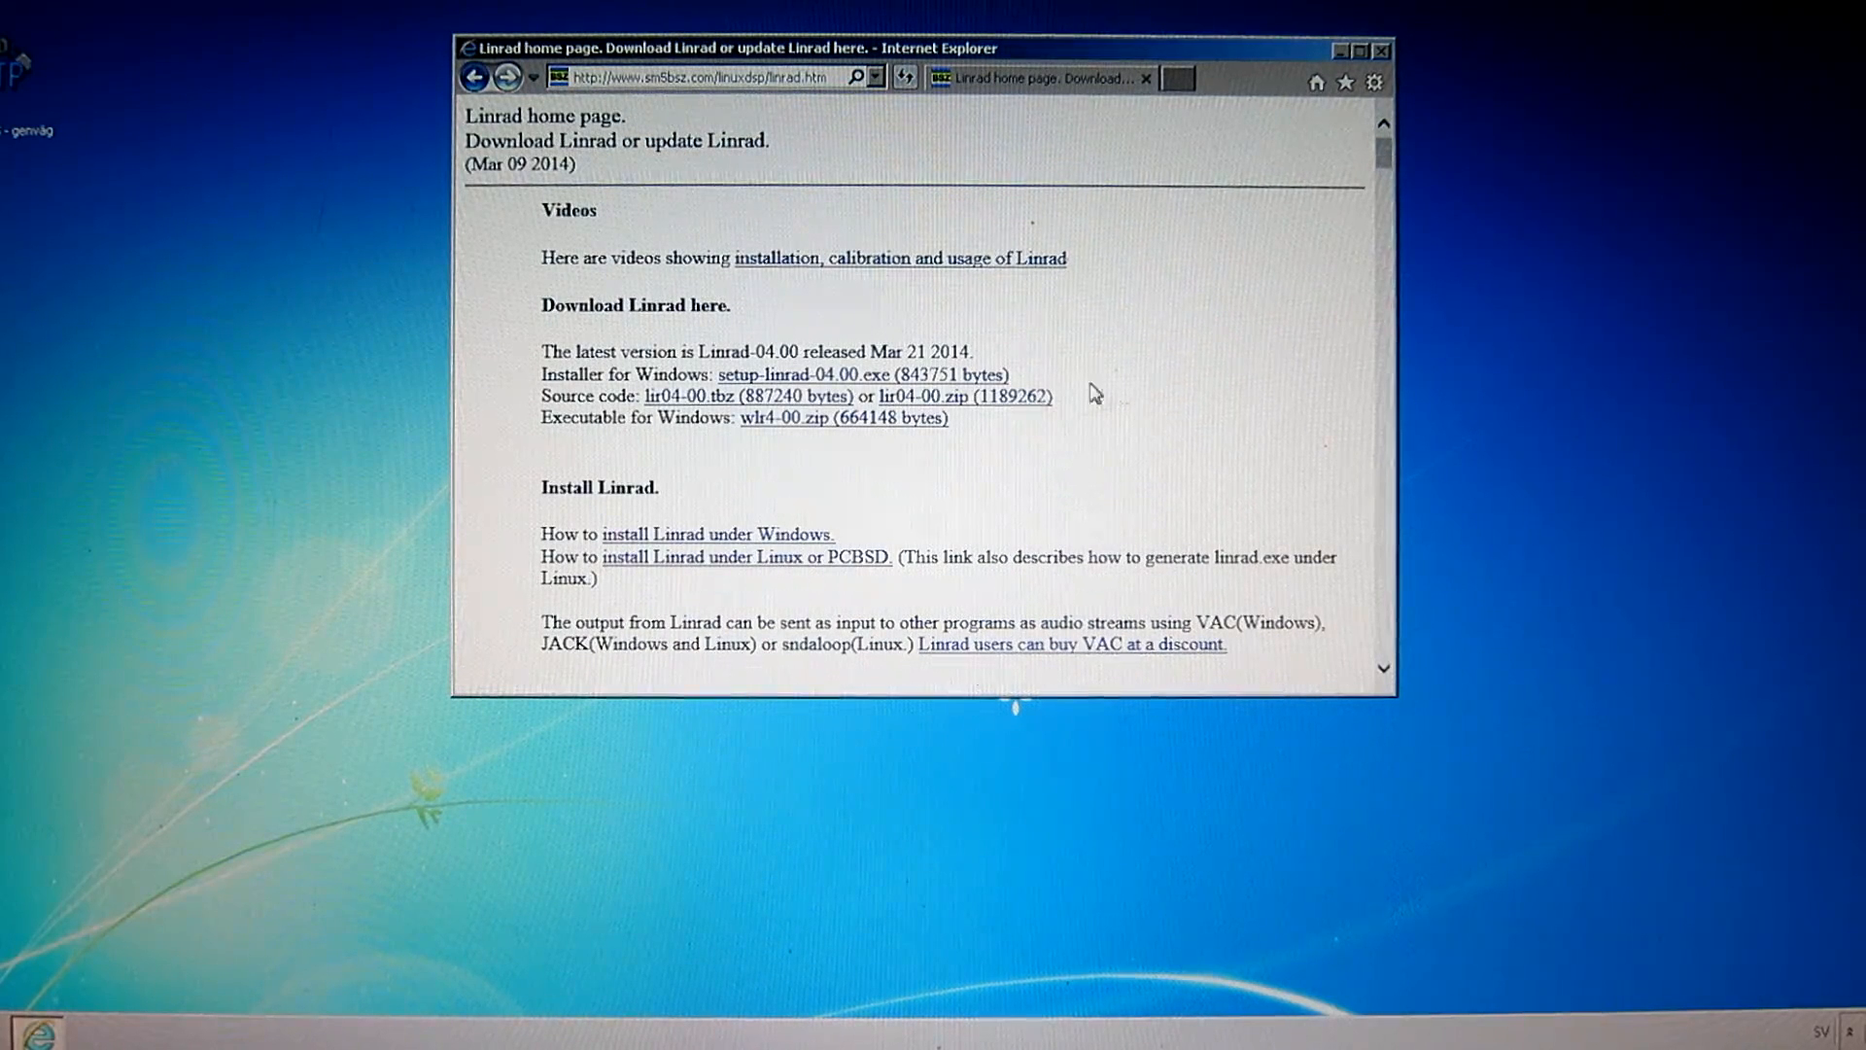
pyautogui.moveTo(1131, 361)
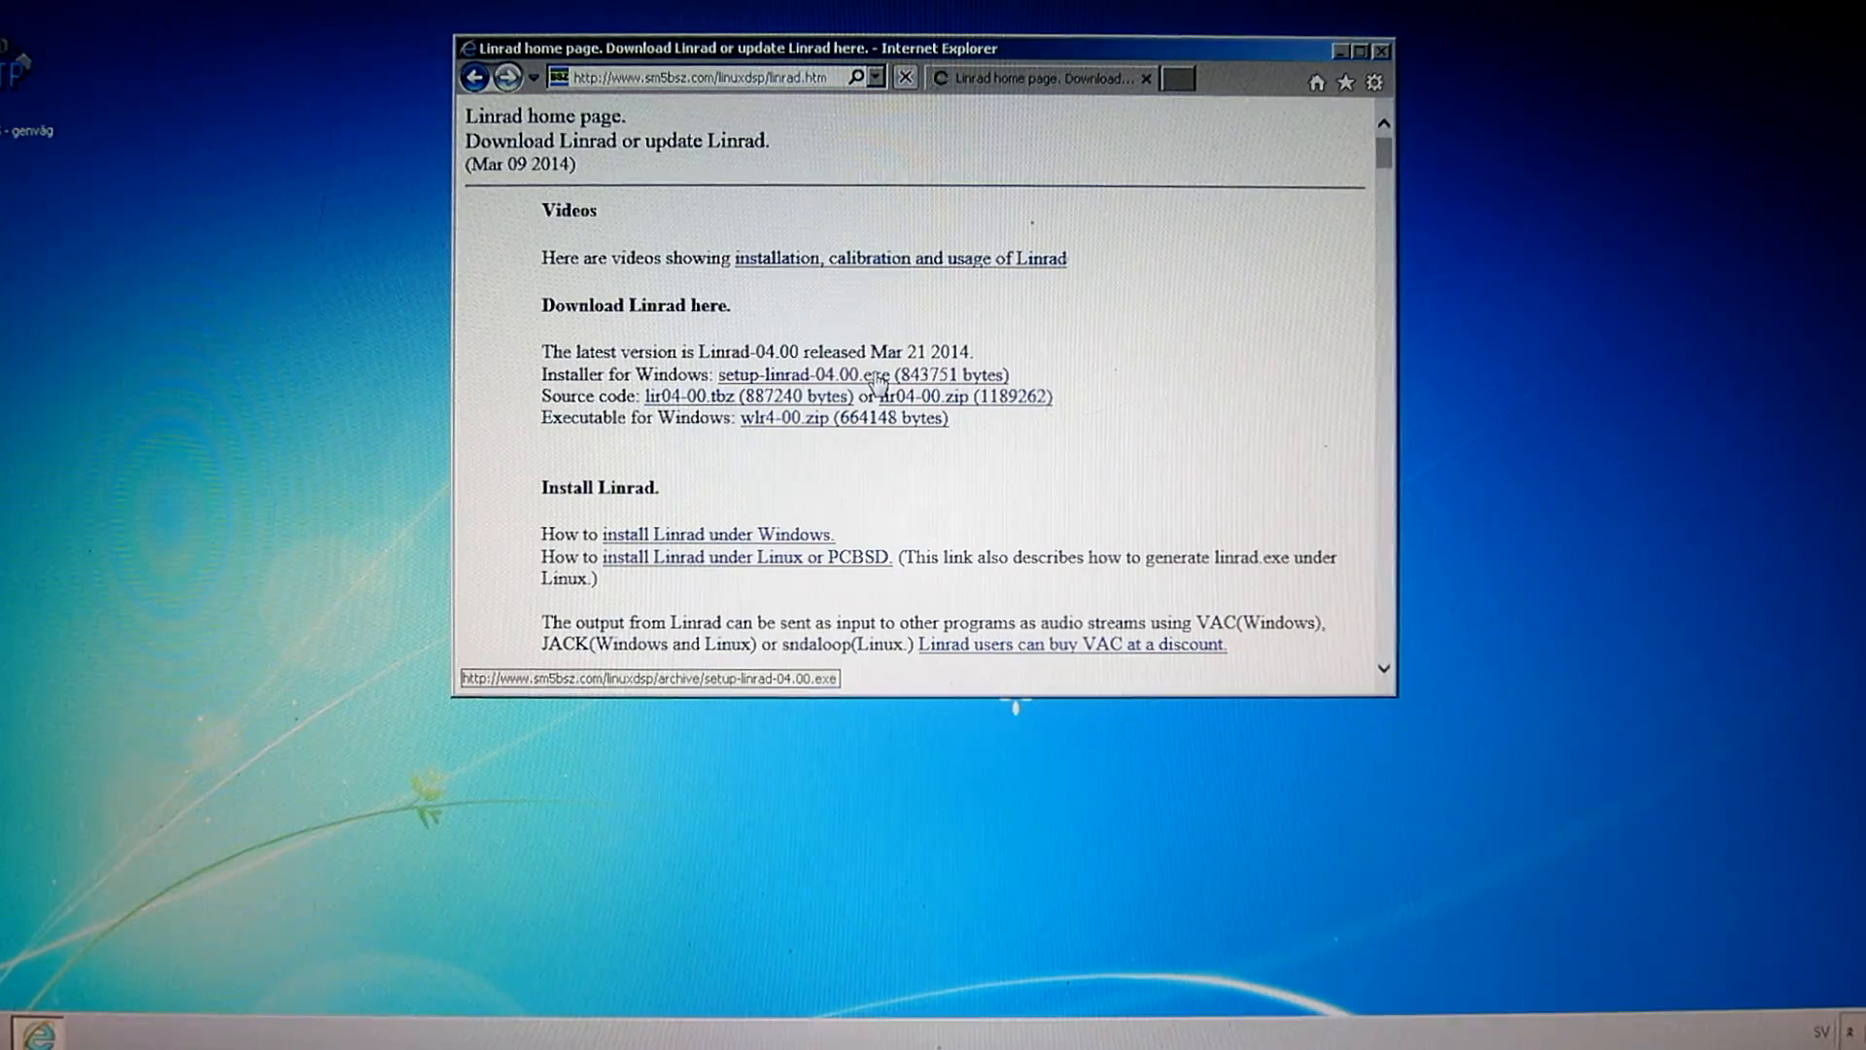
# Download setup-linrad-04.00.exe and choose Kör to run it from the download bar
pyautogui.click(807, 373)
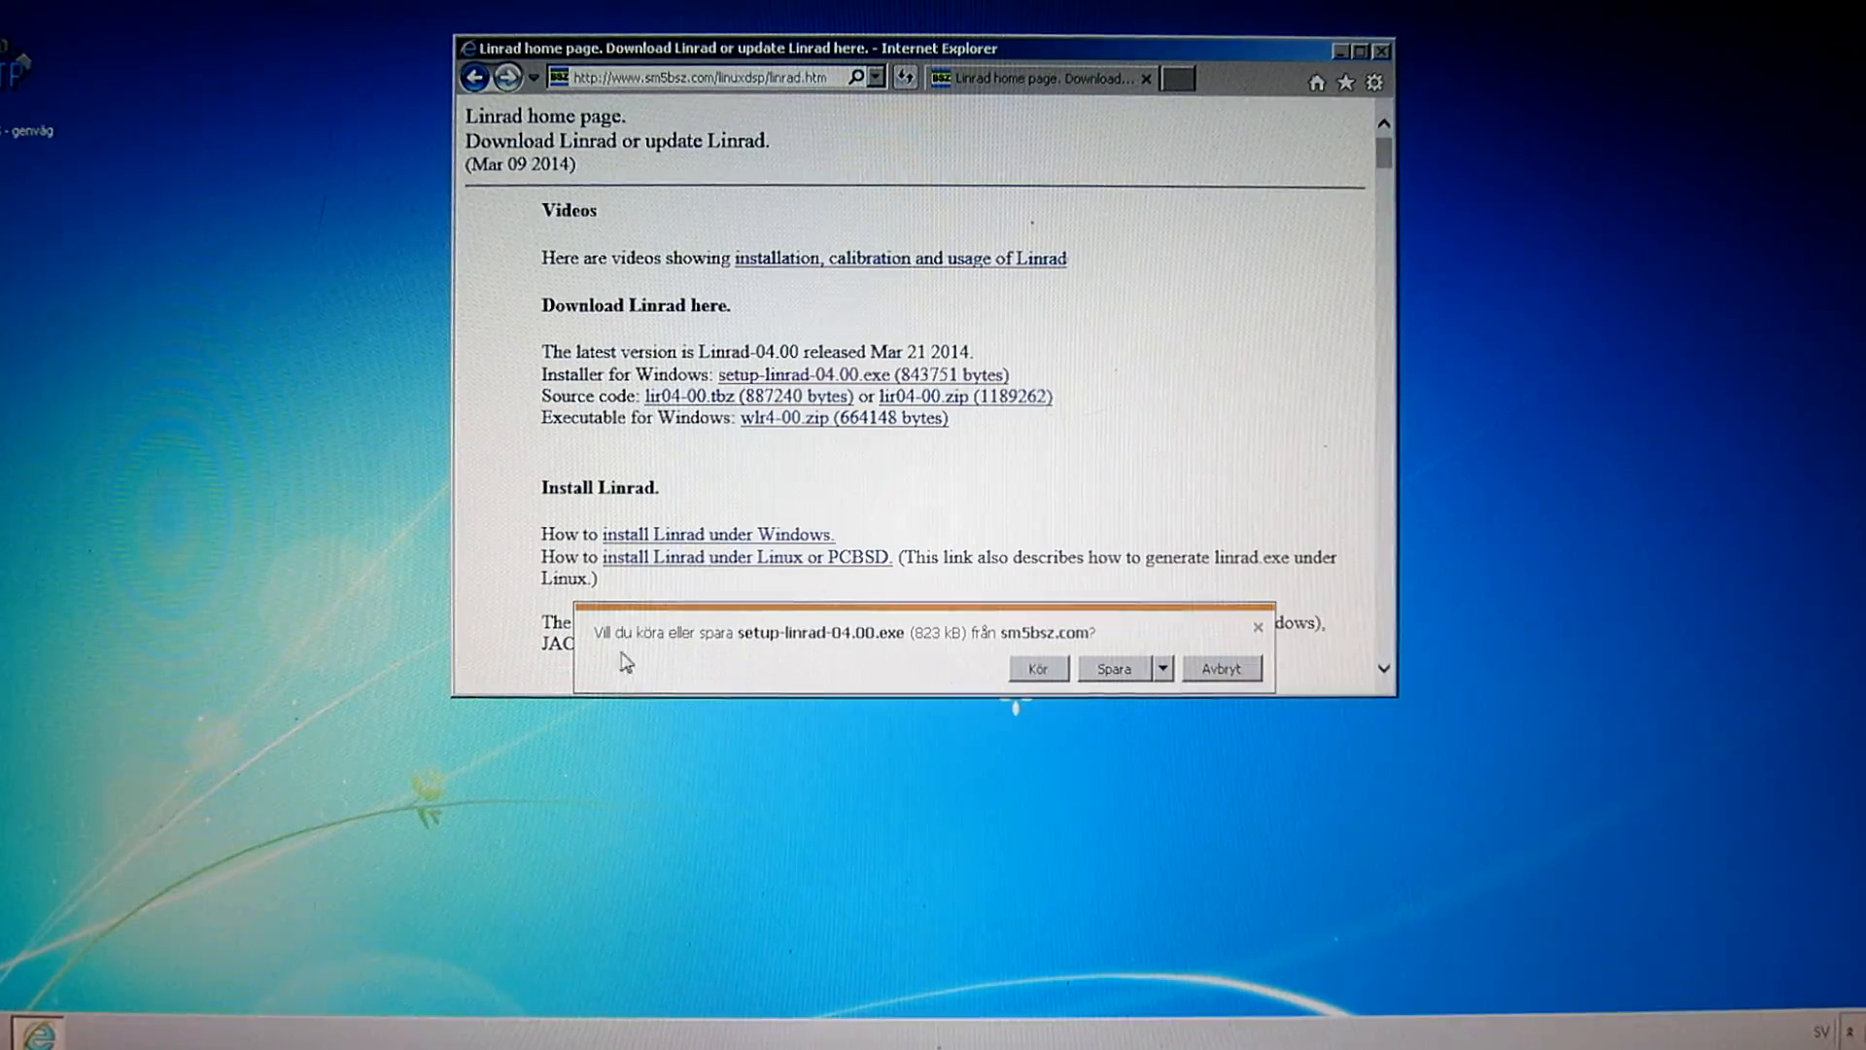
pyautogui.moveTo(768, 651)
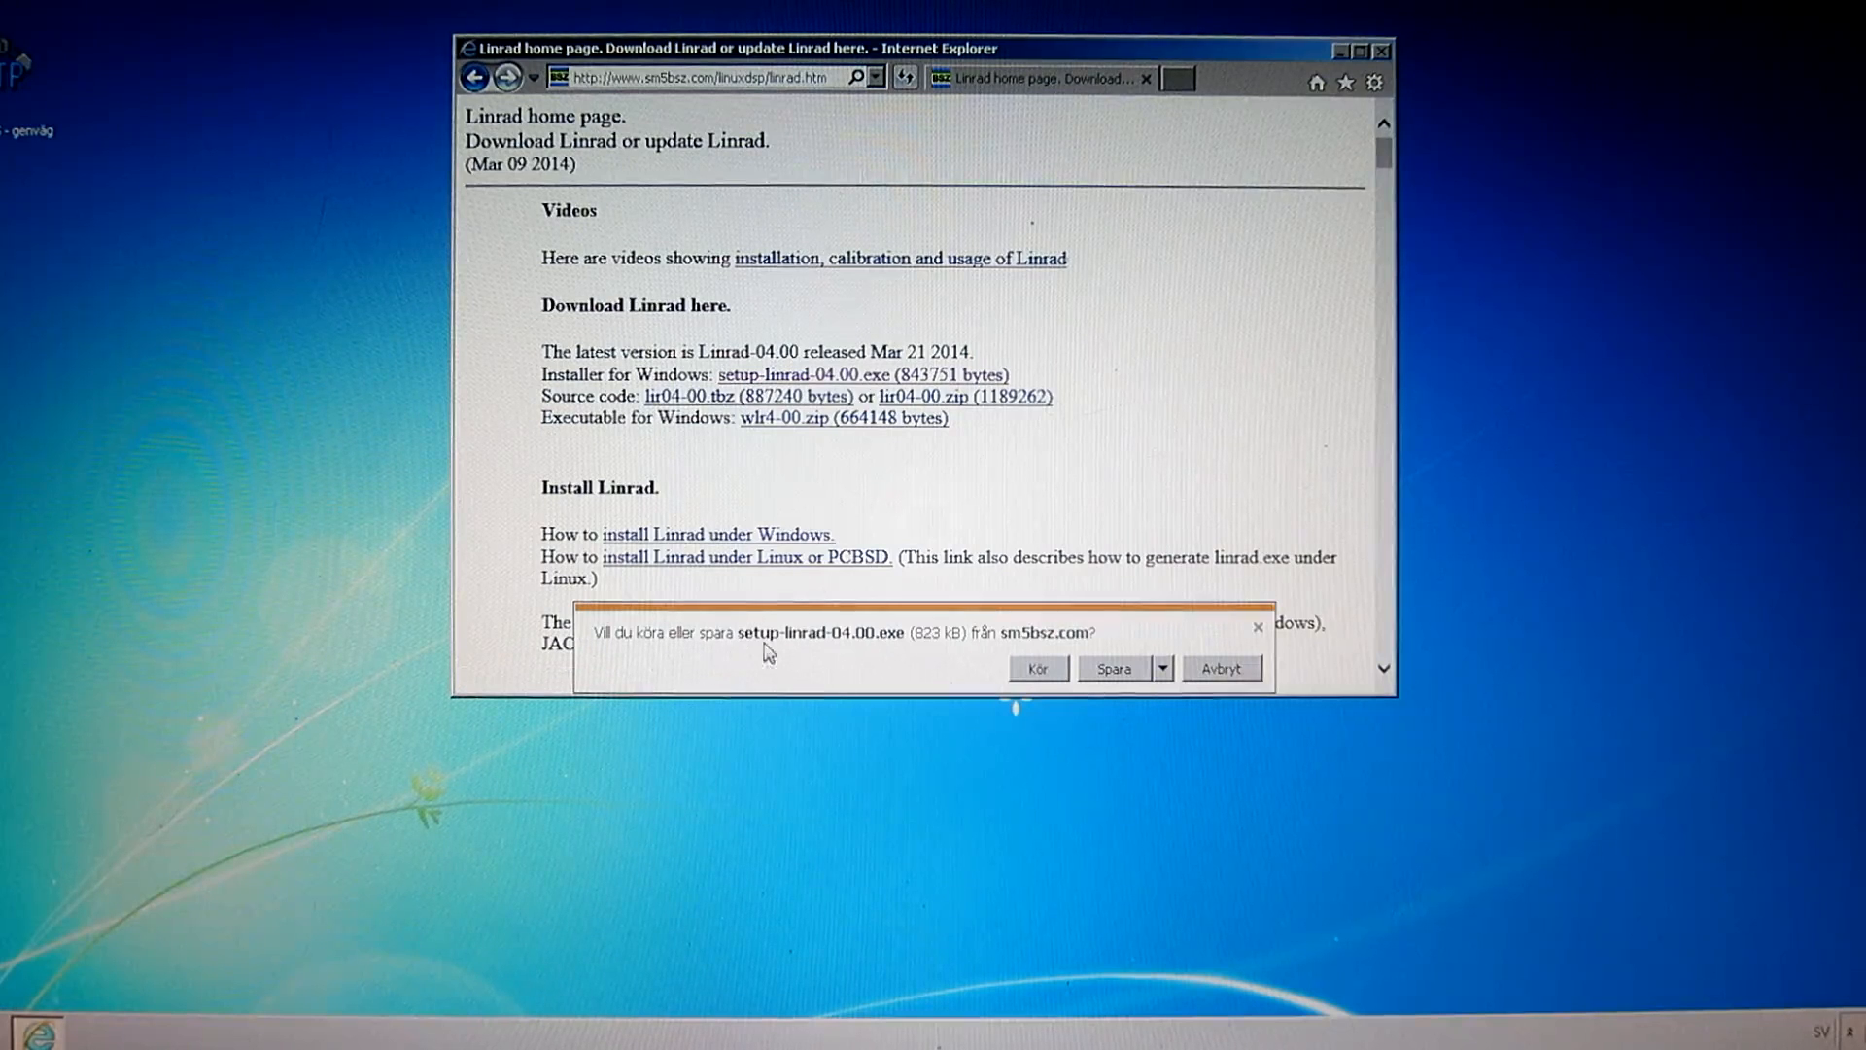
pyautogui.moveTo(892, 649)
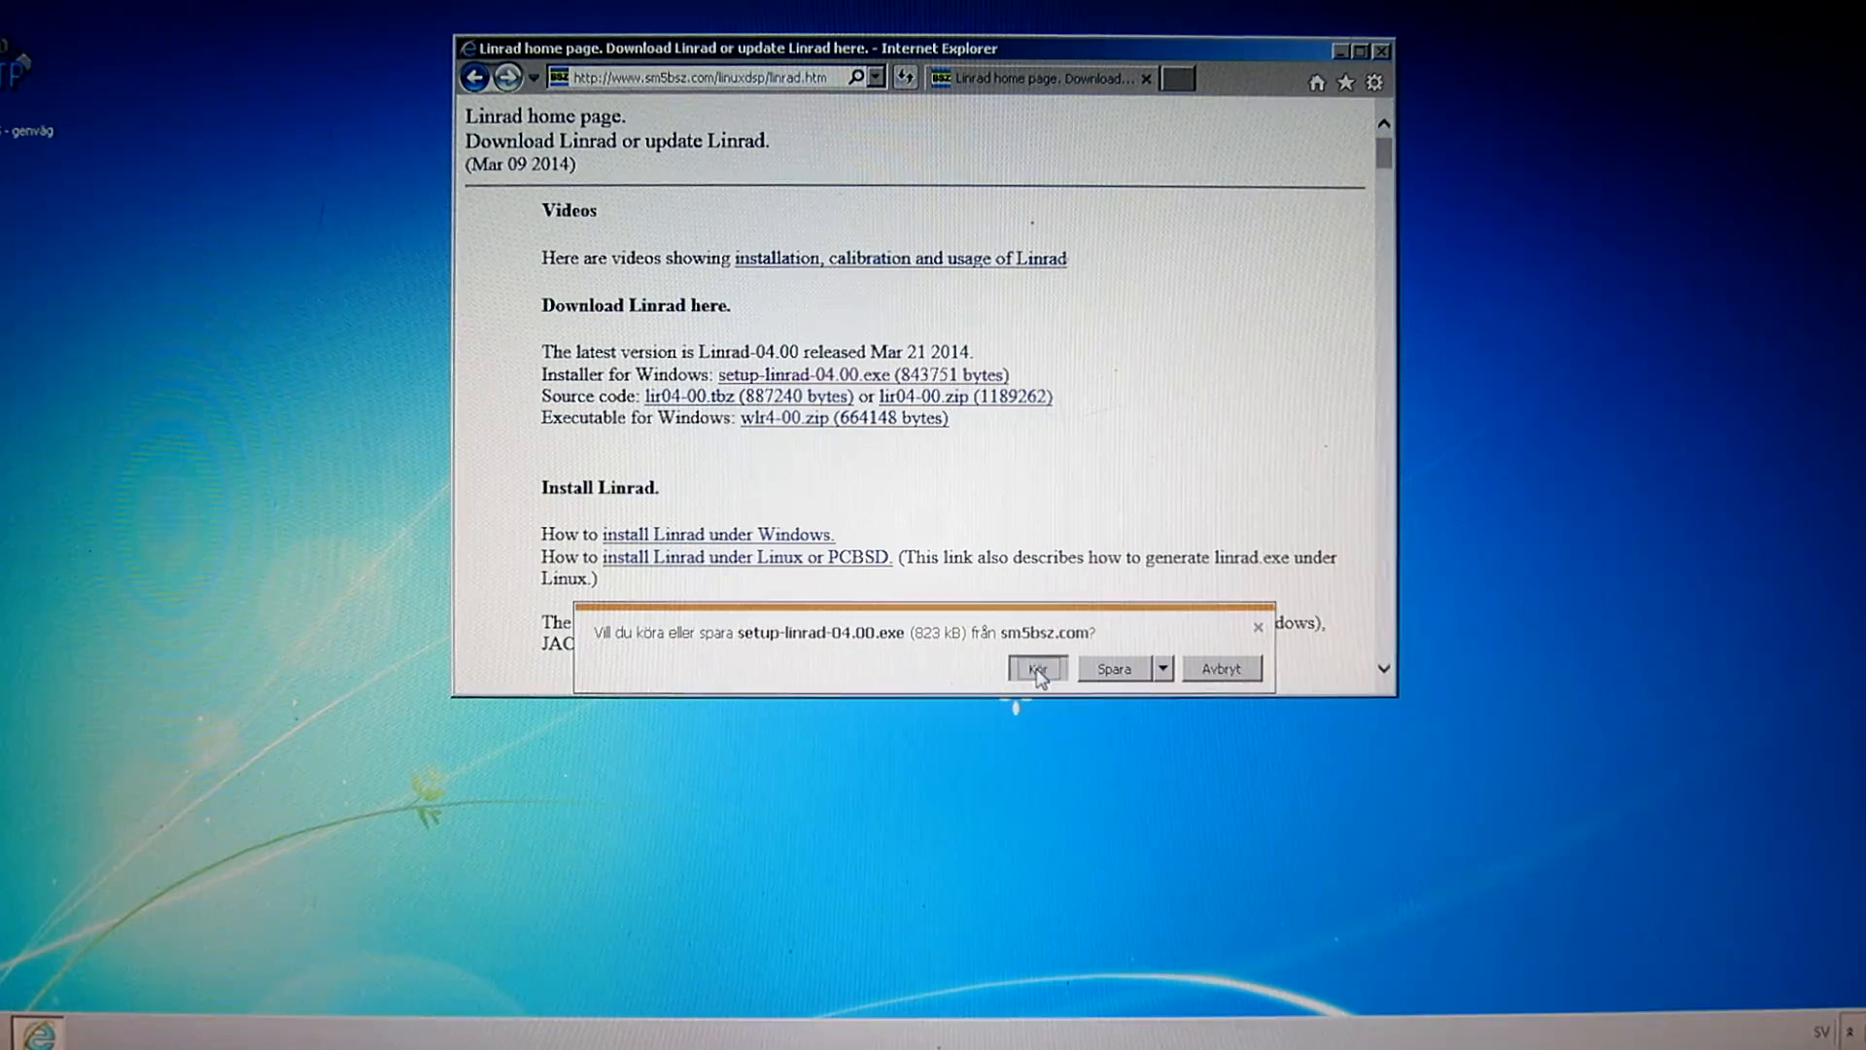
pyautogui.click(1036, 666)
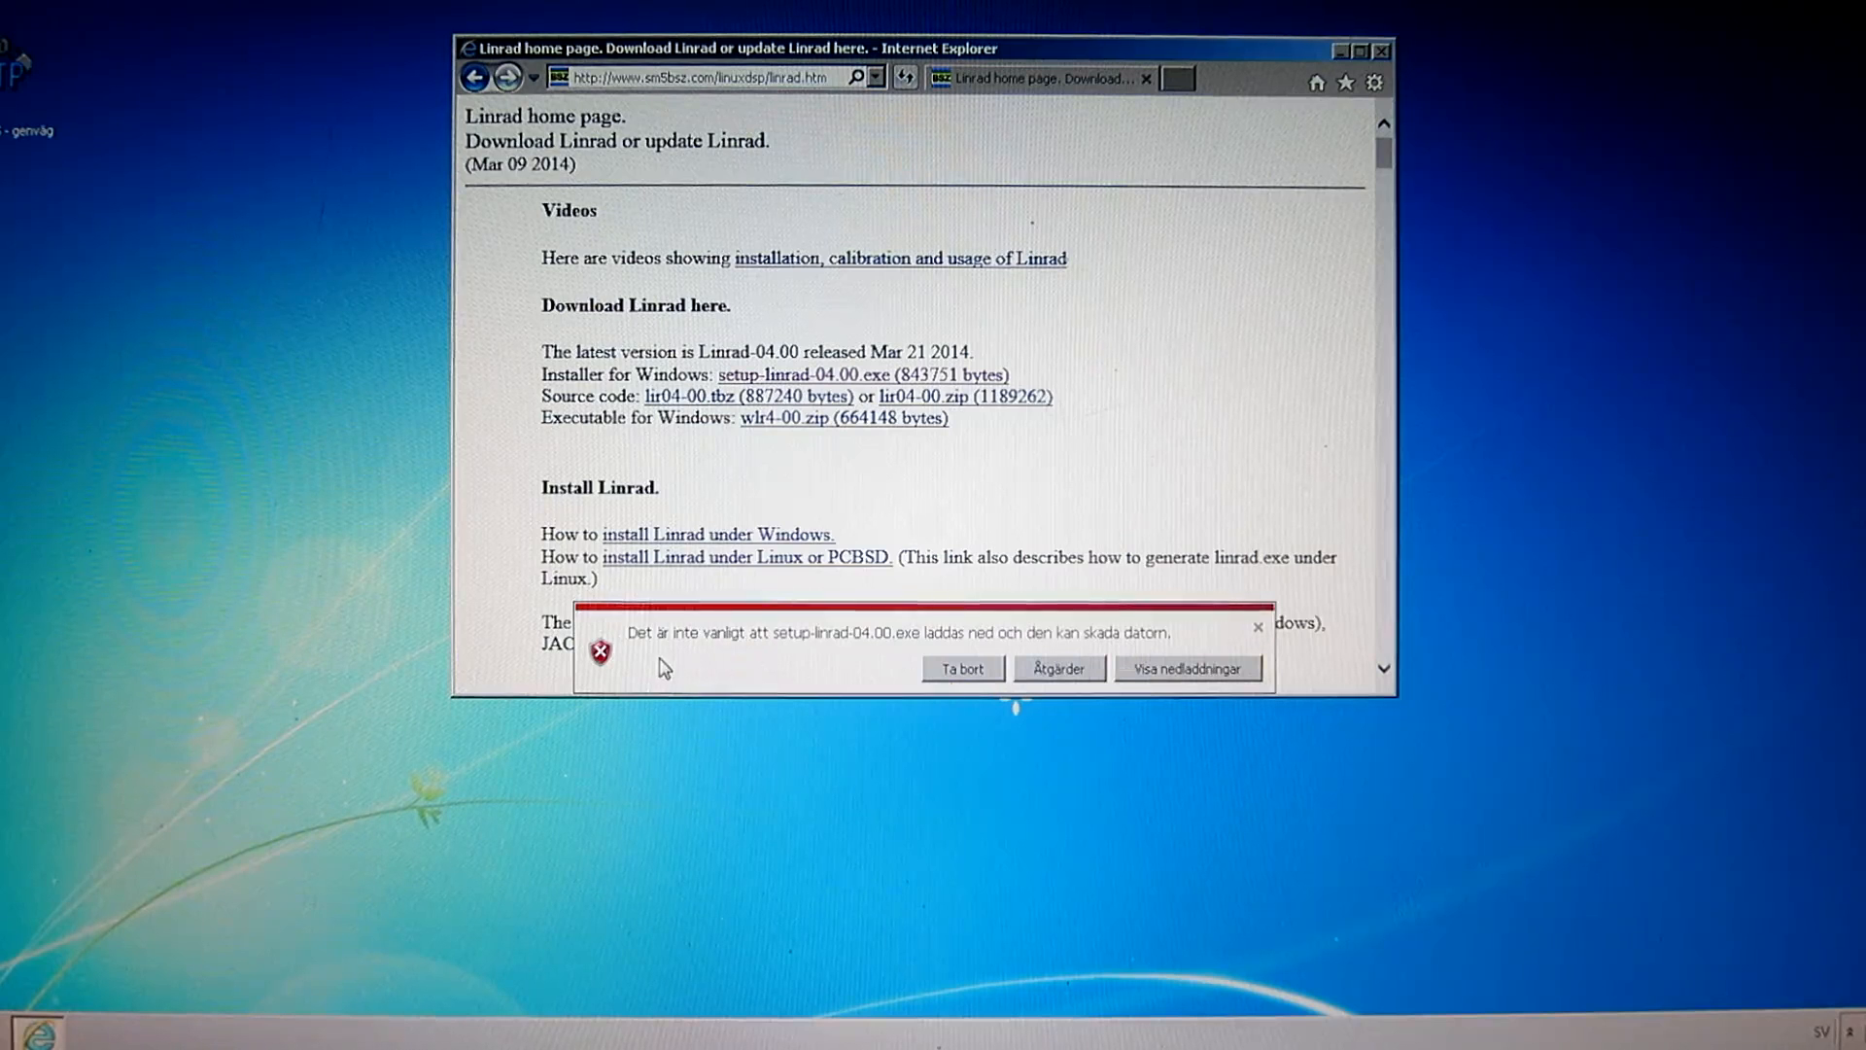
pyautogui.moveTo(708, 659)
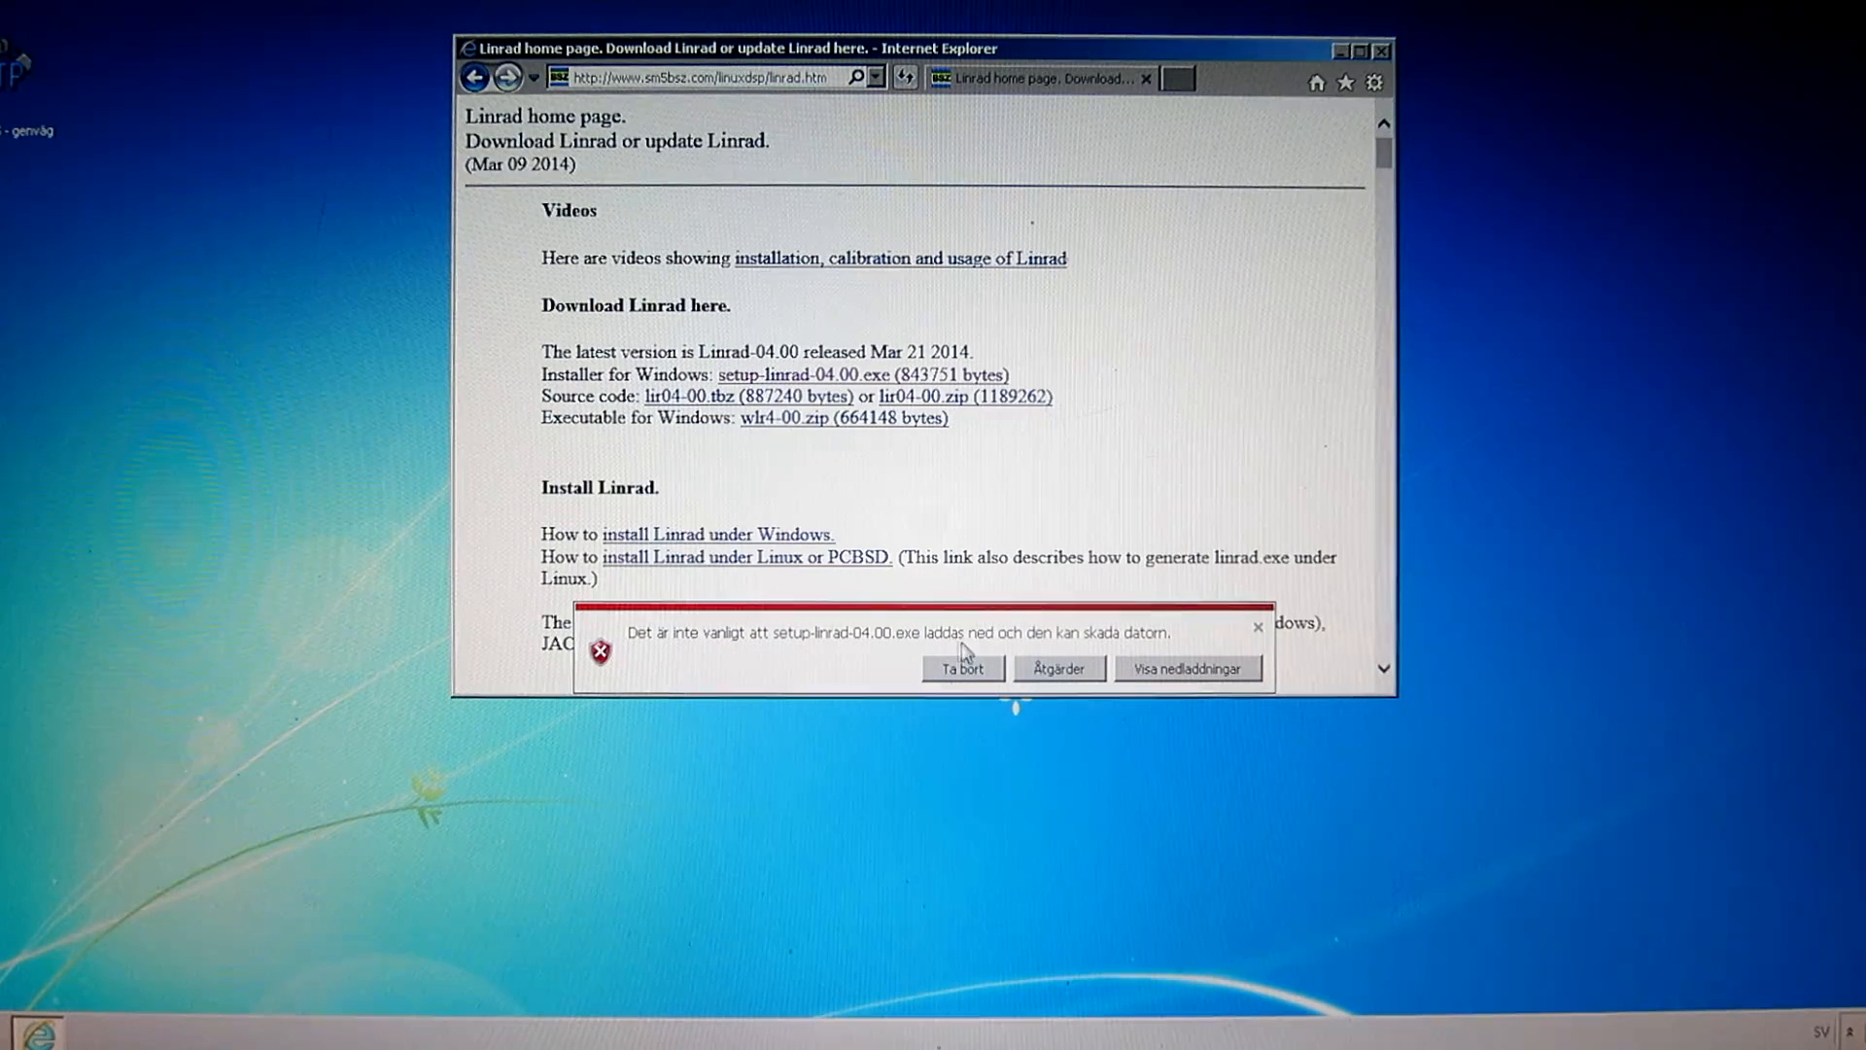
pyautogui.moveTo(1093, 661)
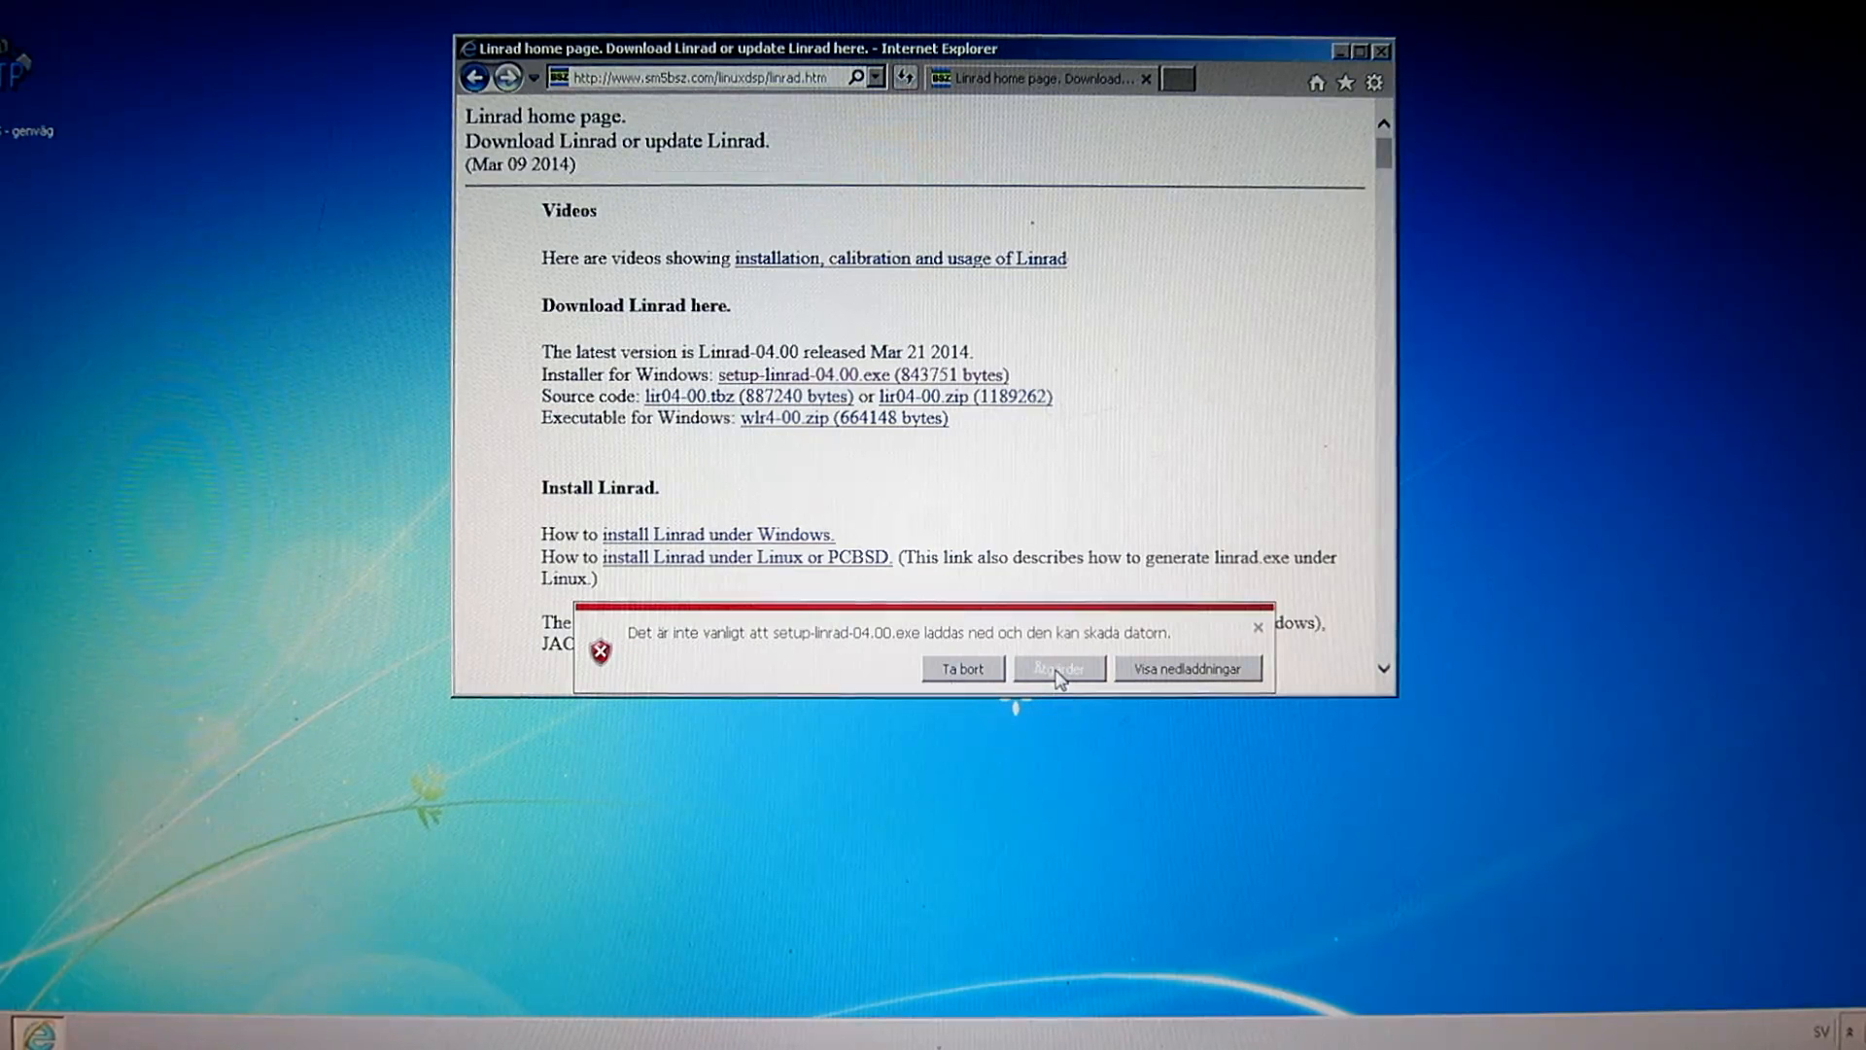
# Use Åtgärder, Fler alternativ and Kör ändå to run the blocked installer anyway
pyautogui.click(1058, 667)
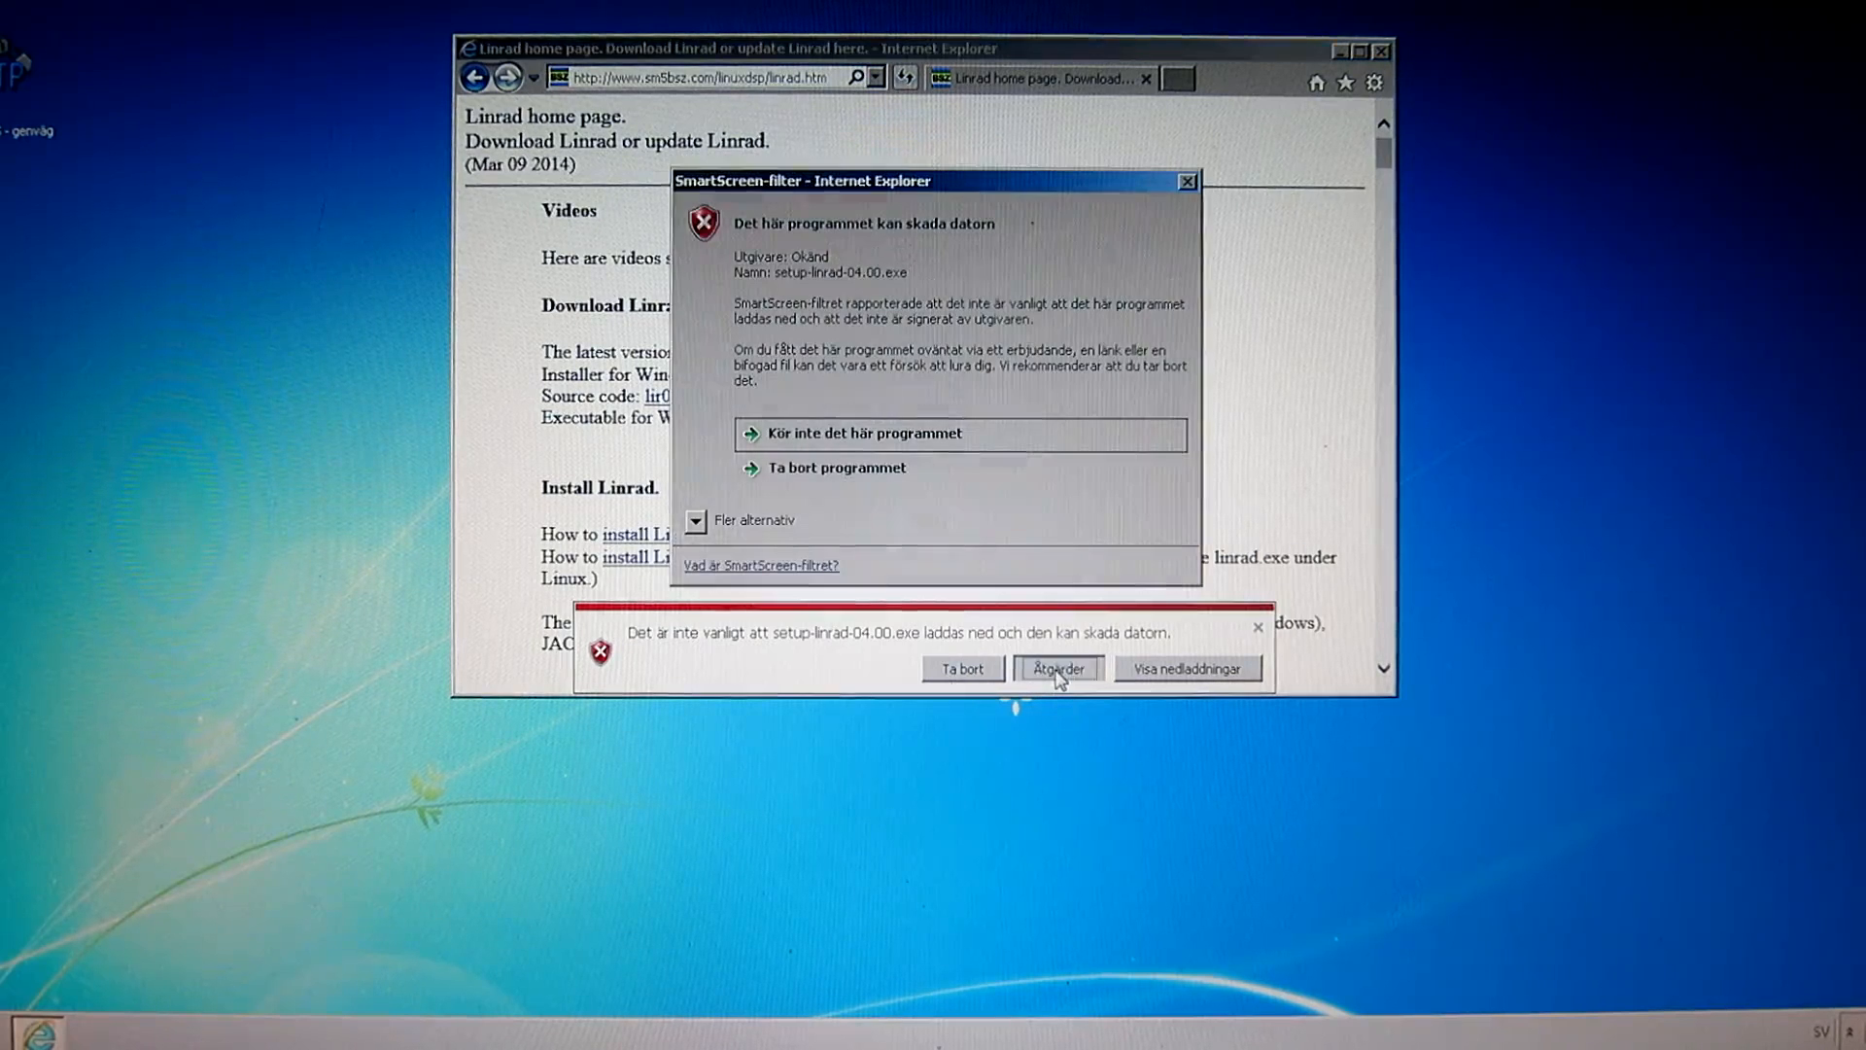
pyautogui.click(1056, 667)
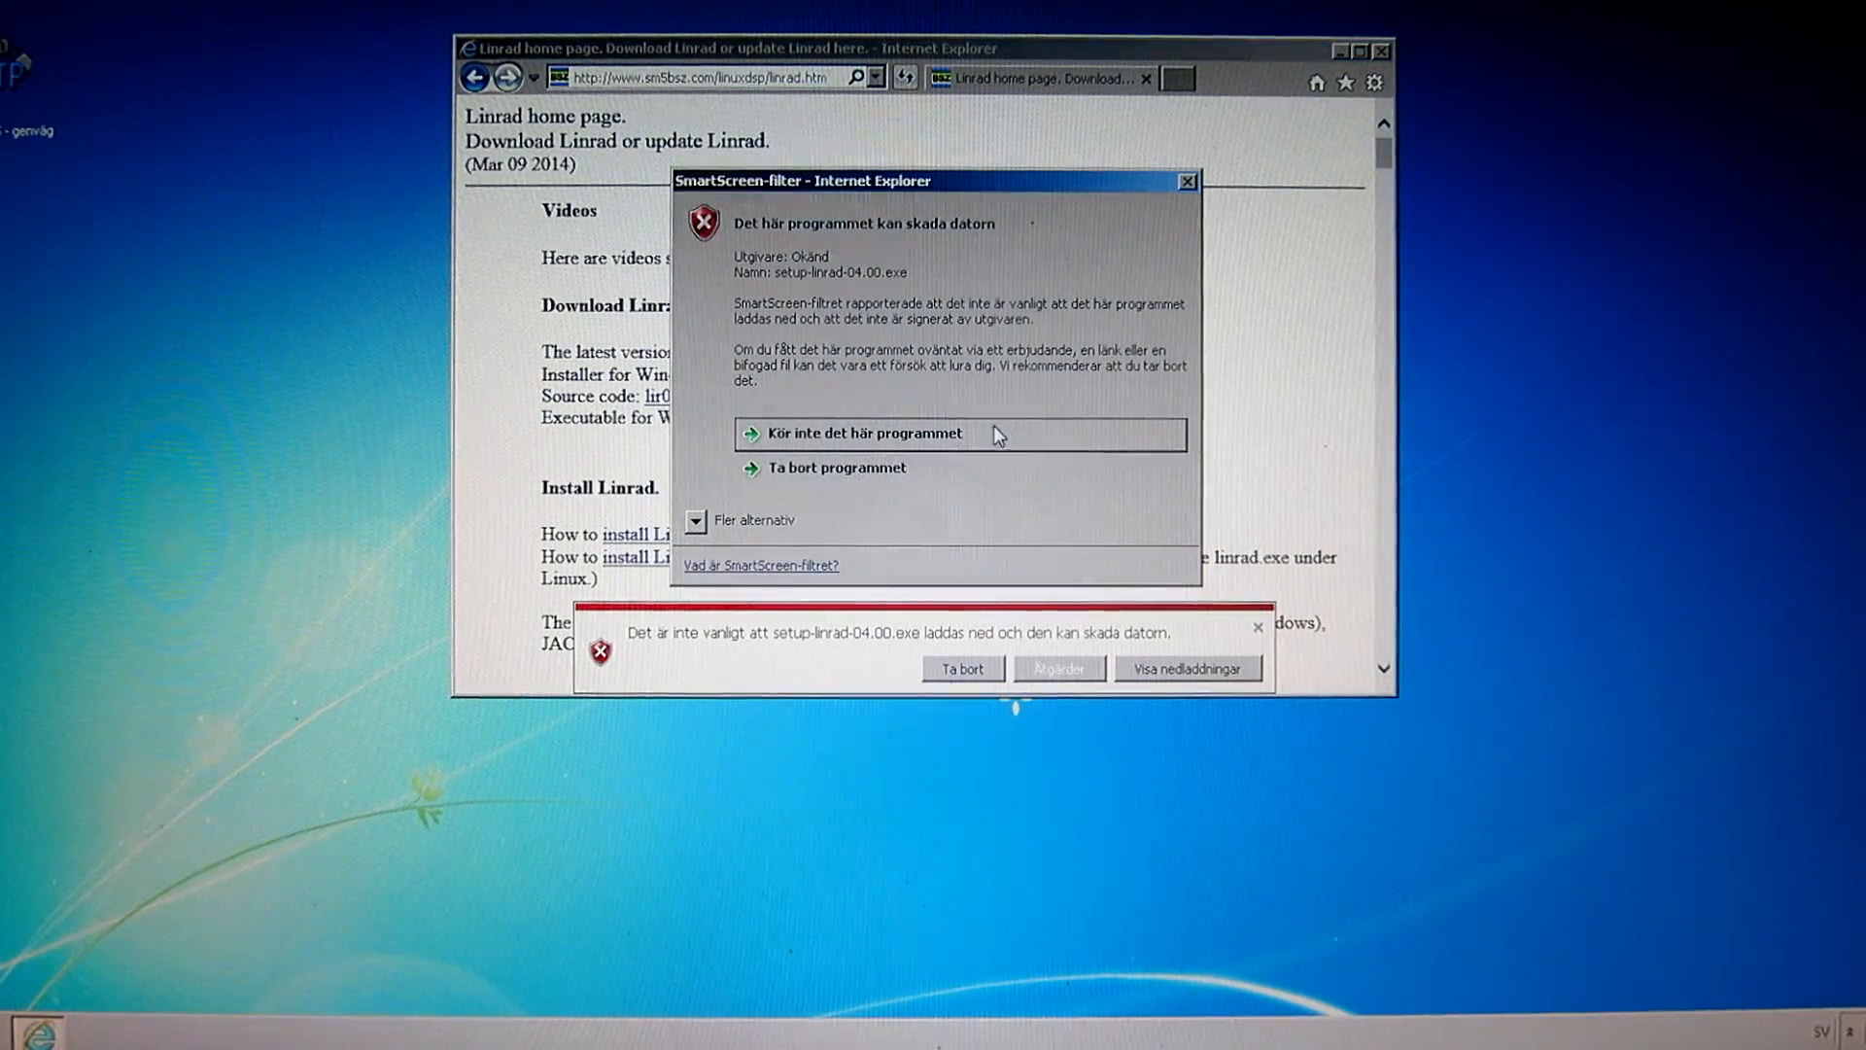
pyautogui.moveTo(941, 468)
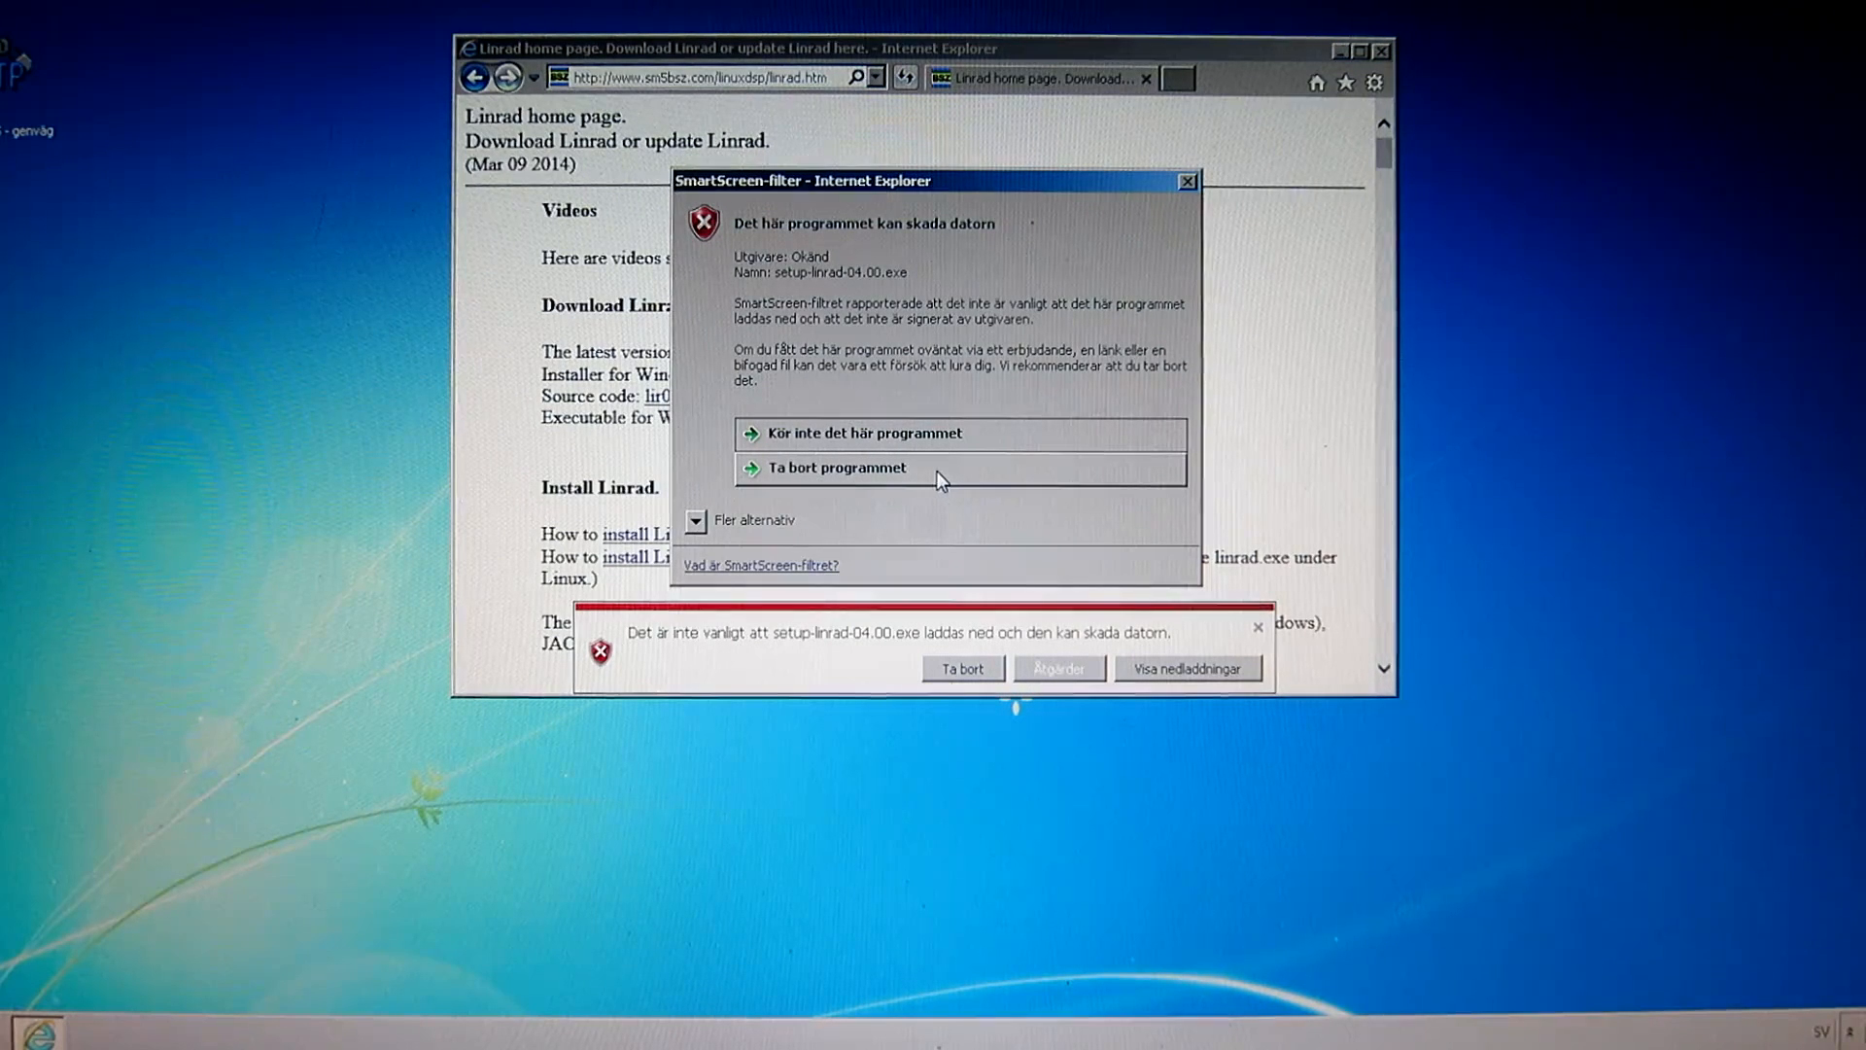
pyautogui.moveTo(842, 517)
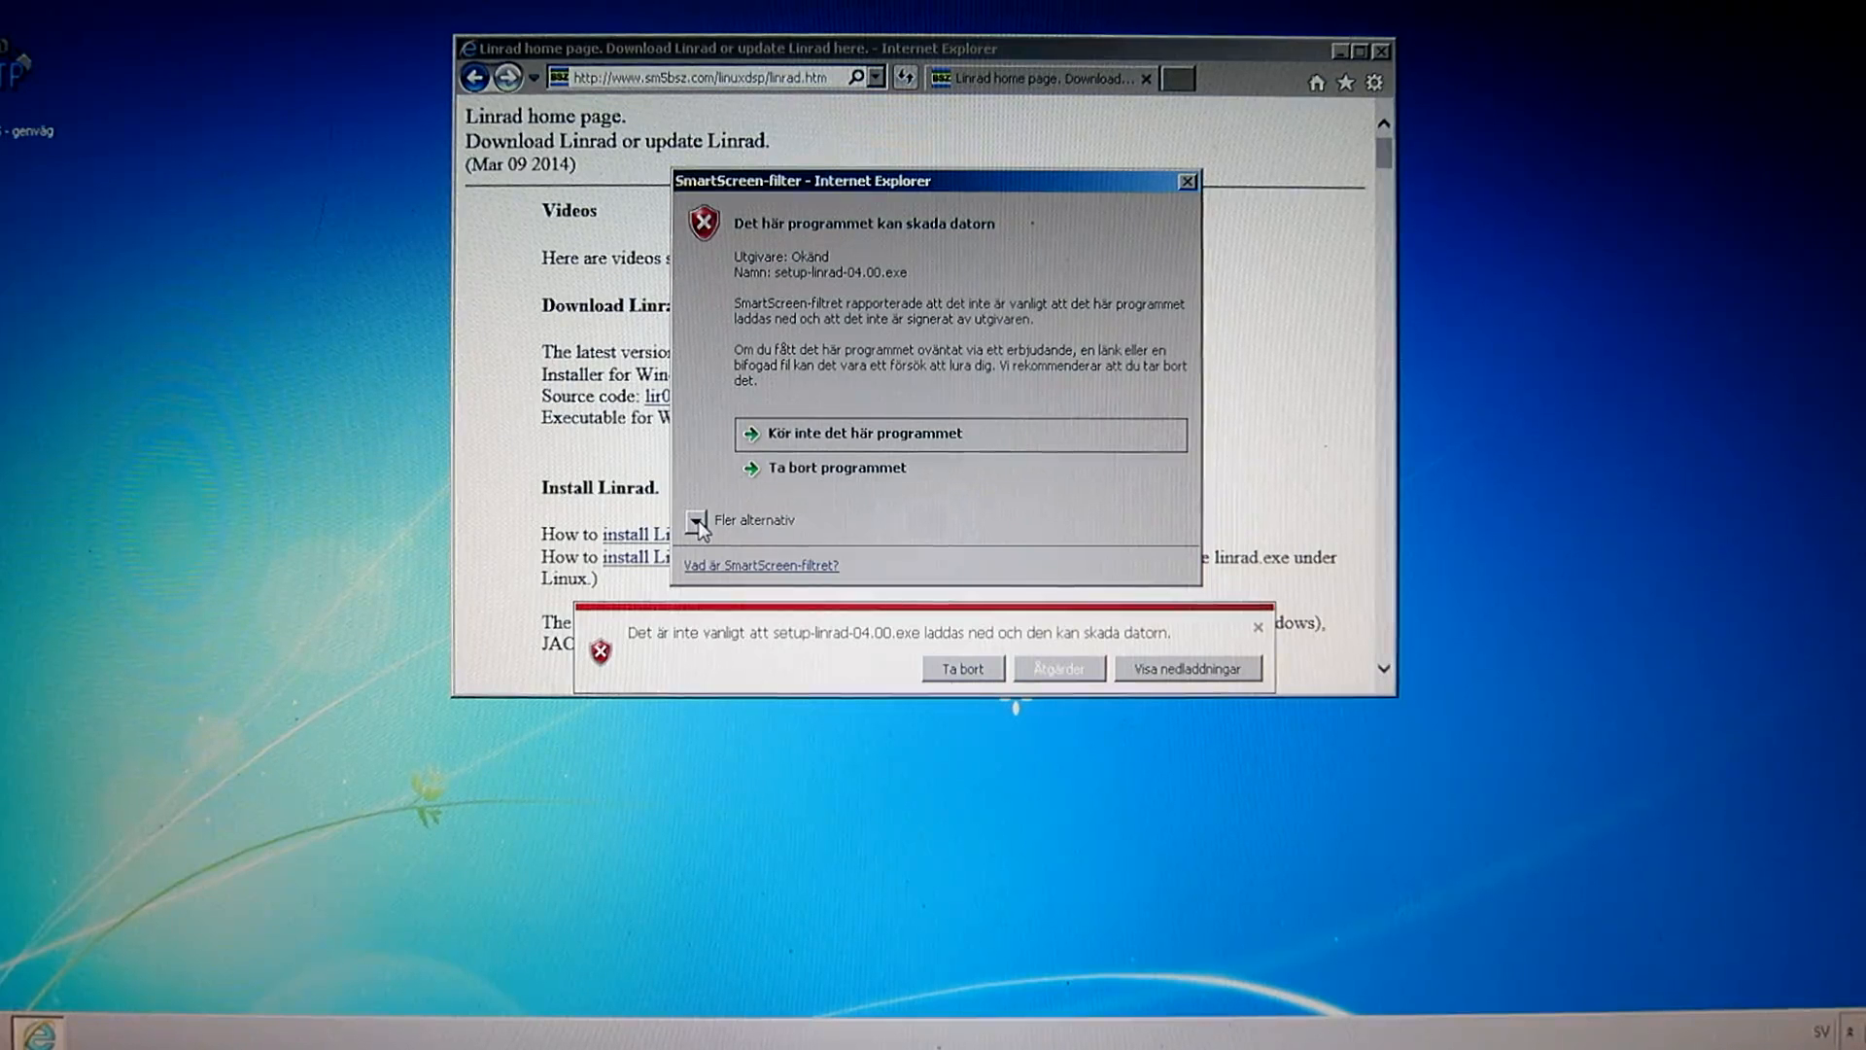
pyautogui.click(702, 521)
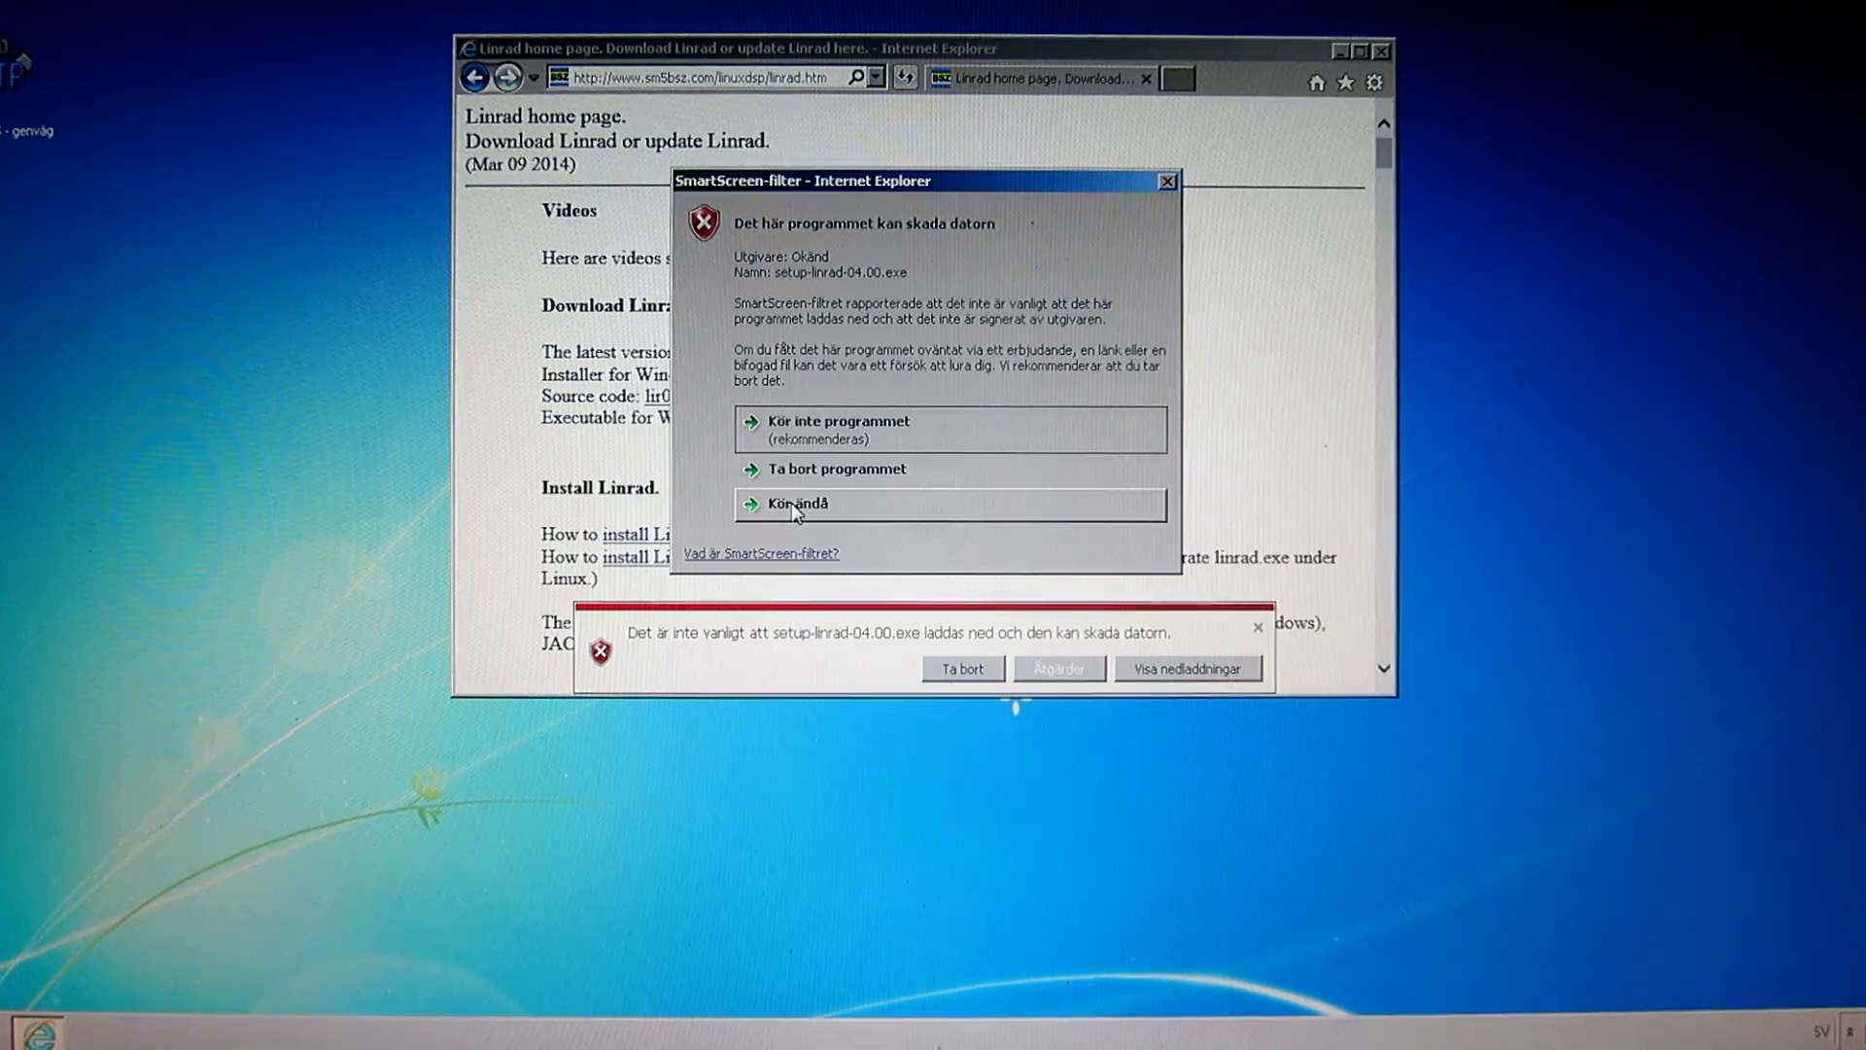
pyautogui.click(797, 502)
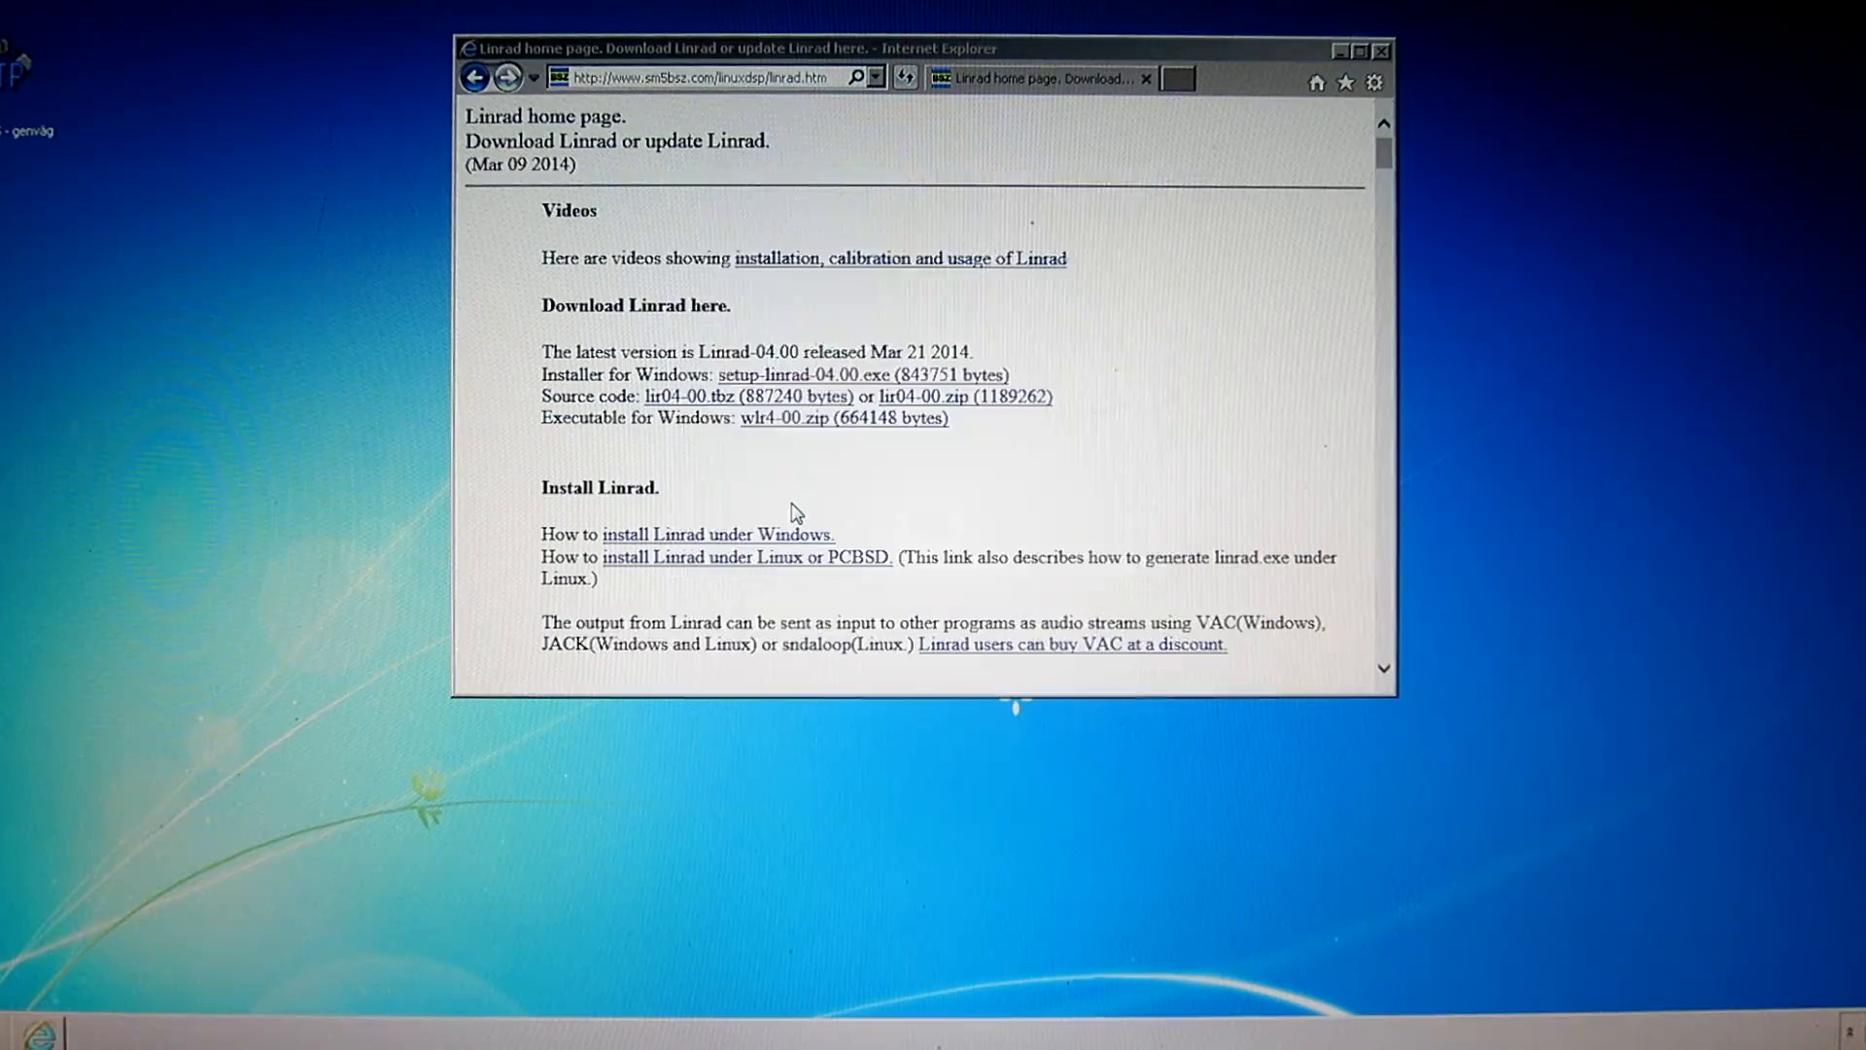
pyautogui.click(809, 375)
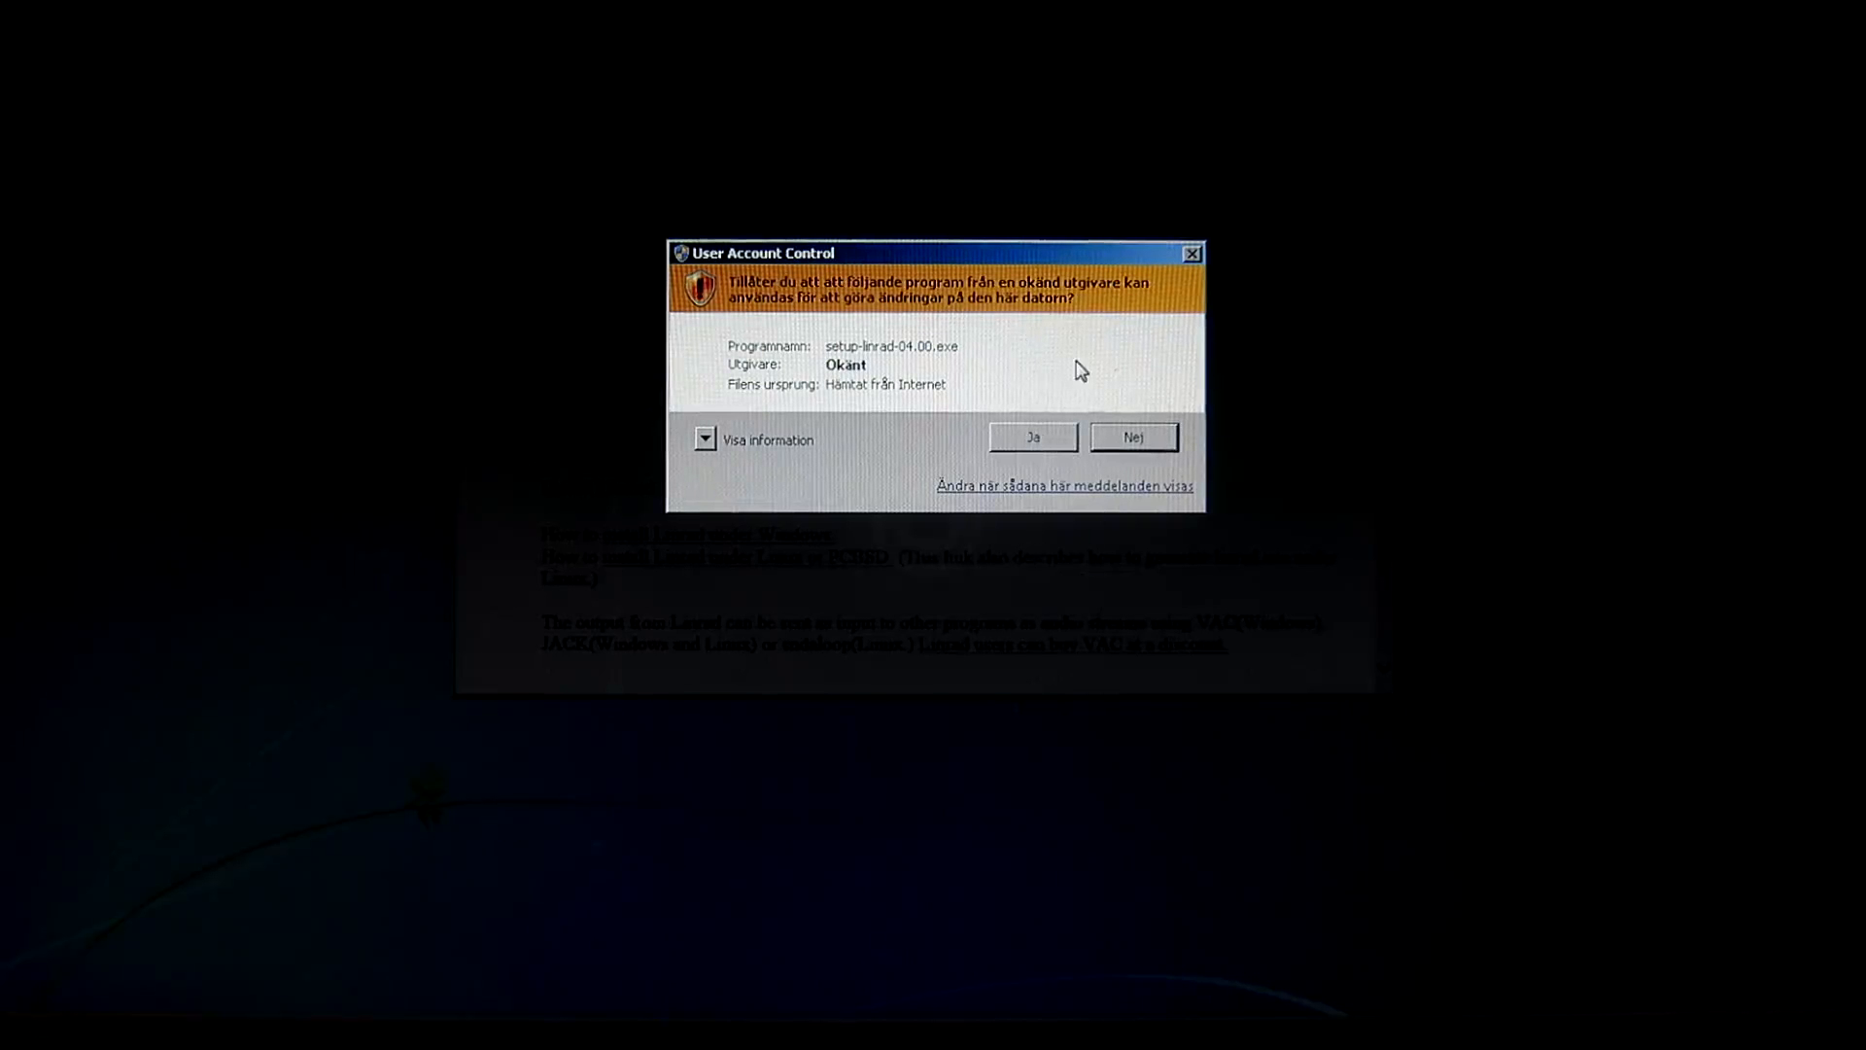
# Answer Ja to User Account Control so setup-linrad-04.00.exe may make changes
pyautogui.click(1031, 437)
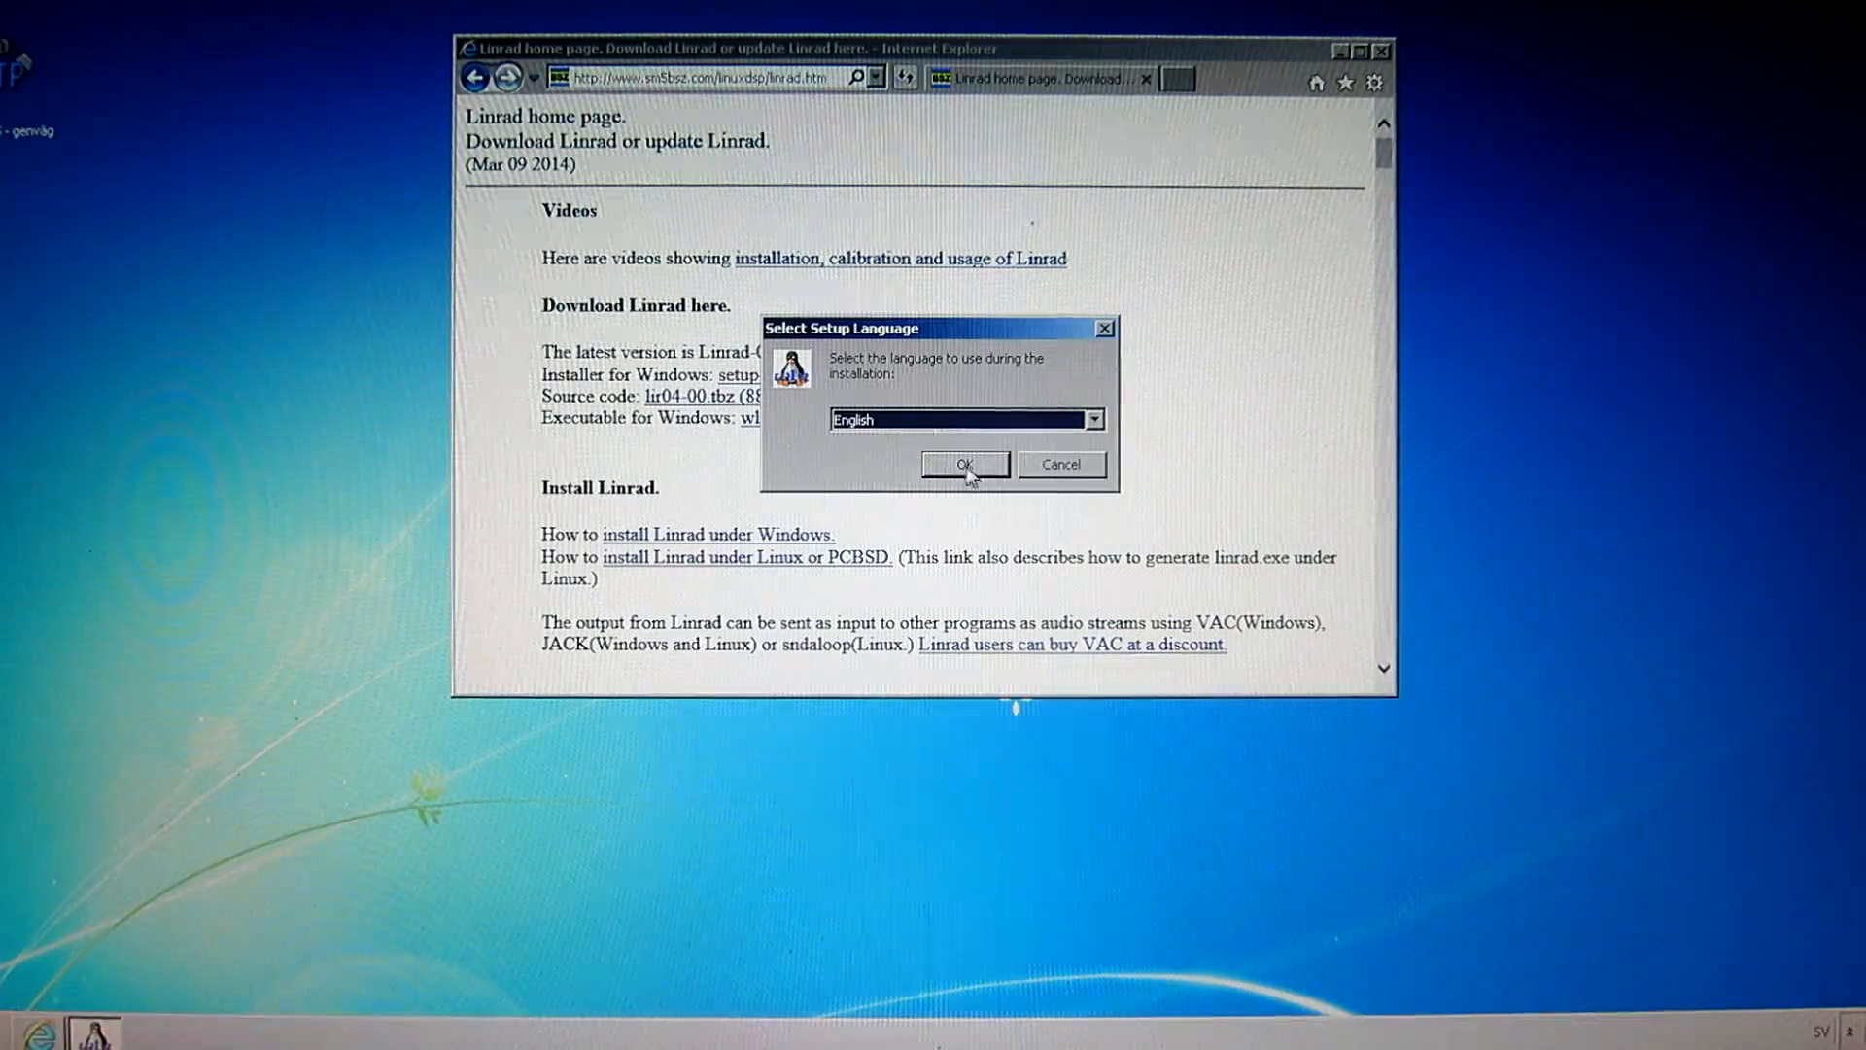
# Confirm English as the Linrad setup language
pyautogui.click(964, 465)
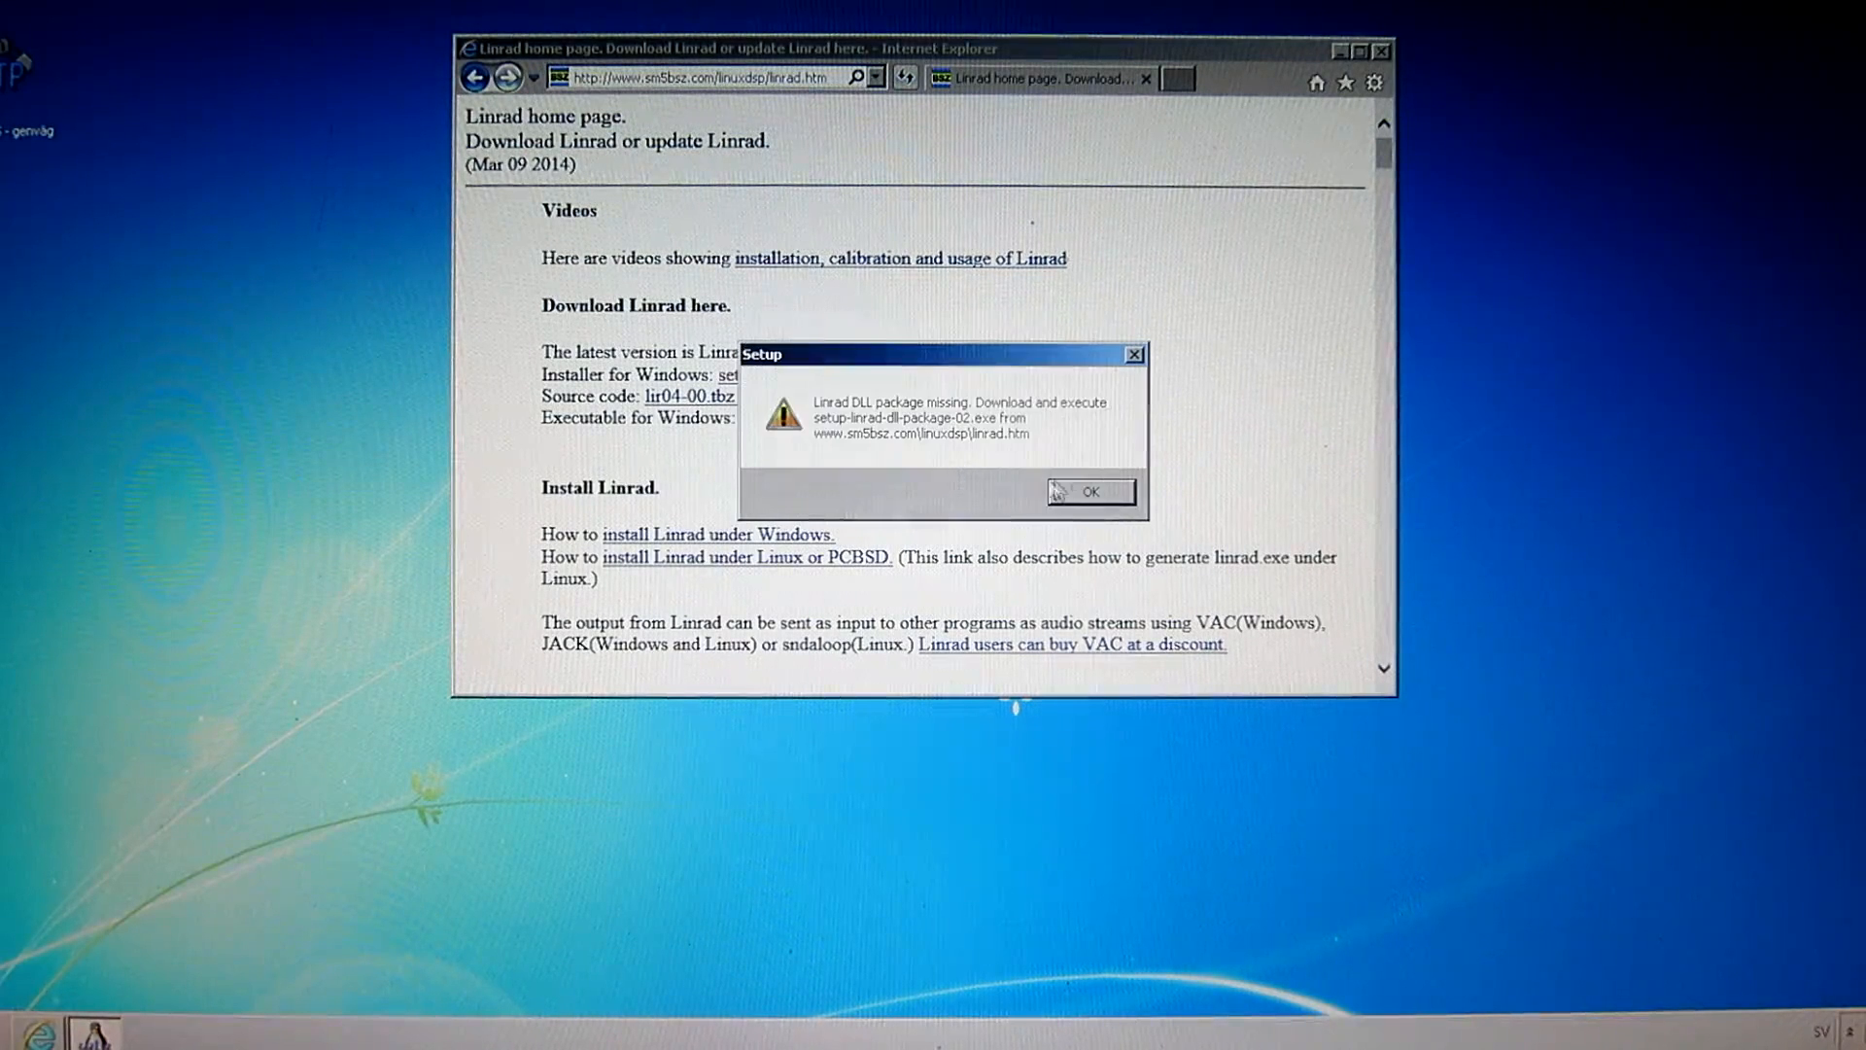
pyautogui.moveTo(834, 443)
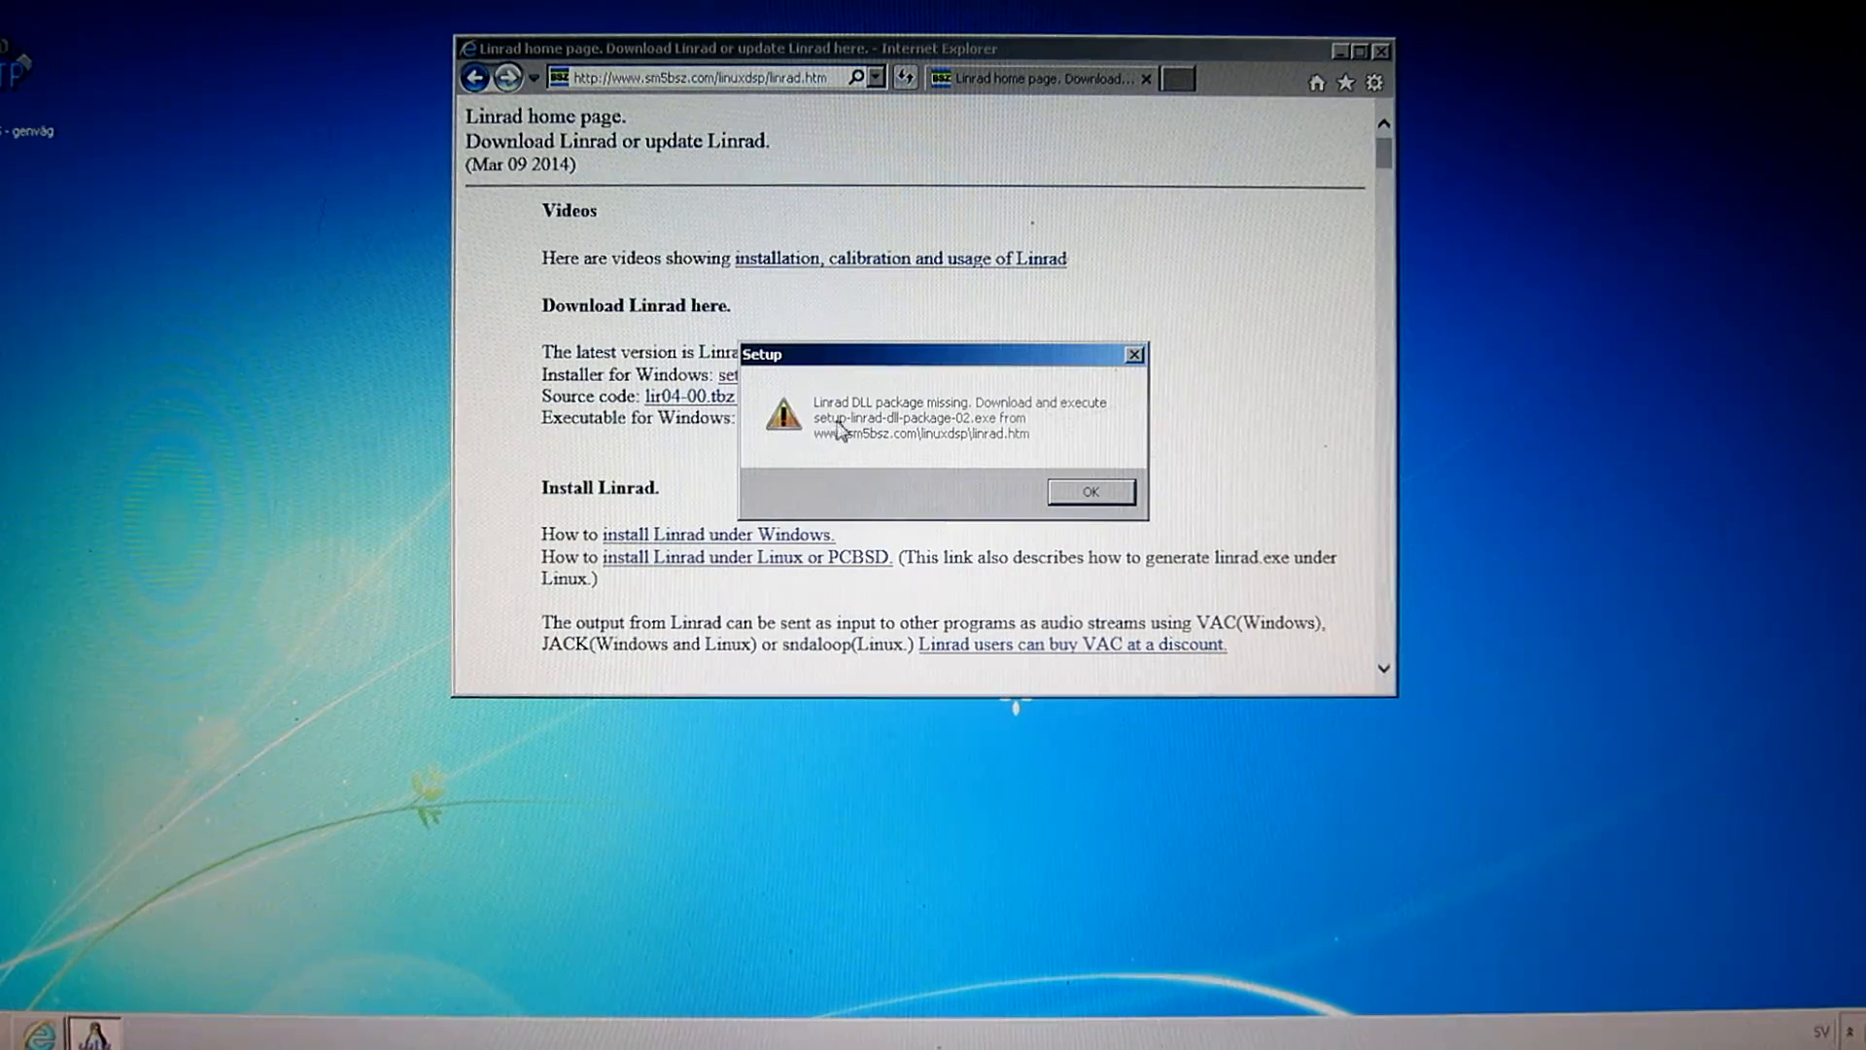
pyautogui.moveTo(968, 438)
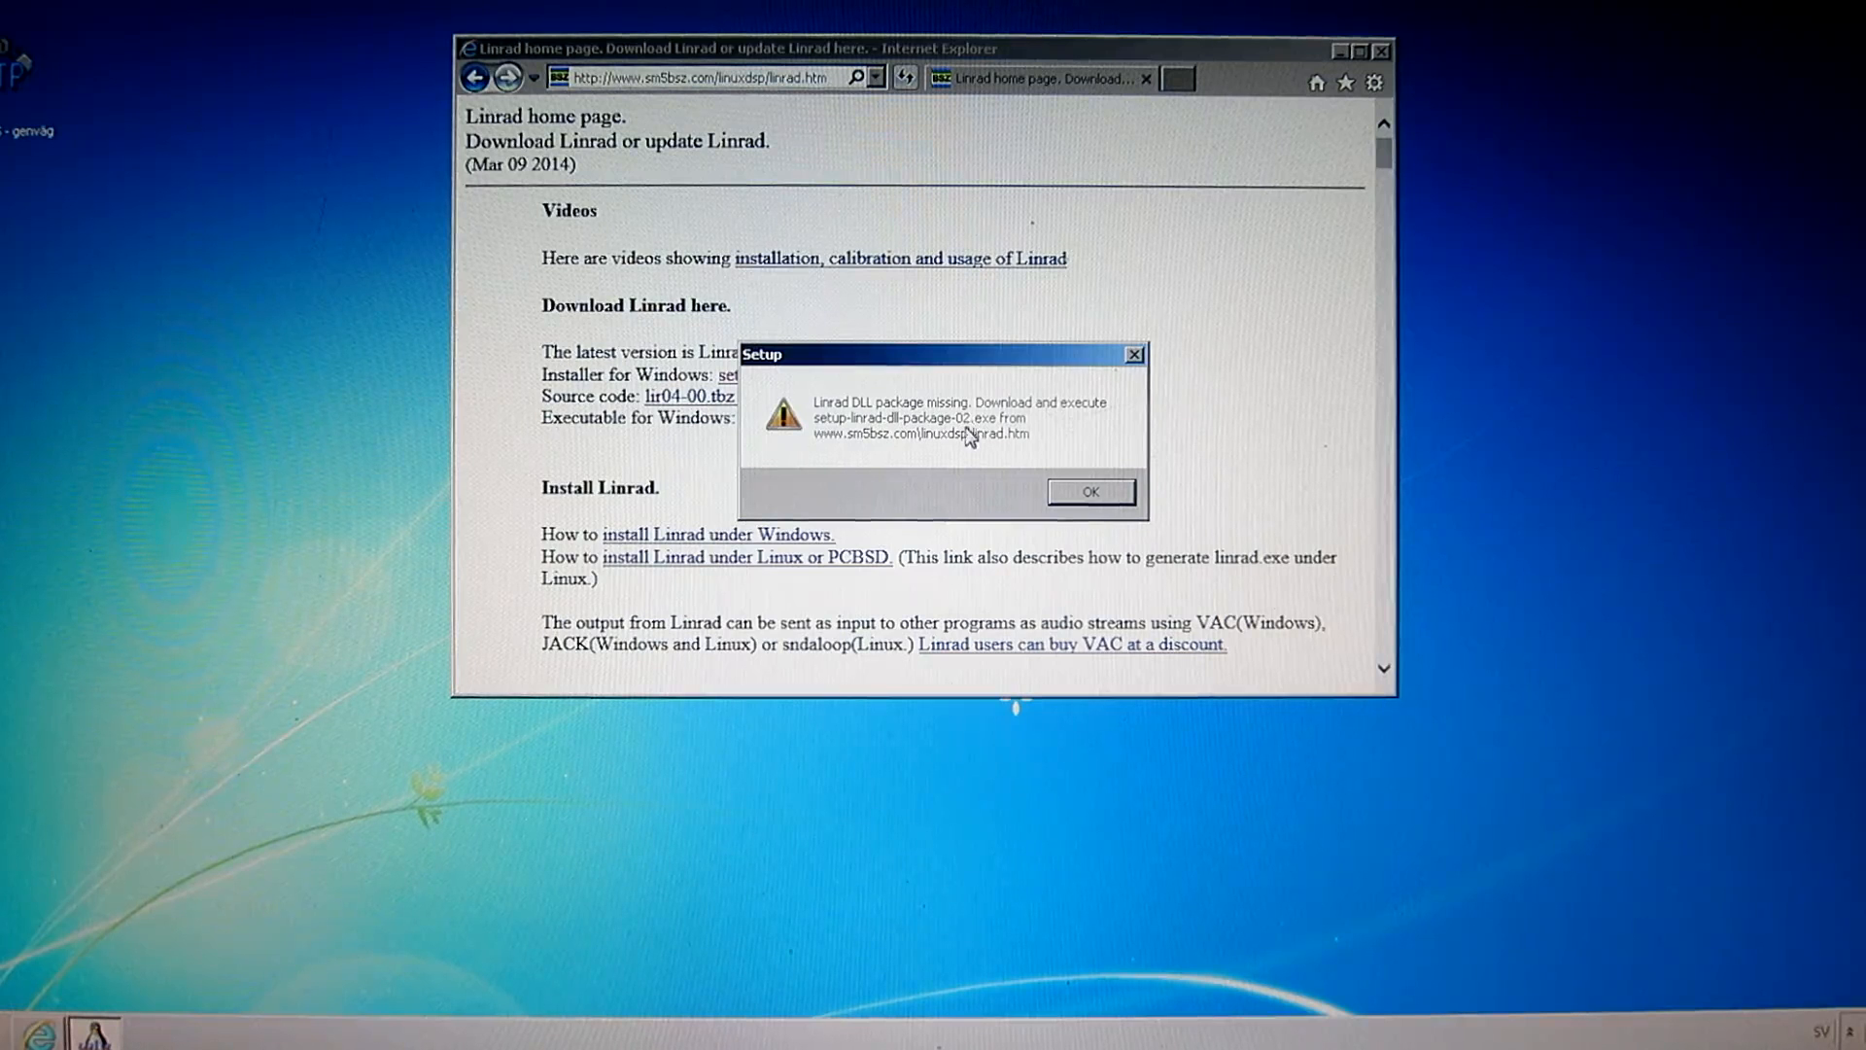
pyautogui.moveTo(880, 455)
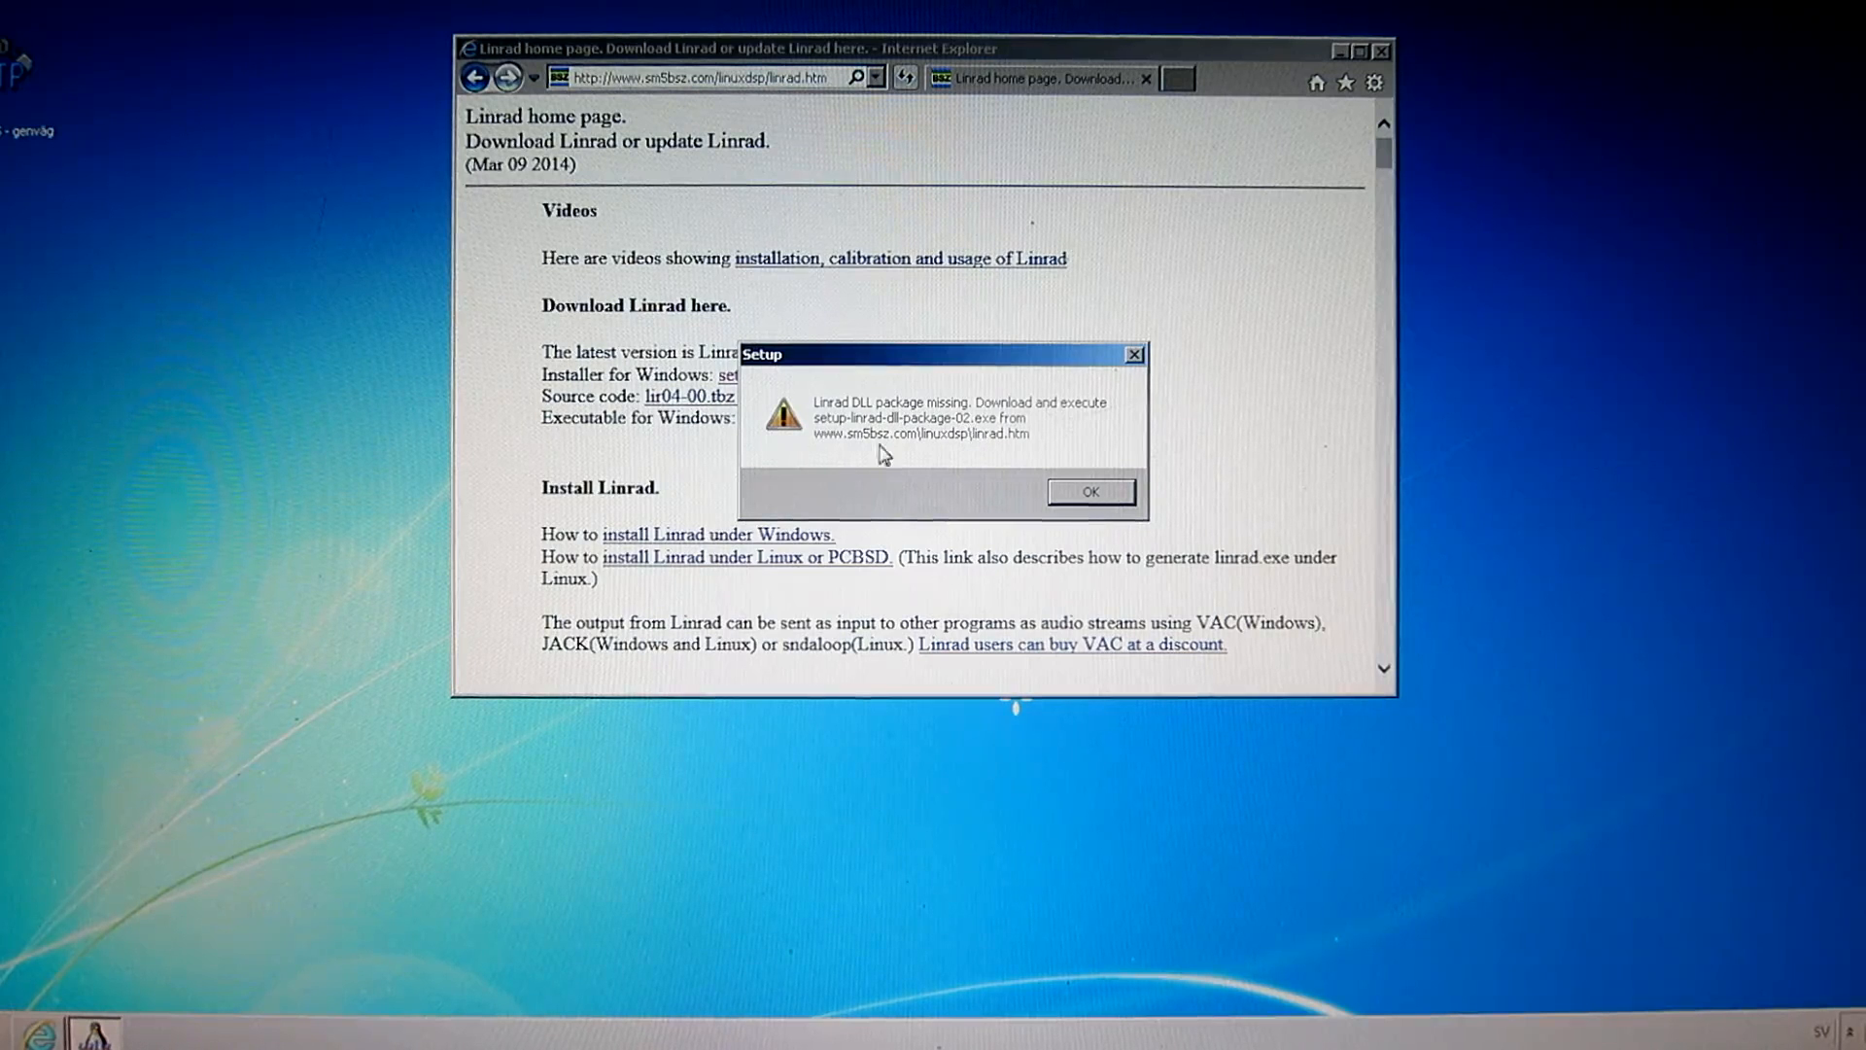
pyautogui.moveTo(976, 440)
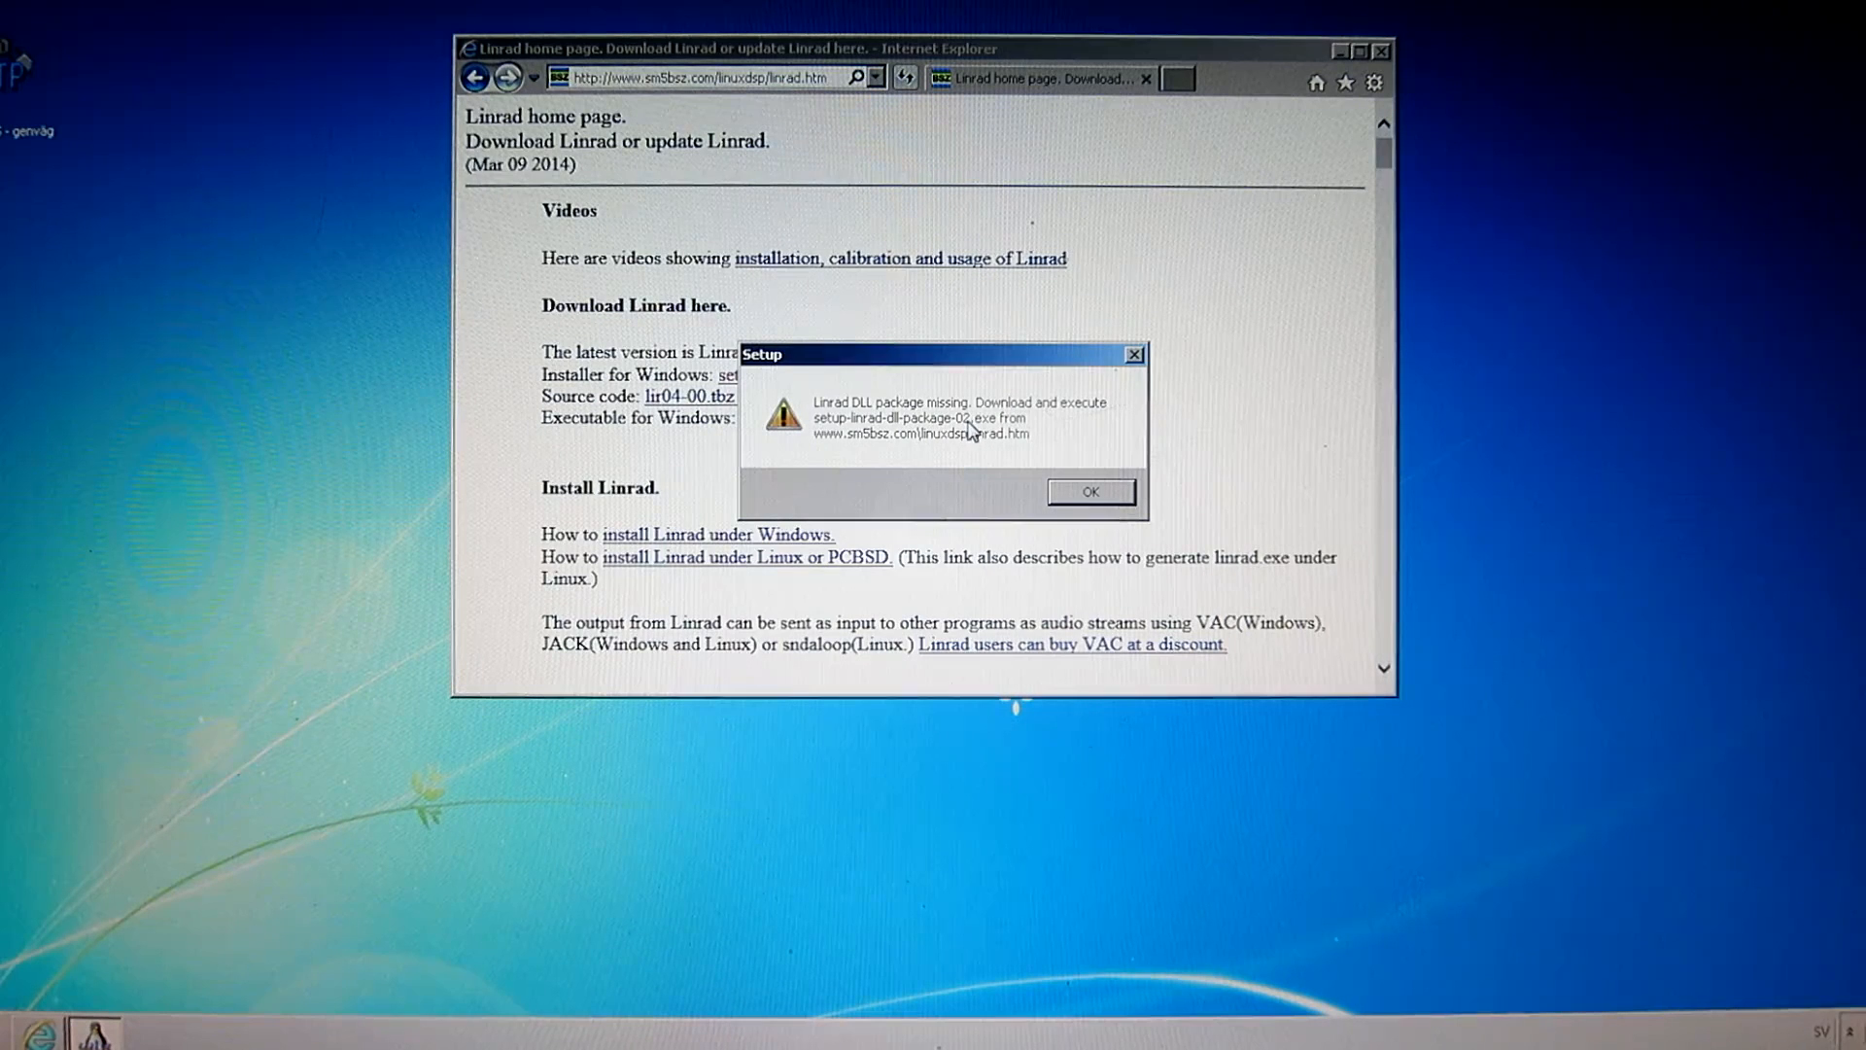
pyautogui.moveTo(966, 437)
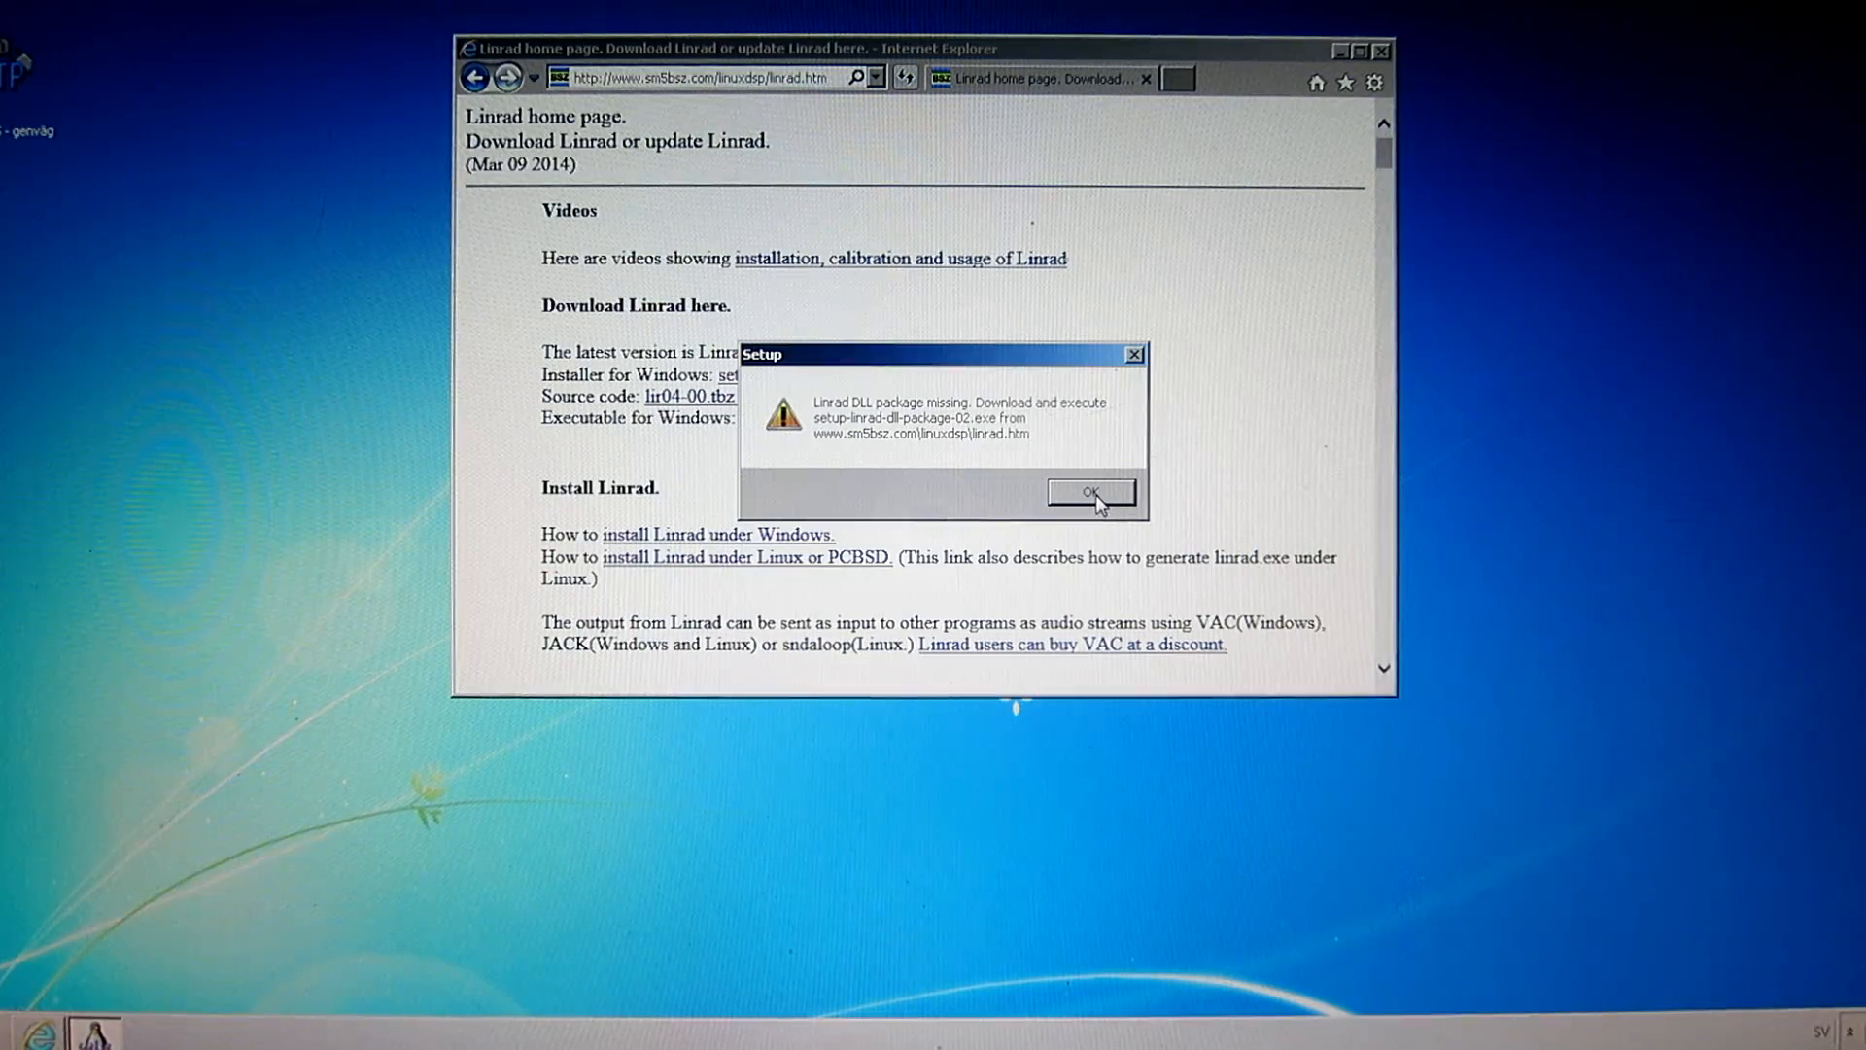
# Install Linrad-04.00 to a new C:\linrad\linrad-04.00 folder with standard components and Linrad Start Menu folder
pyautogui.click(1089, 492)
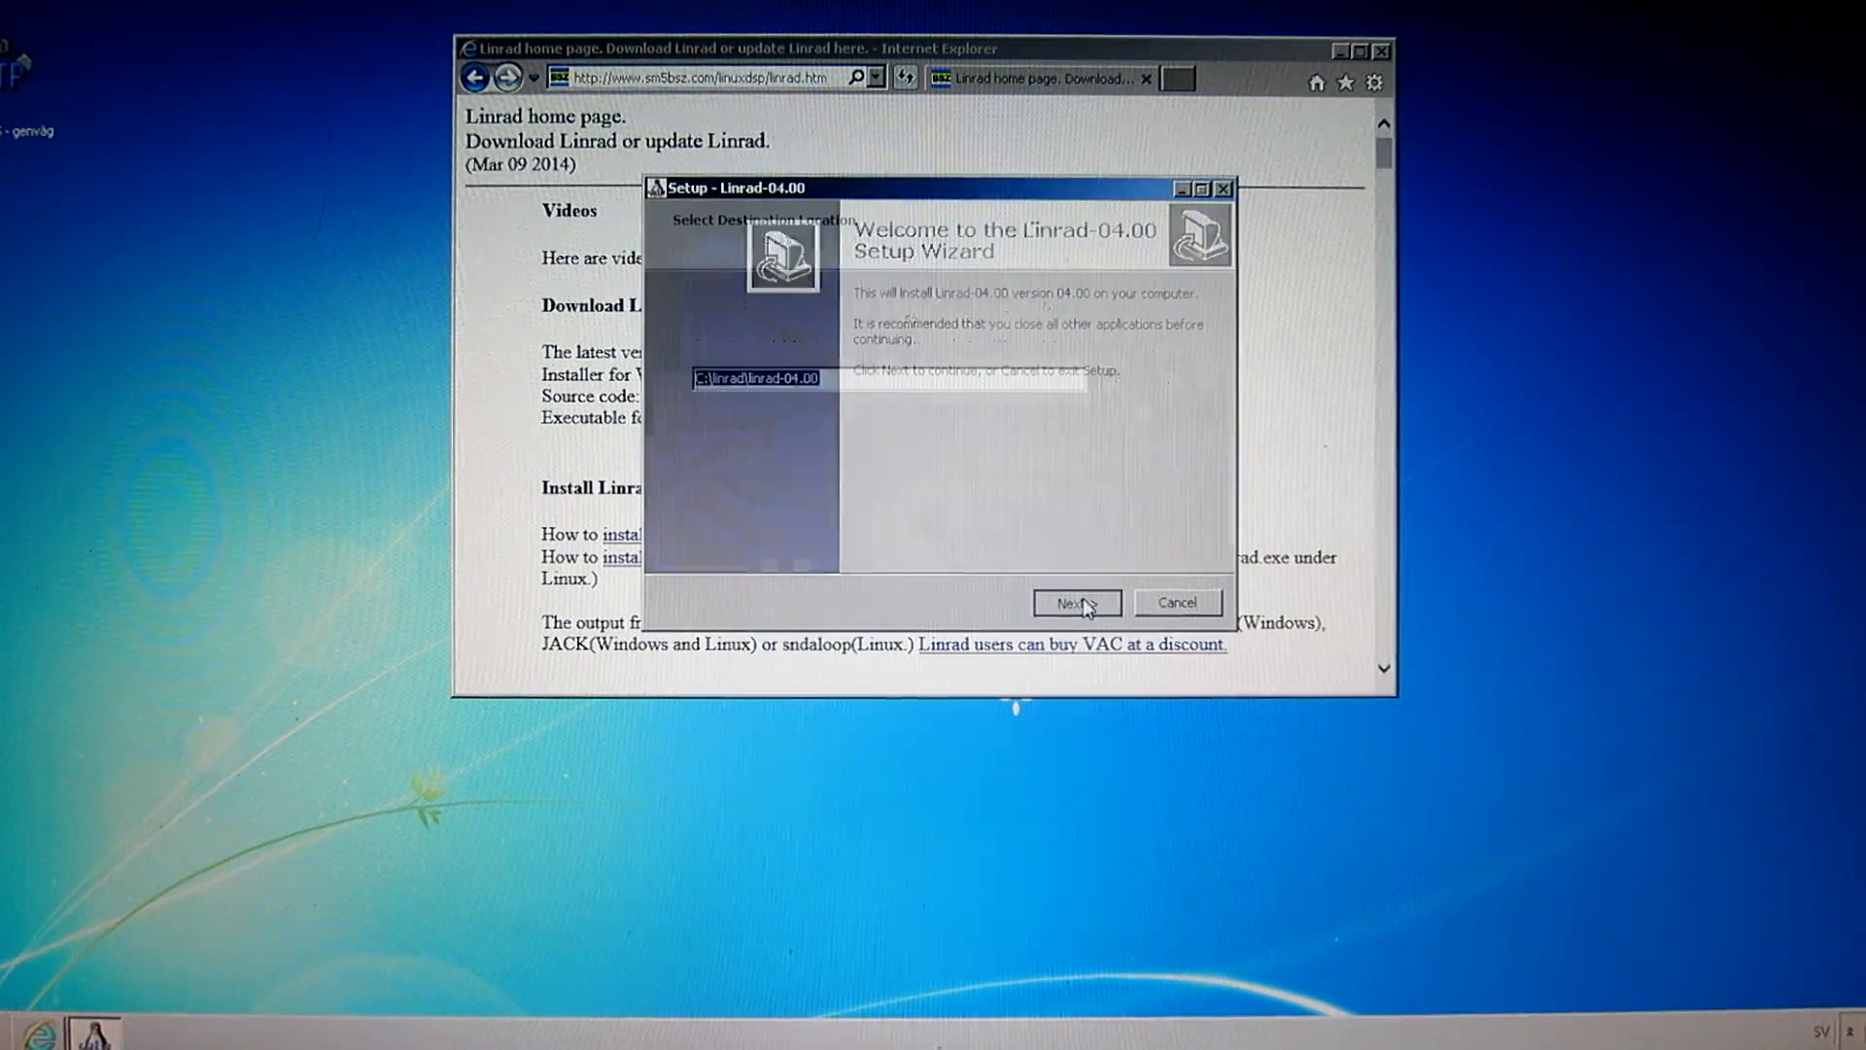
pyautogui.click(1075, 603)
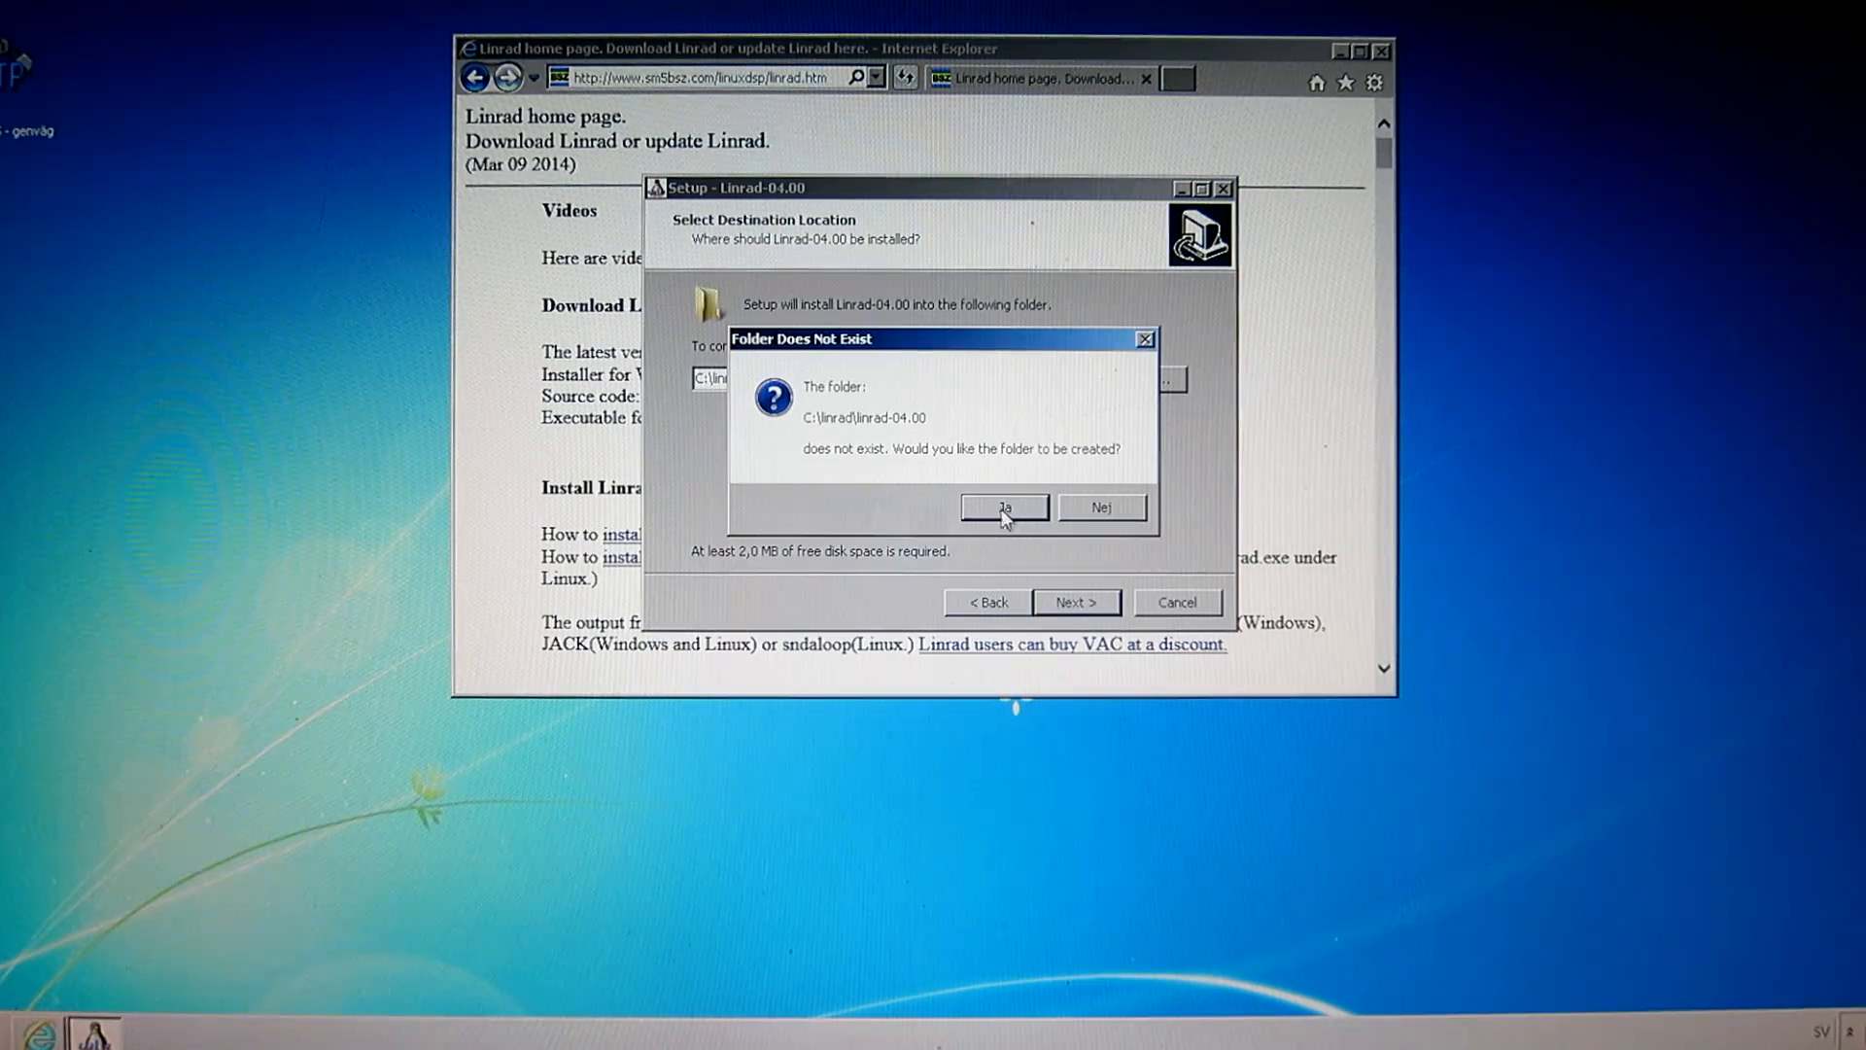
pyautogui.click(1003, 507)
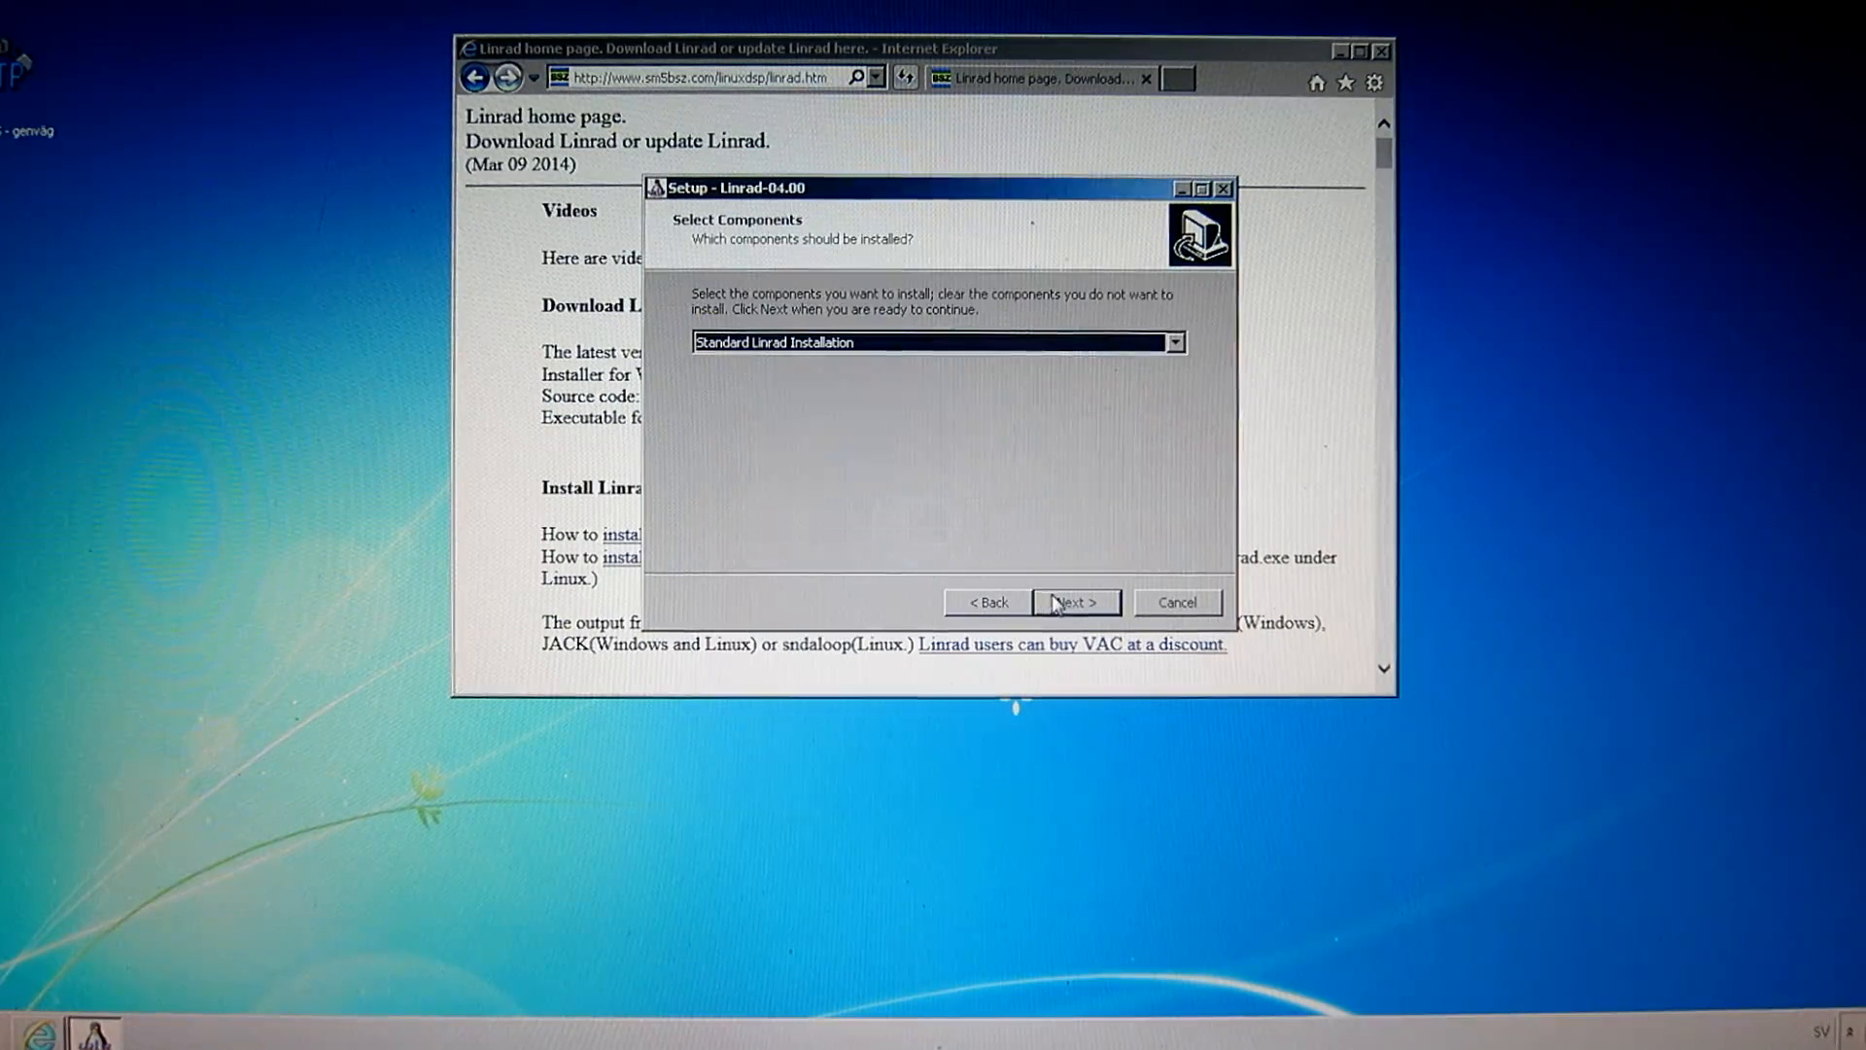
pyautogui.click(1073, 602)
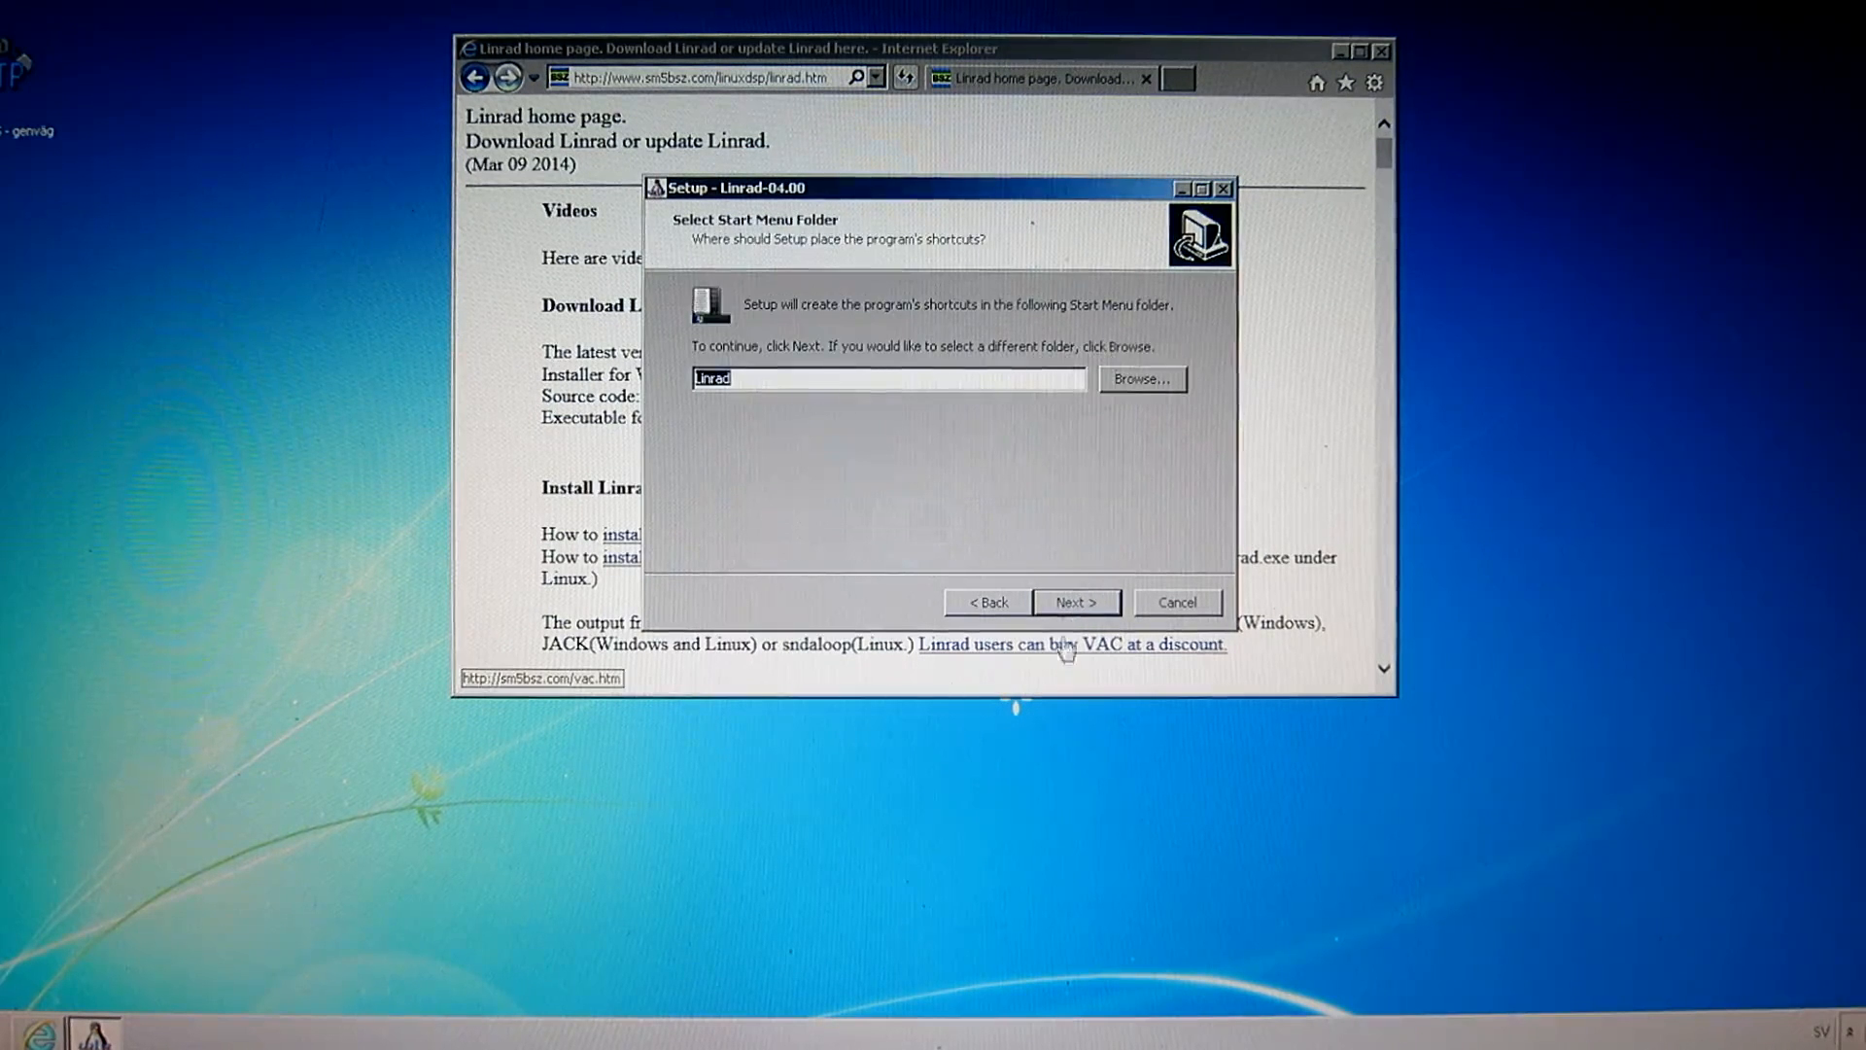
pyautogui.click(1075, 603)
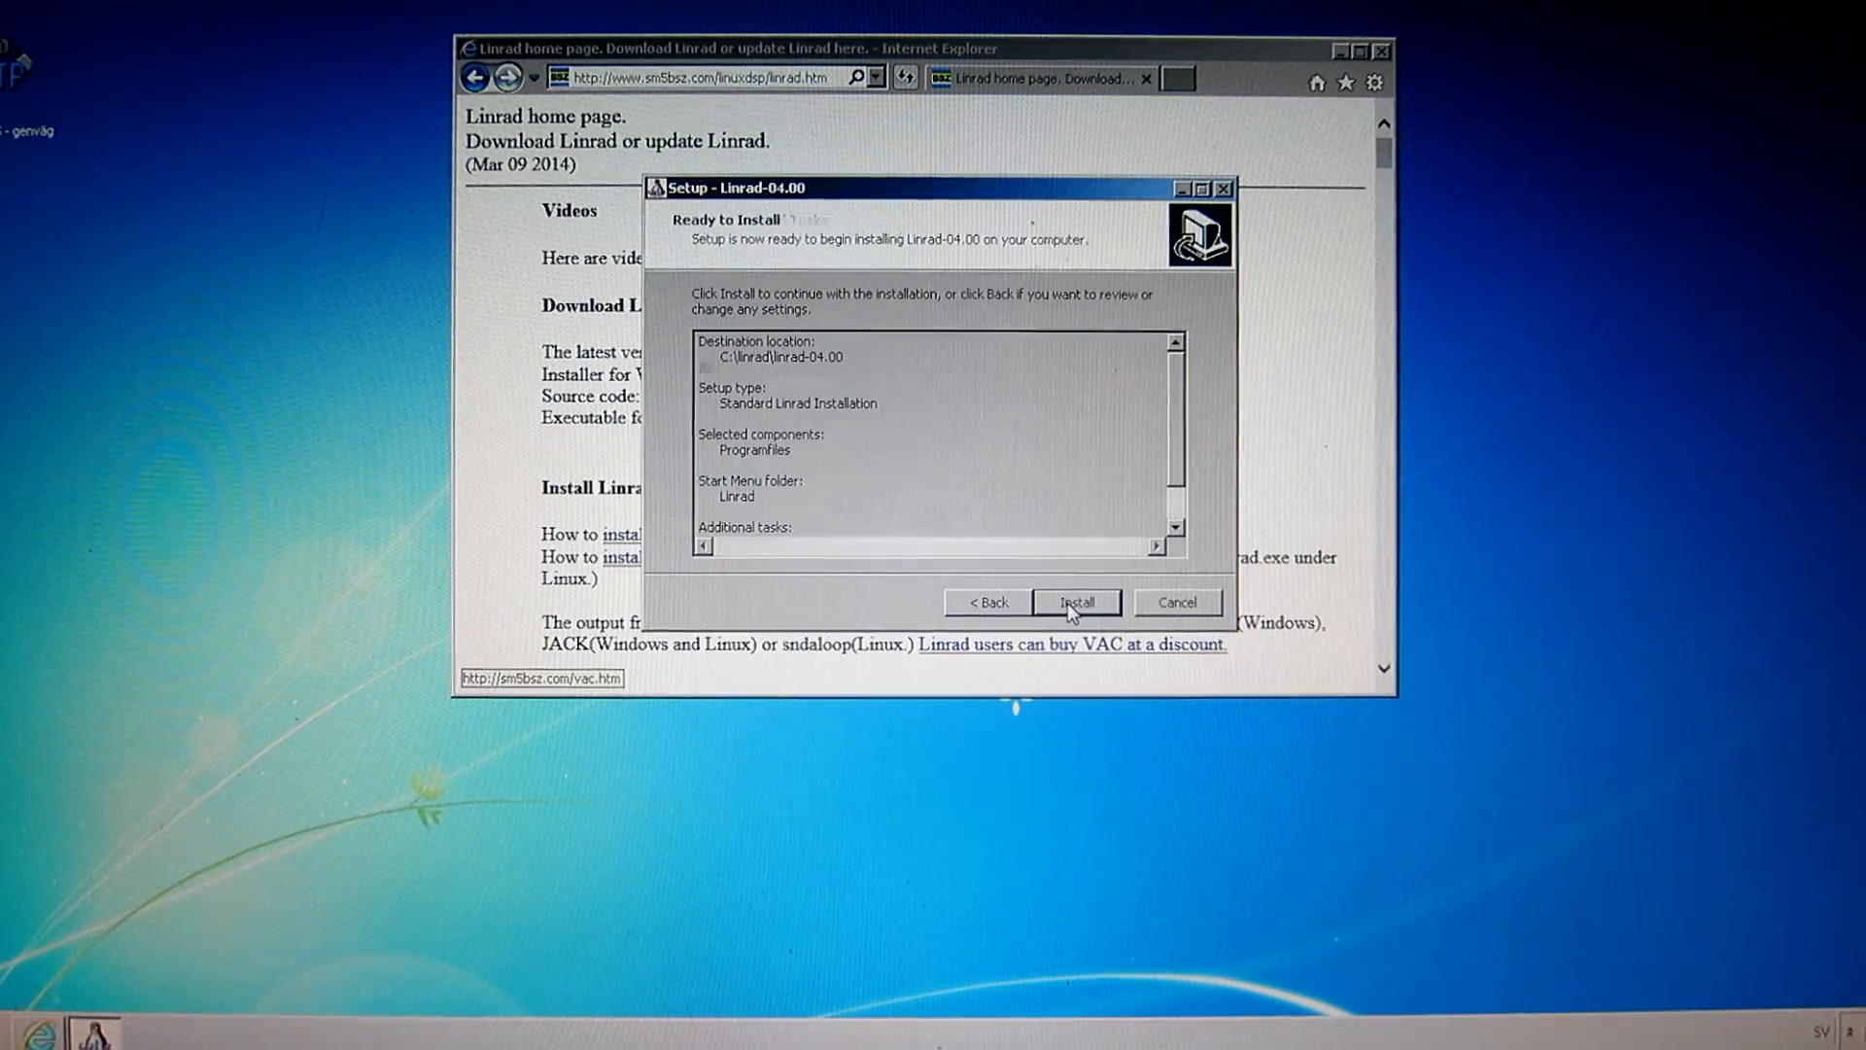
pyautogui.click(1075, 600)
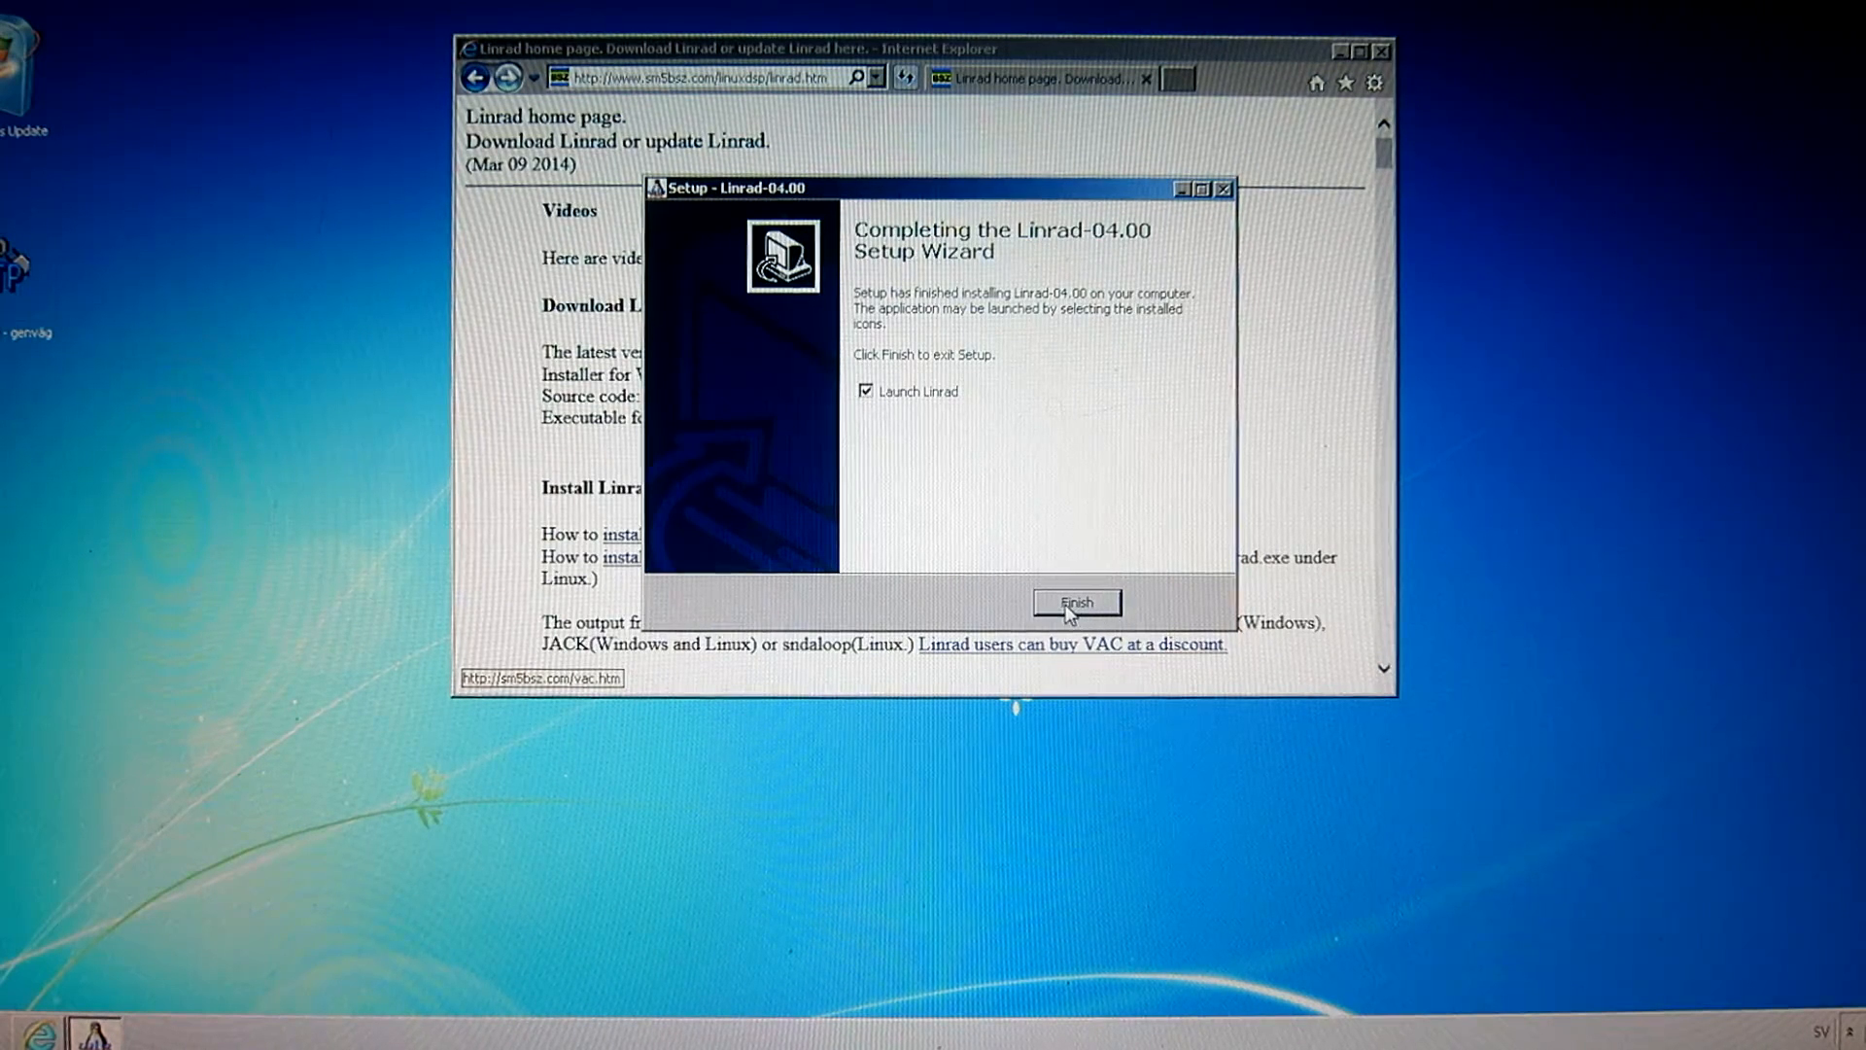
# Finish setup with Launch Linrad checked and dismiss the missing libusb0.dll system error
pyautogui.click(1075, 602)
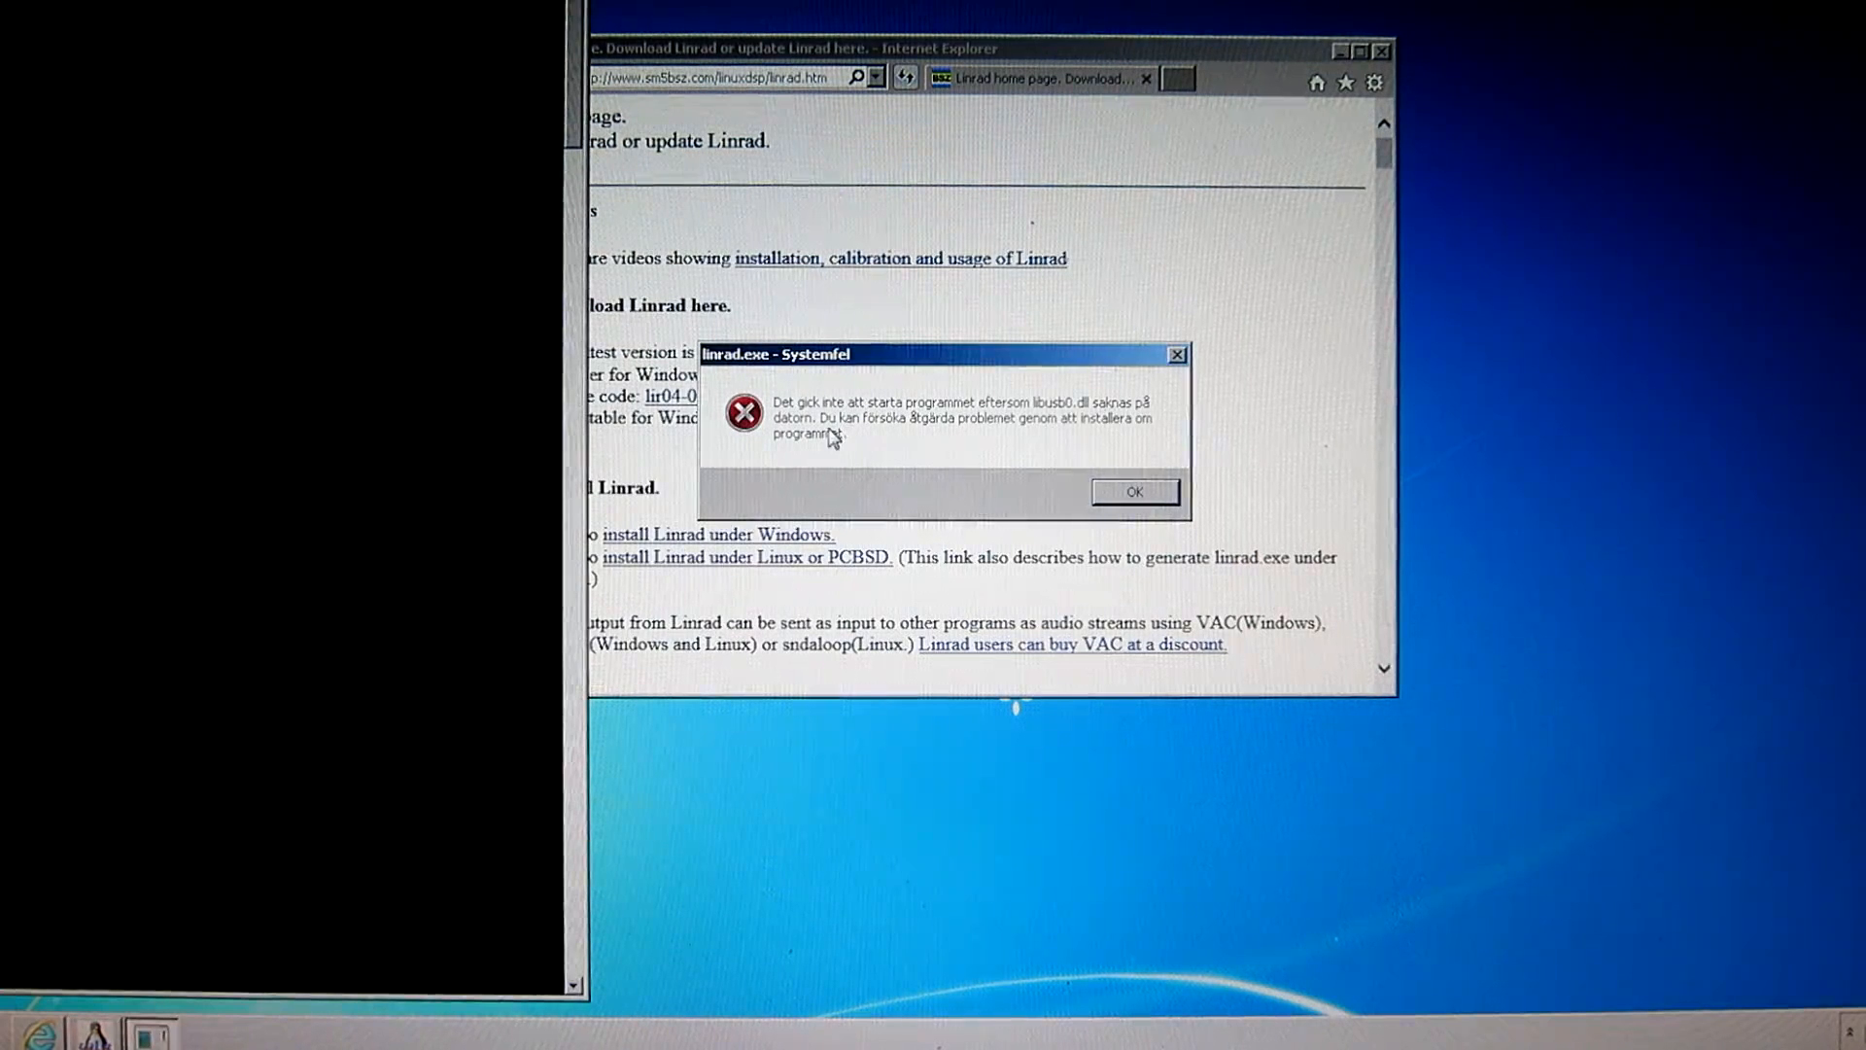
pyautogui.moveTo(1077, 432)
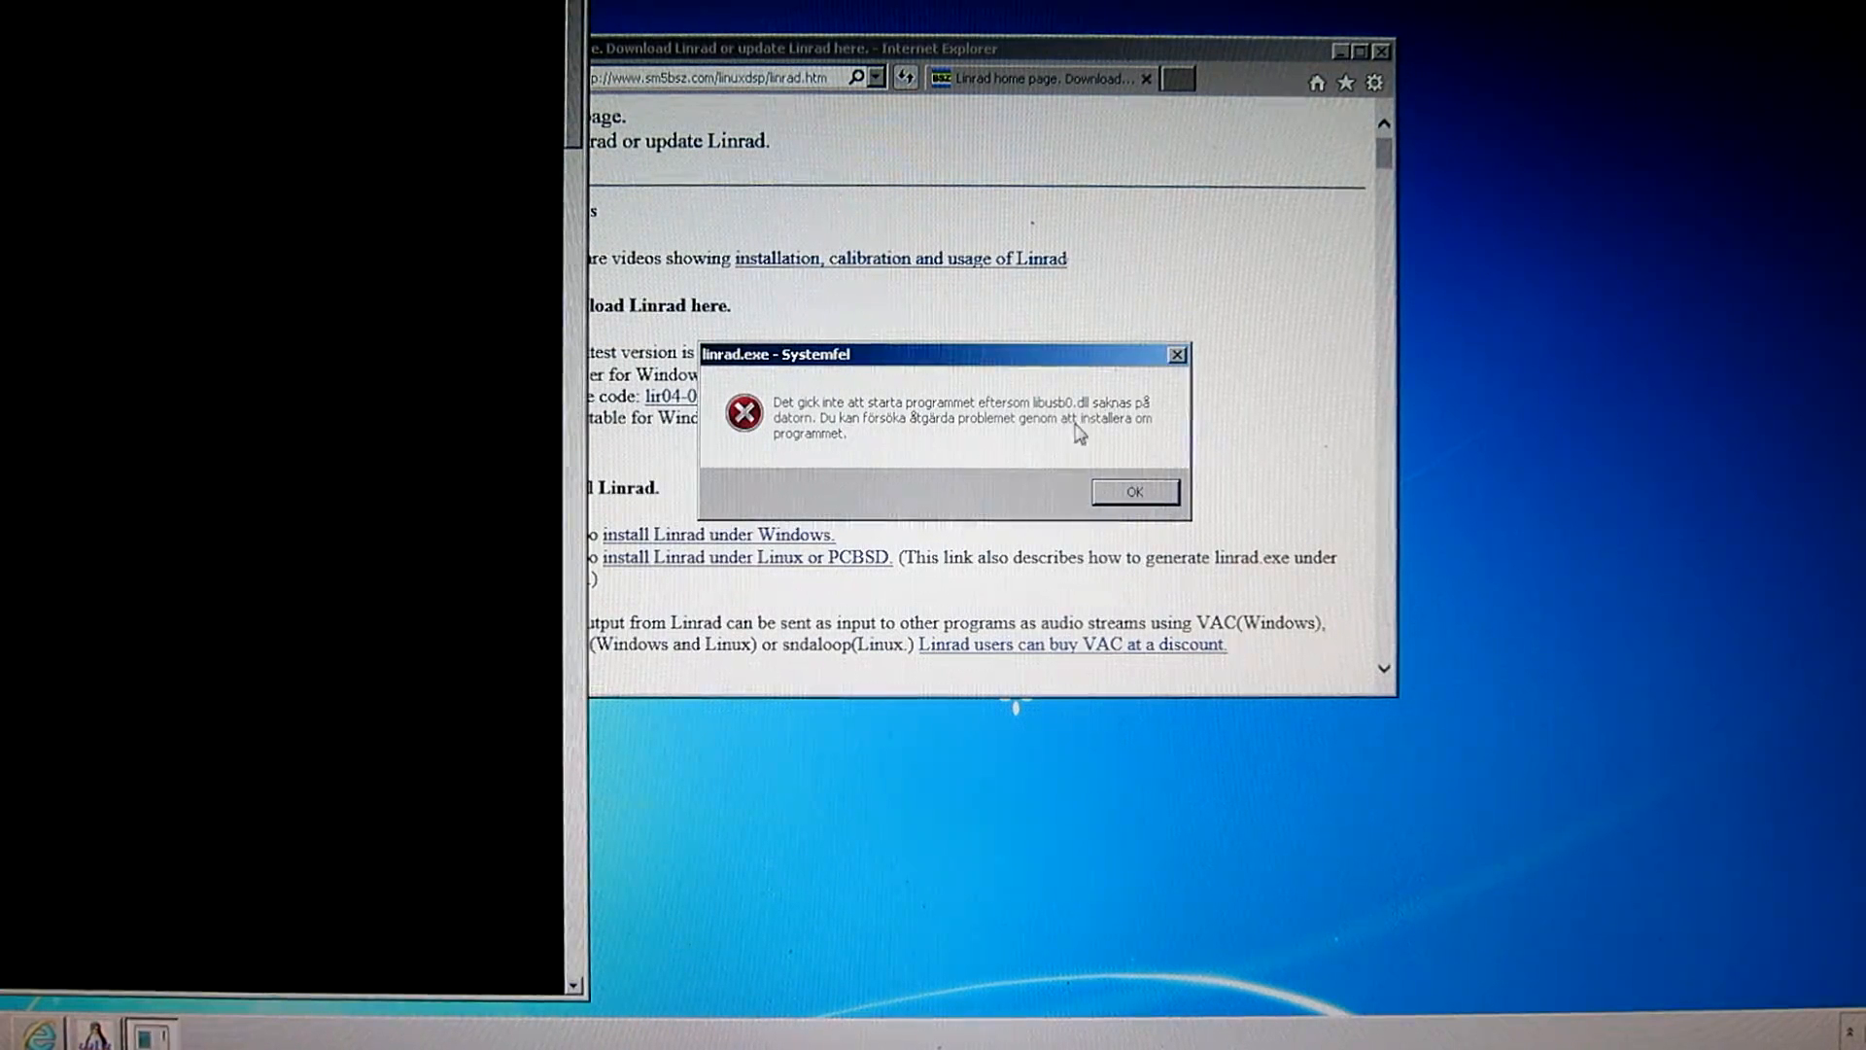
pyautogui.moveTo(1052, 437)
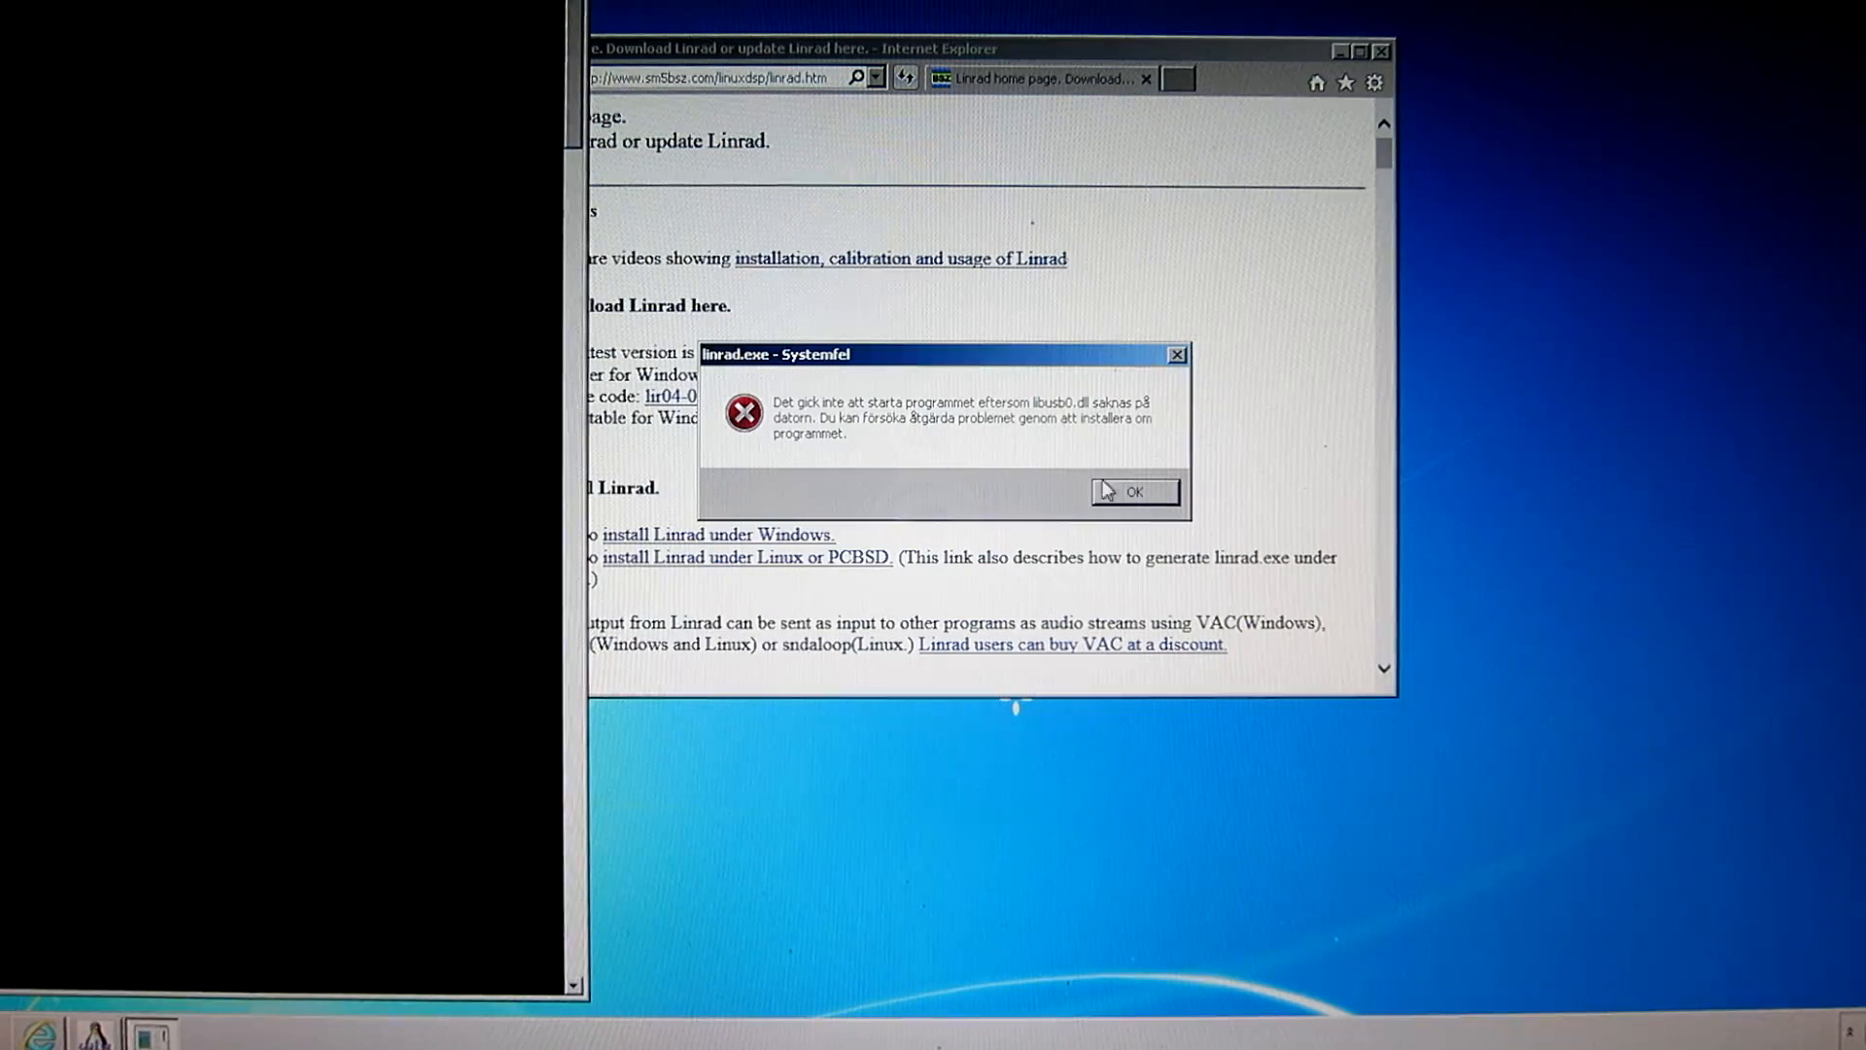
pyautogui.click(1132, 492)
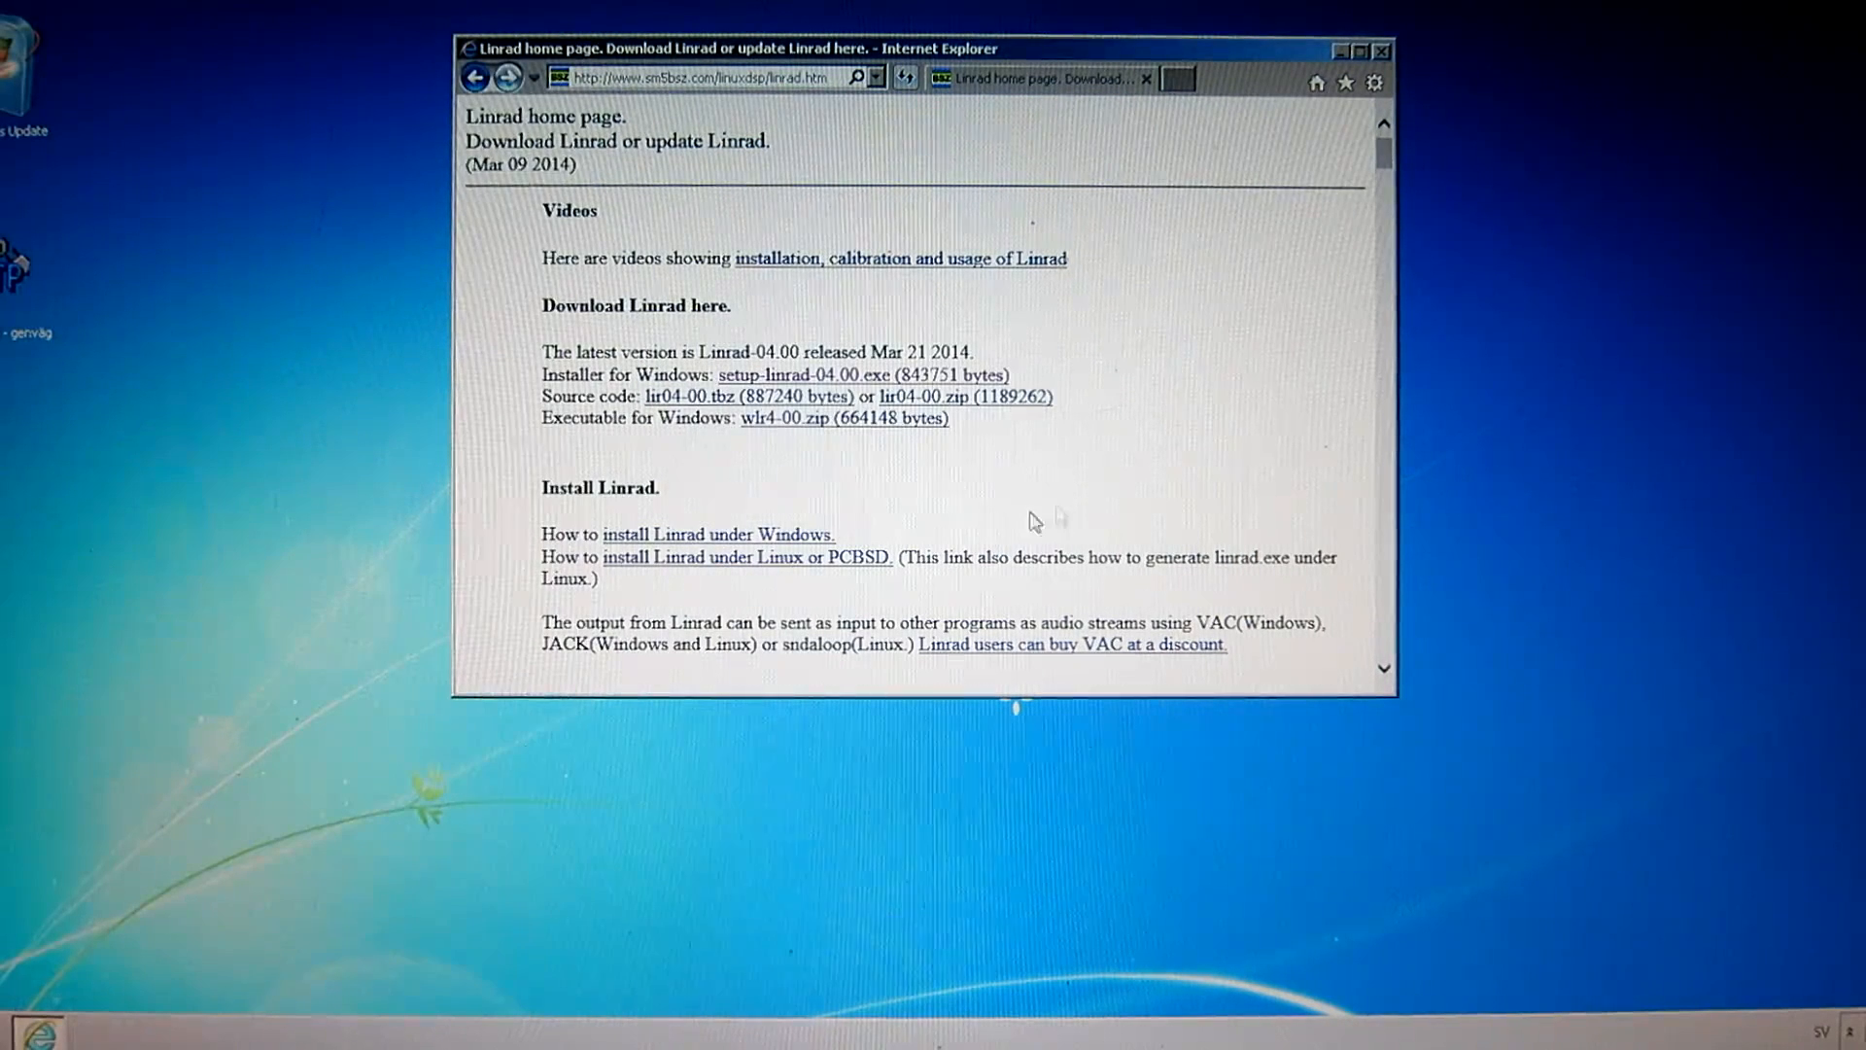
pyautogui.moveTo(1234, 339)
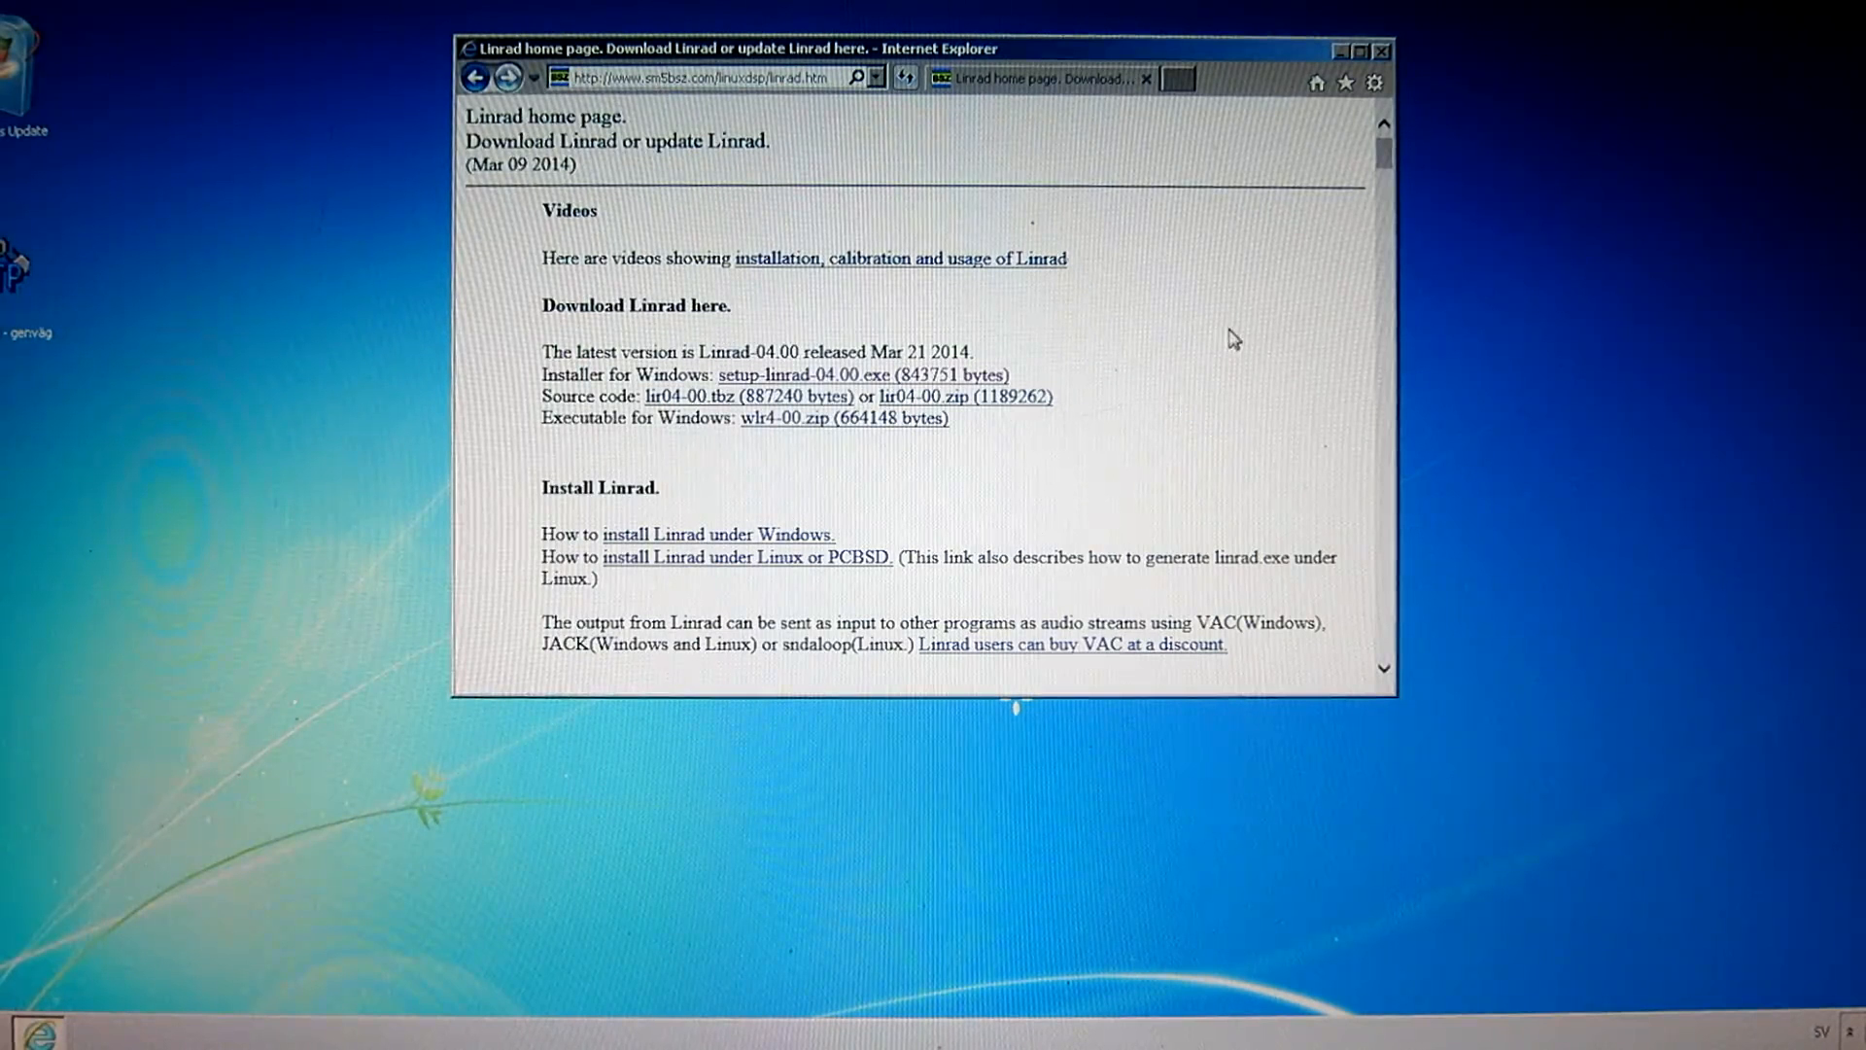
# Start downloading setup-linrad-dll-package-03.exe from the Download libraries section
pyautogui.scroll(-3)
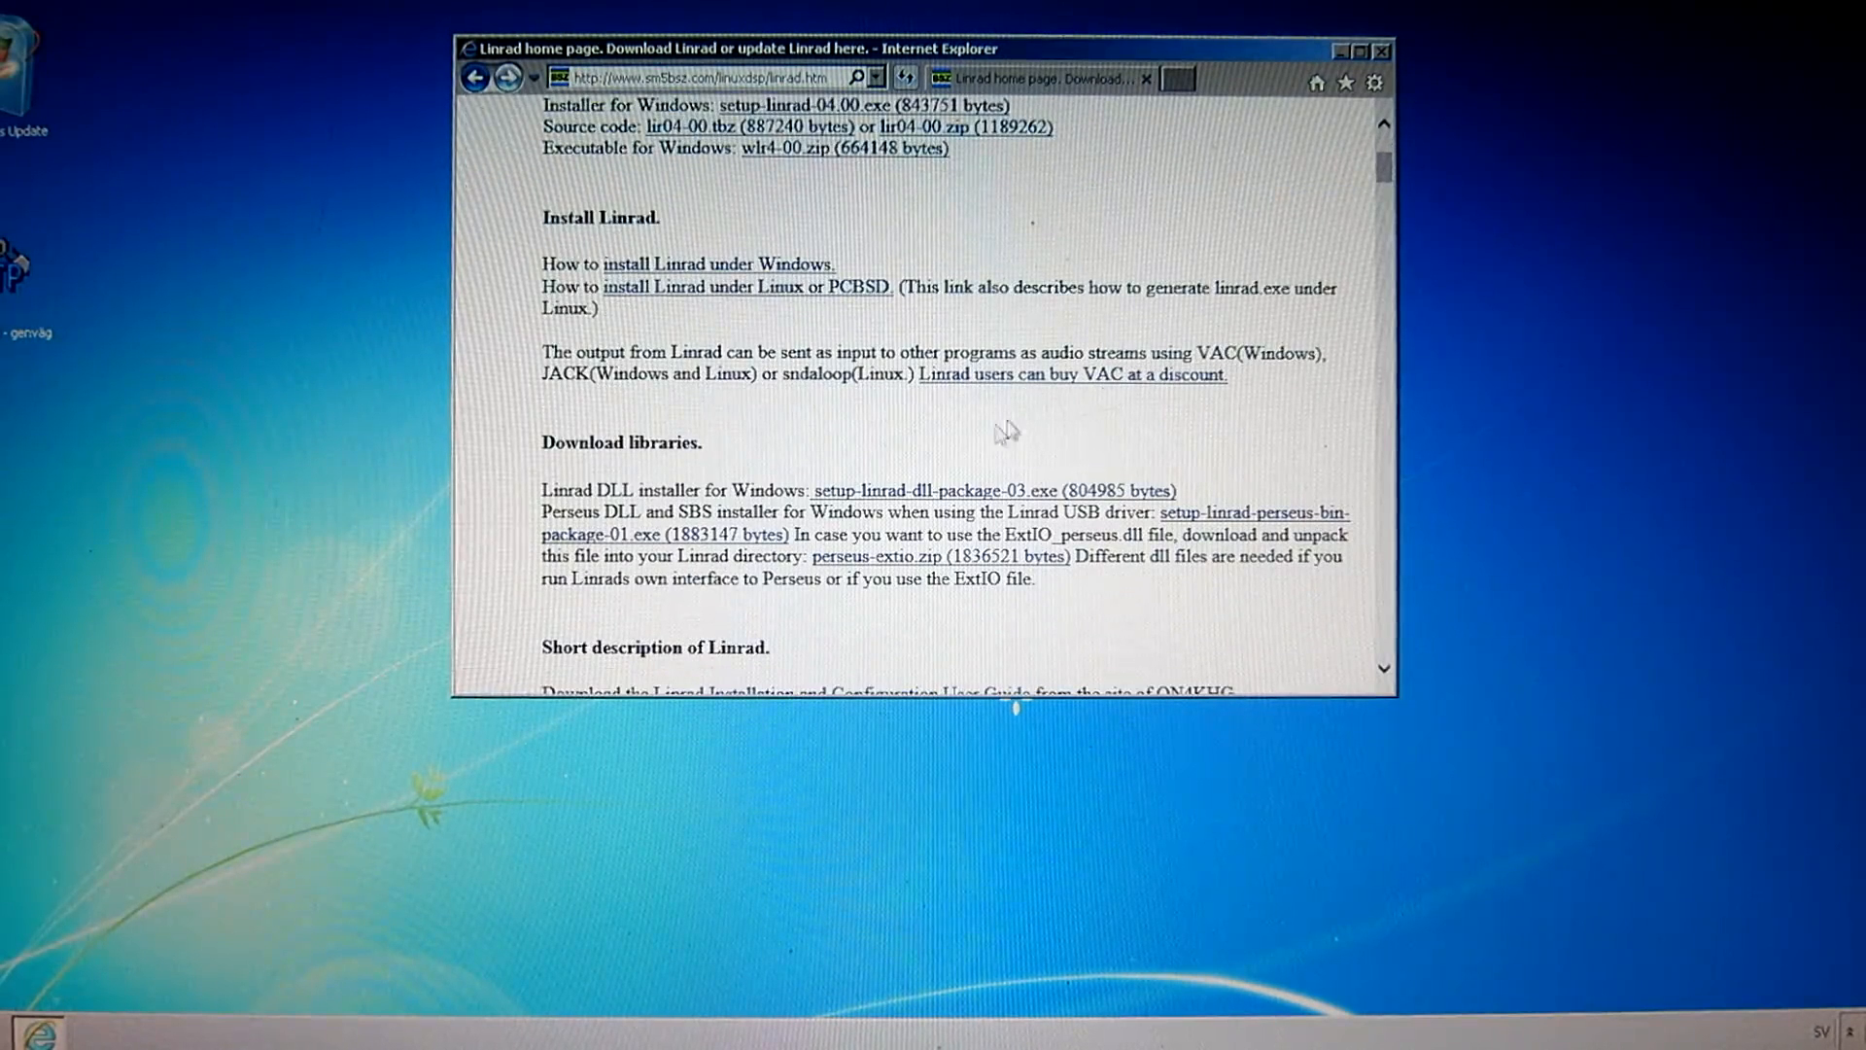
pyautogui.moveTo(912, 499)
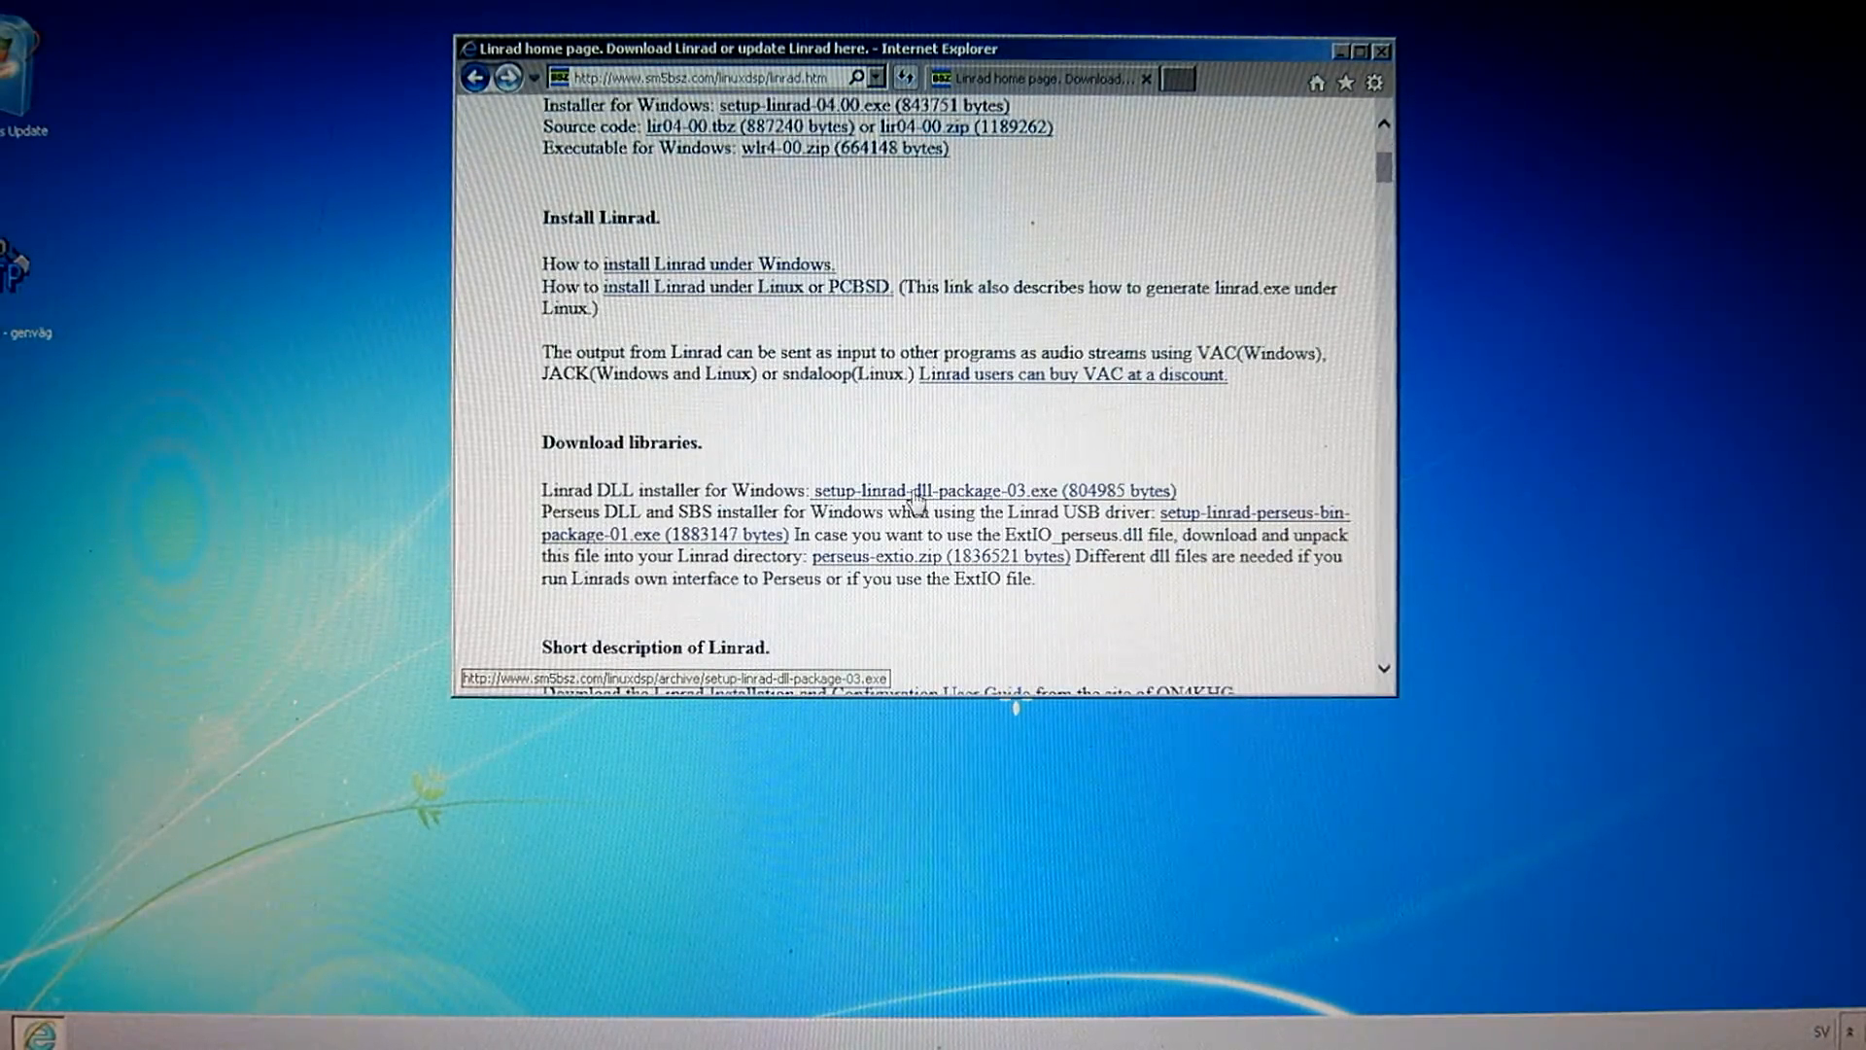
pyautogui.moveTo(1011, 505)
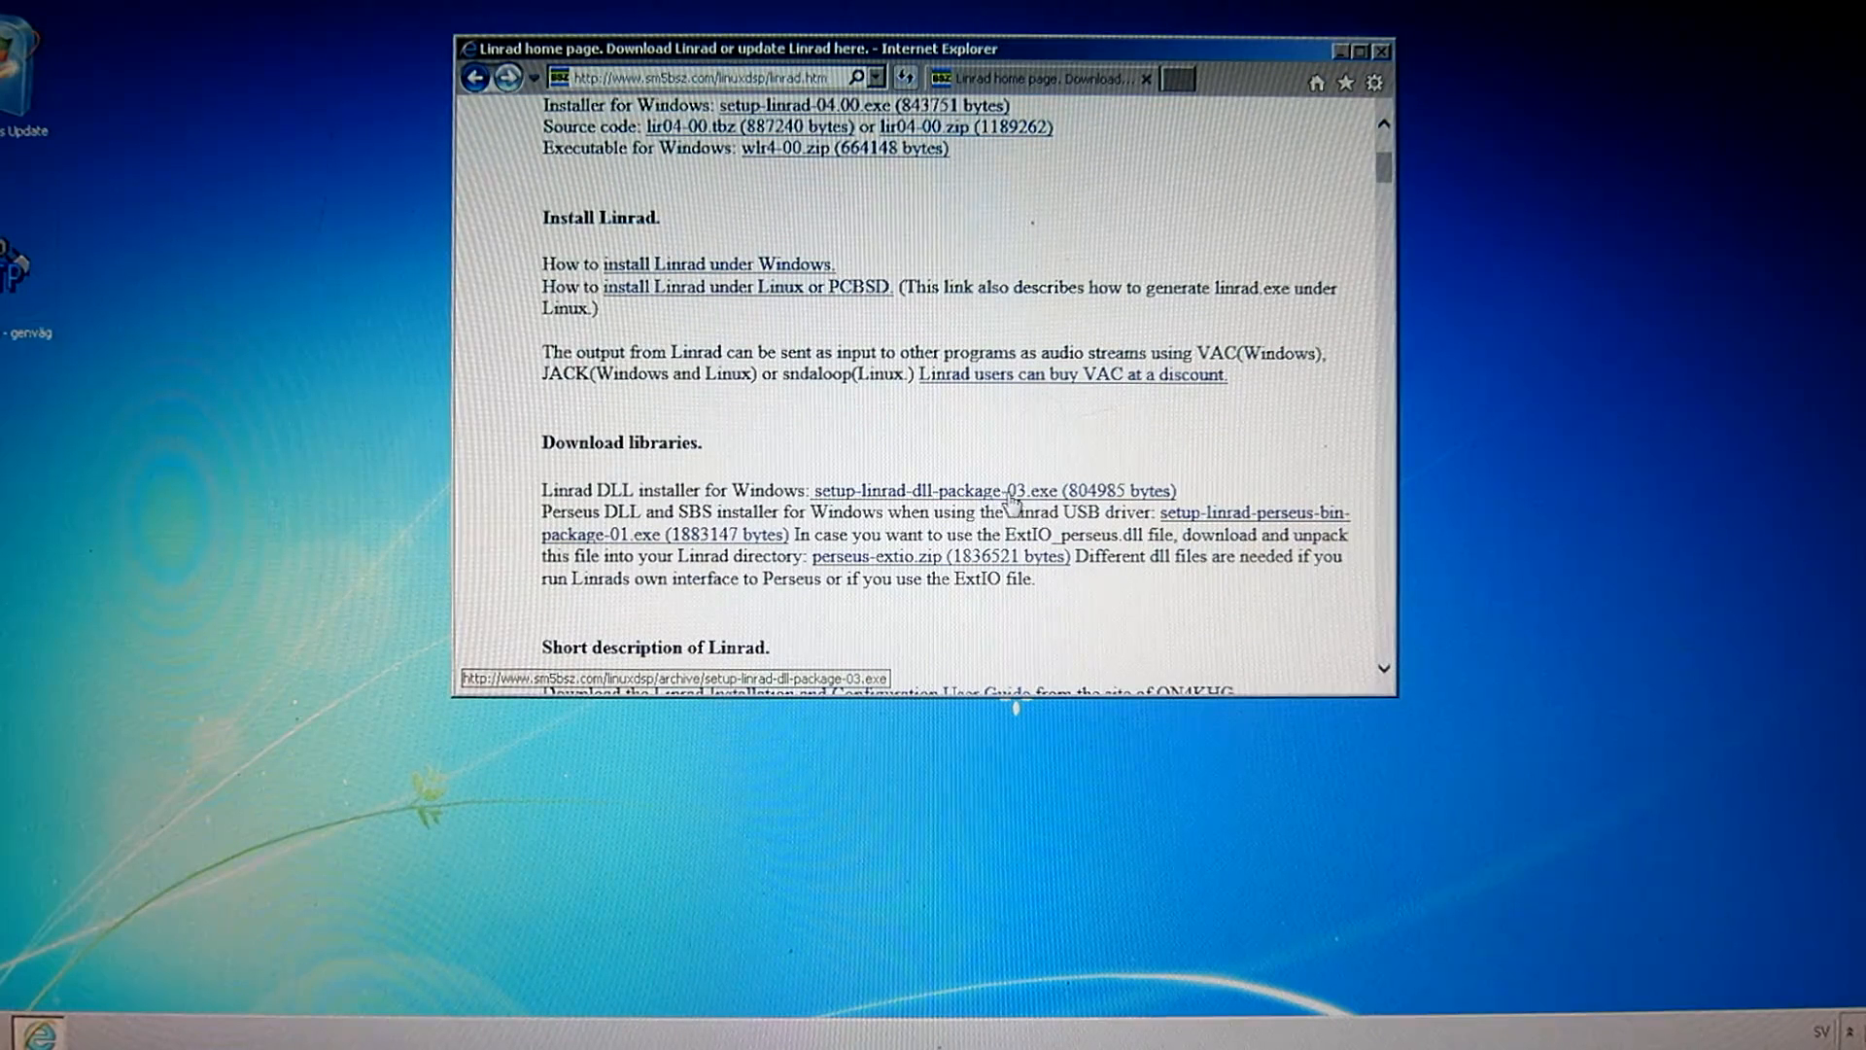
pyautogui.moveTo(999, 492)
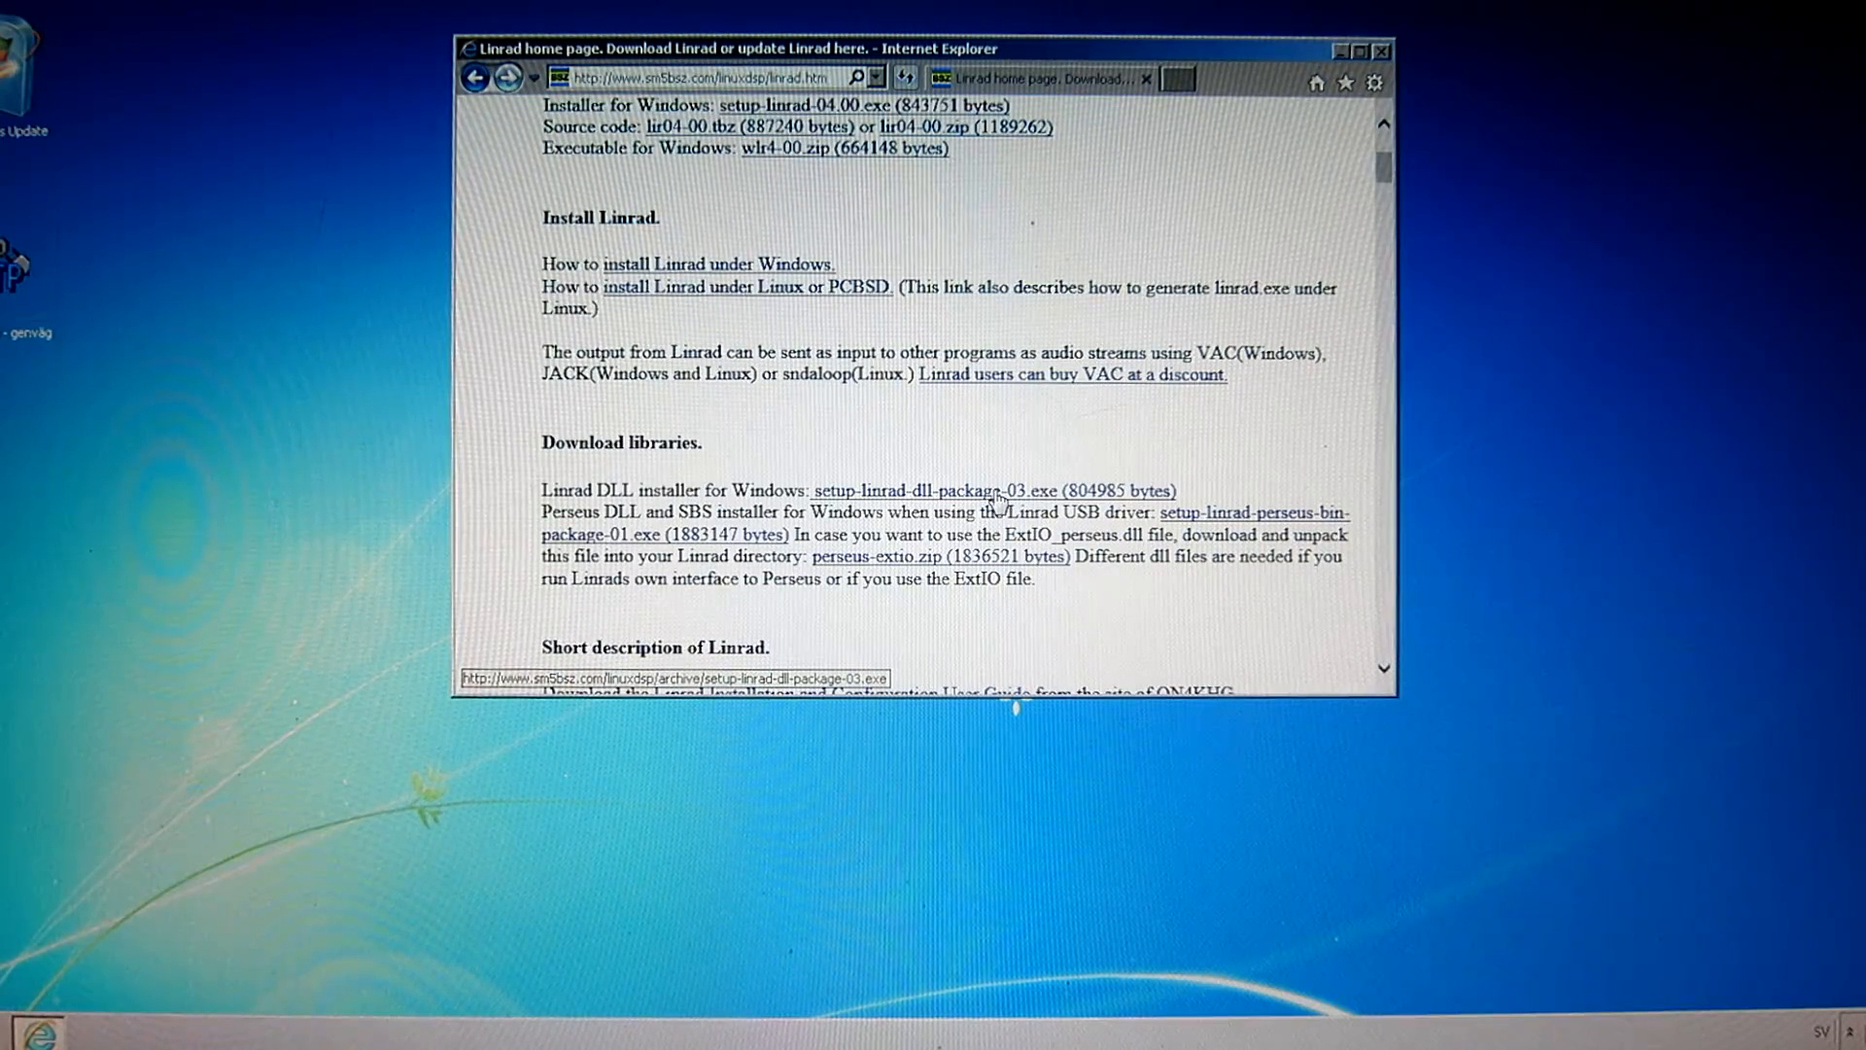
pyautogui.click(993, 490)
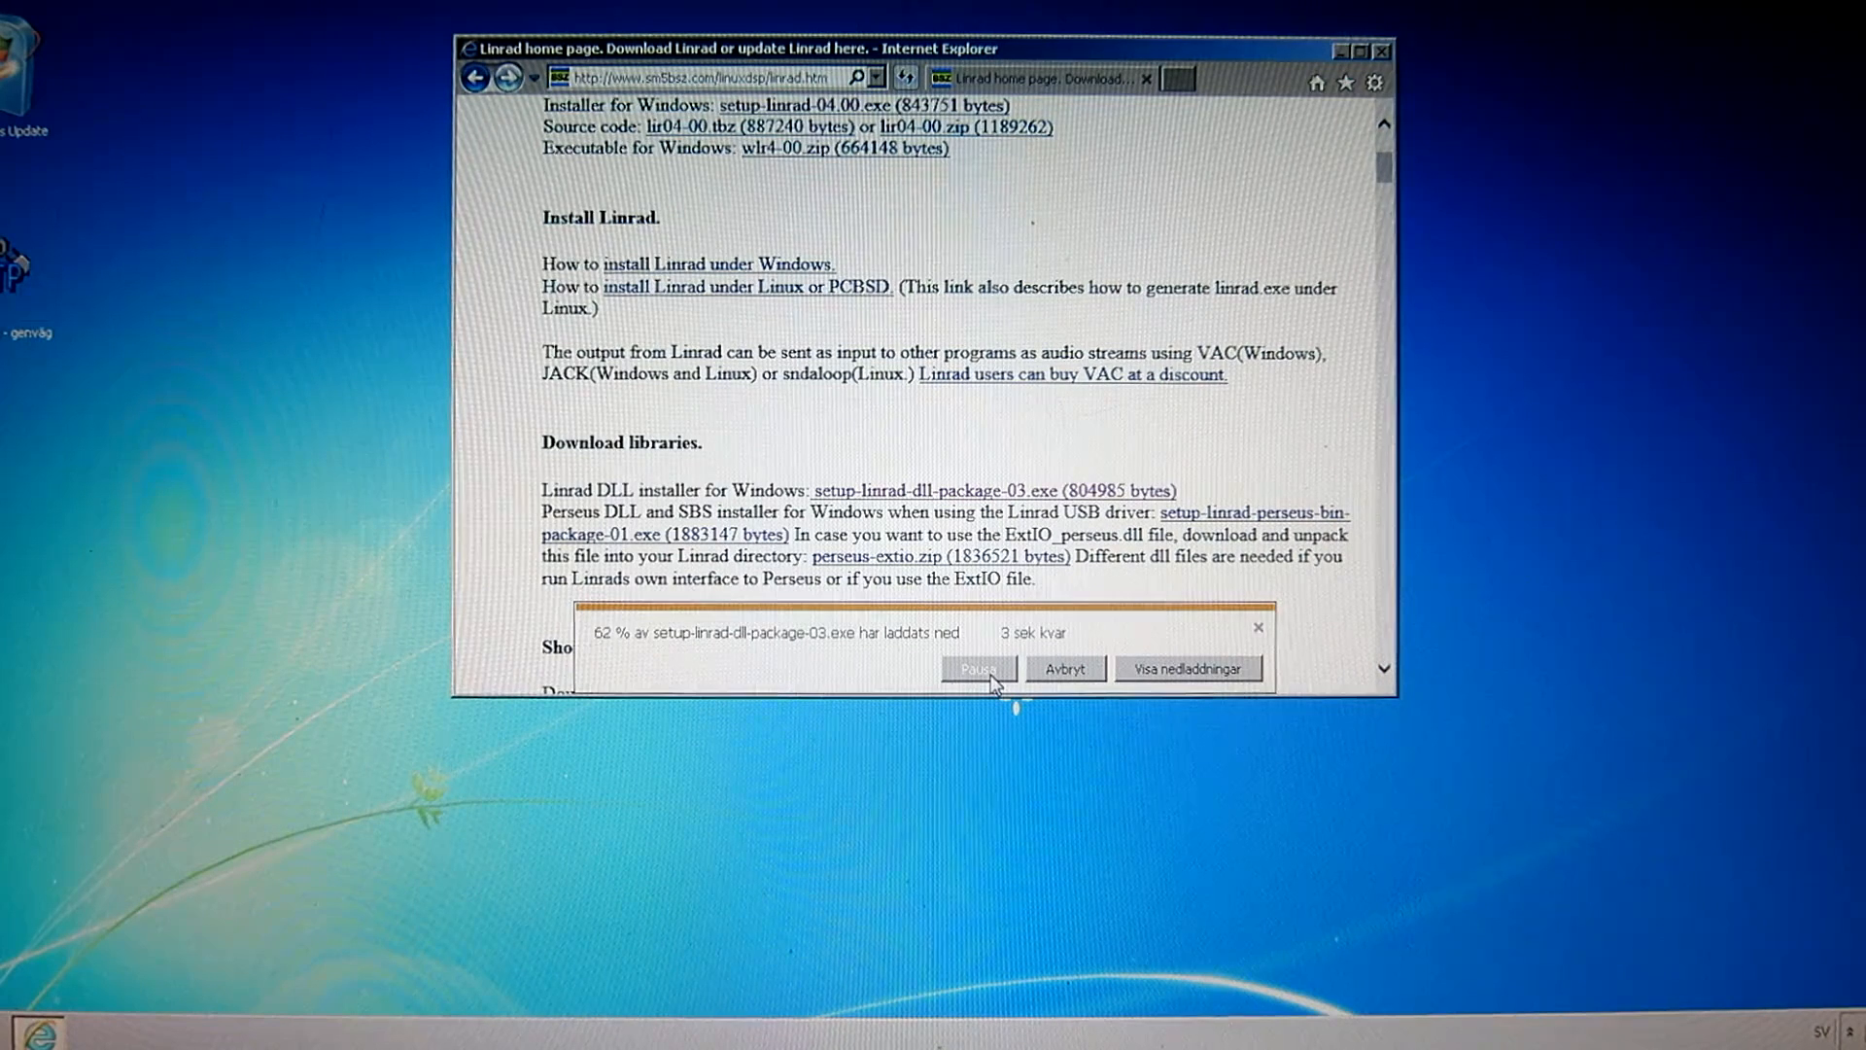
pyautogui.moveTo(904, 667)
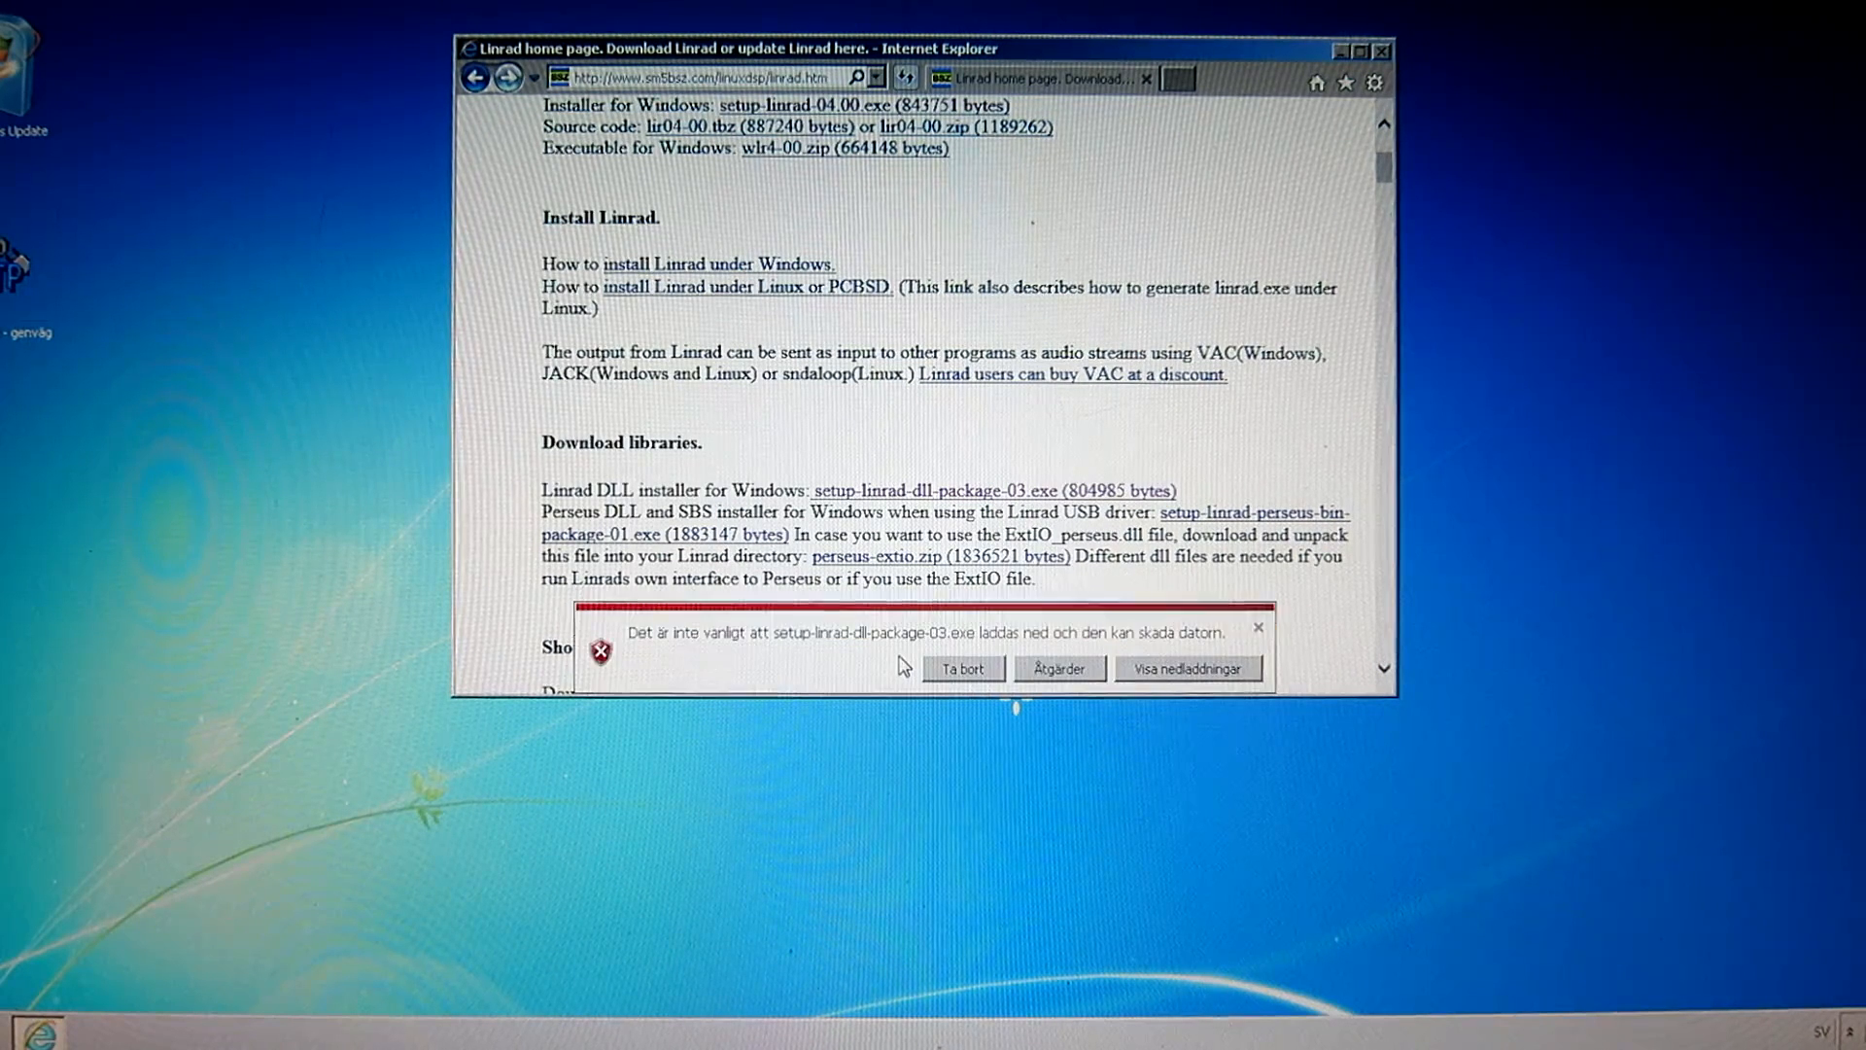
pyautogui.moveTo(696, 643)
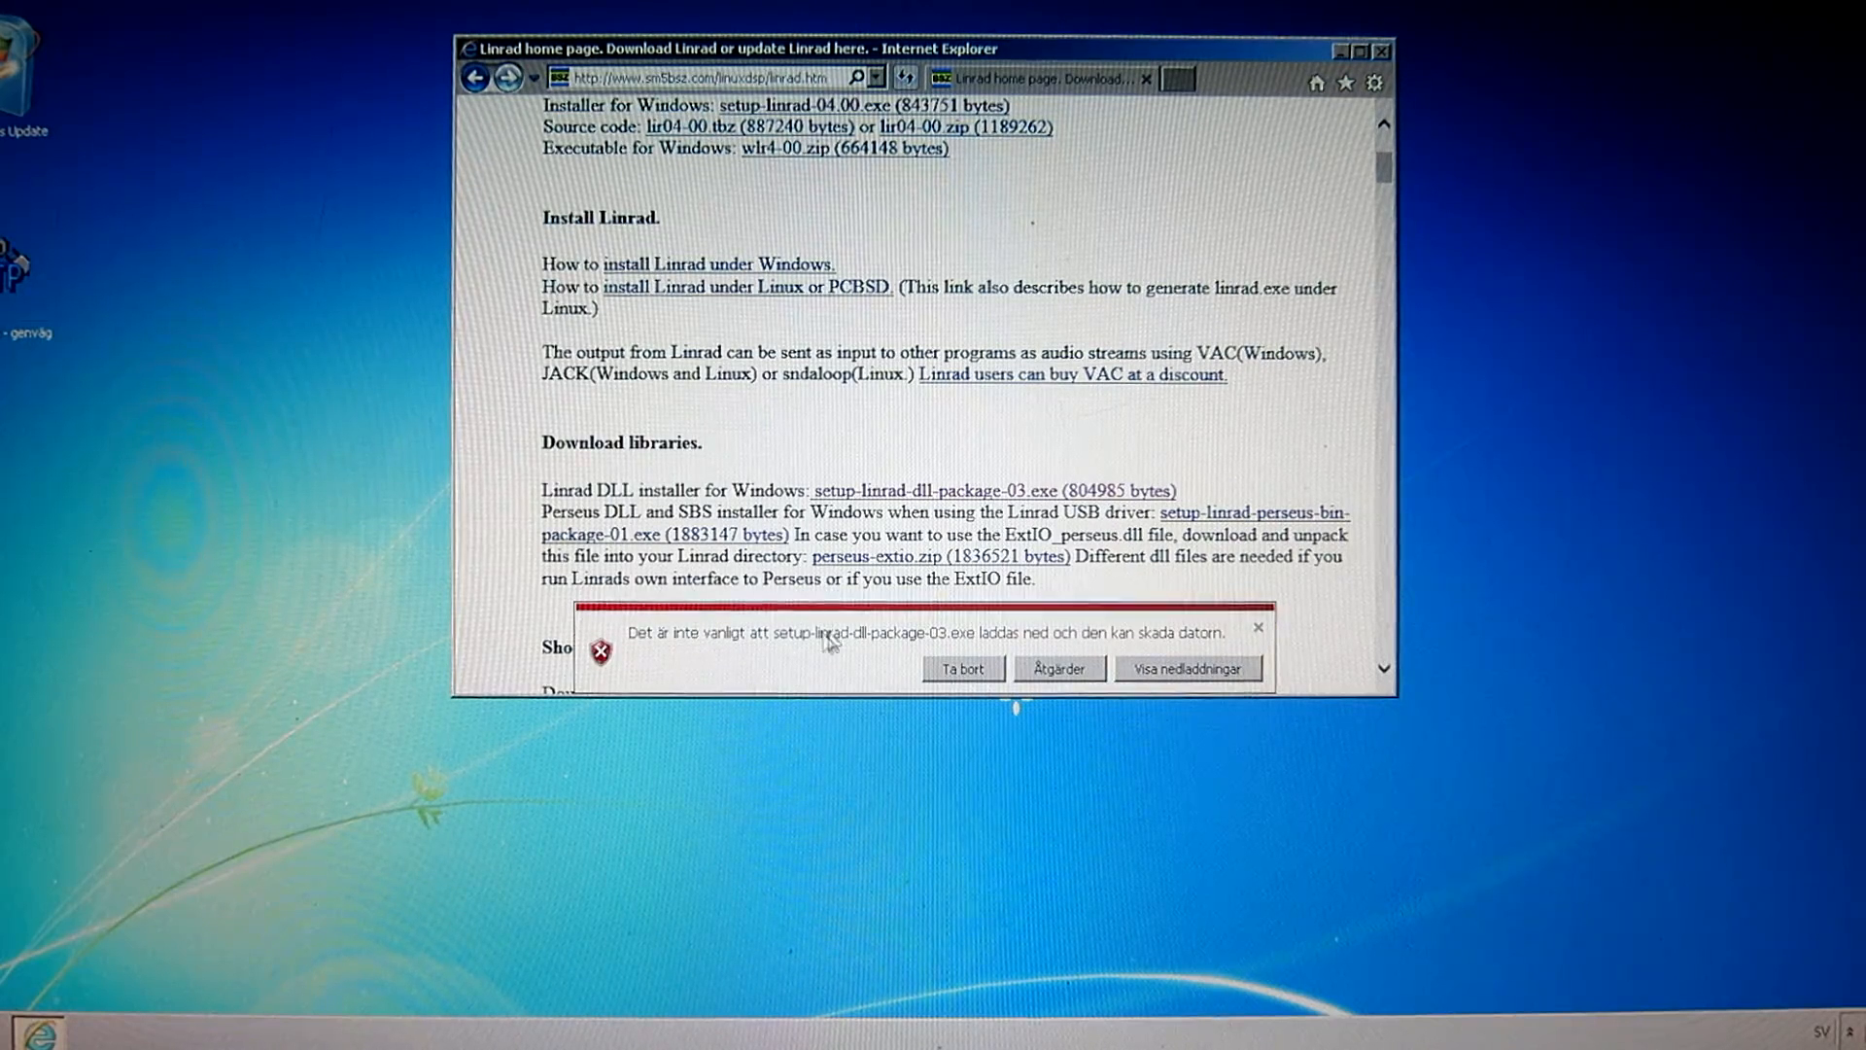
pyautogui.moveTo(964, 655)
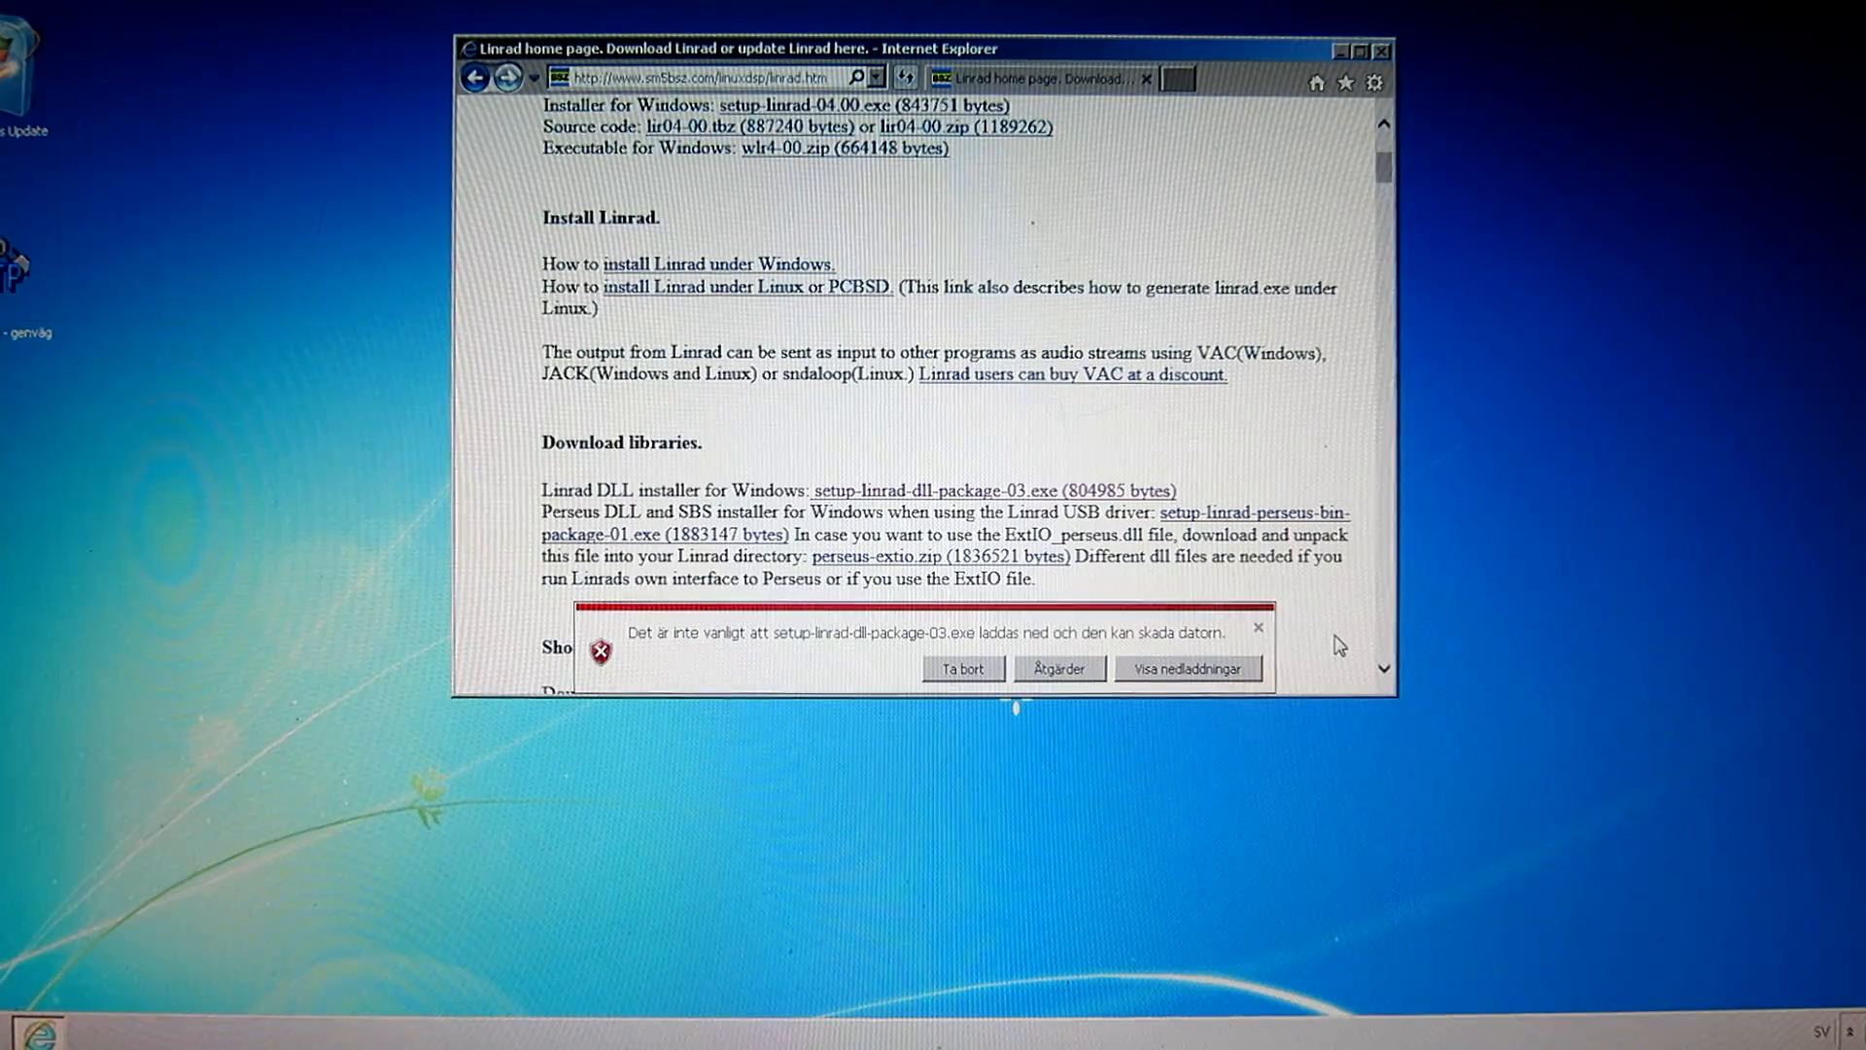
pyautogui.moveTo(1348, 624)
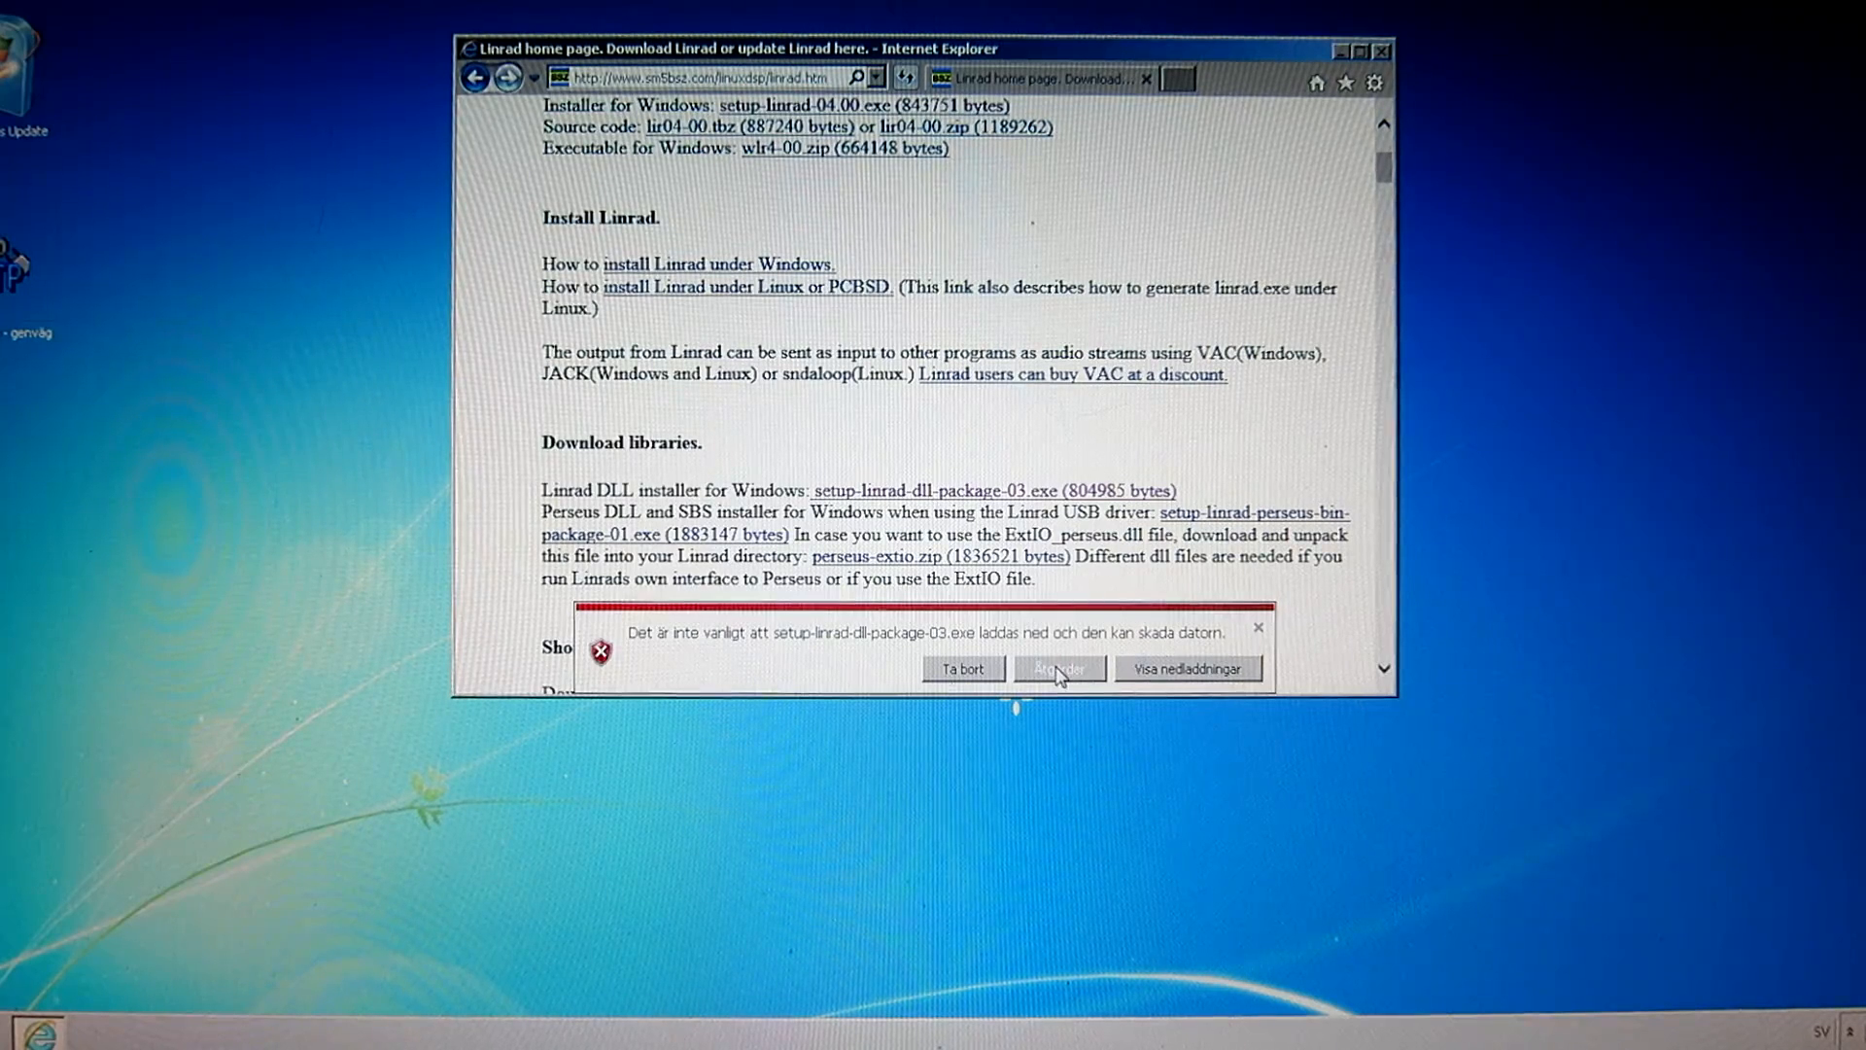
# Override SmartScreen via Åtgärder, Fler alternativ and Kör ändå to run the DLL installer
pyautogui.click(1058, 667)
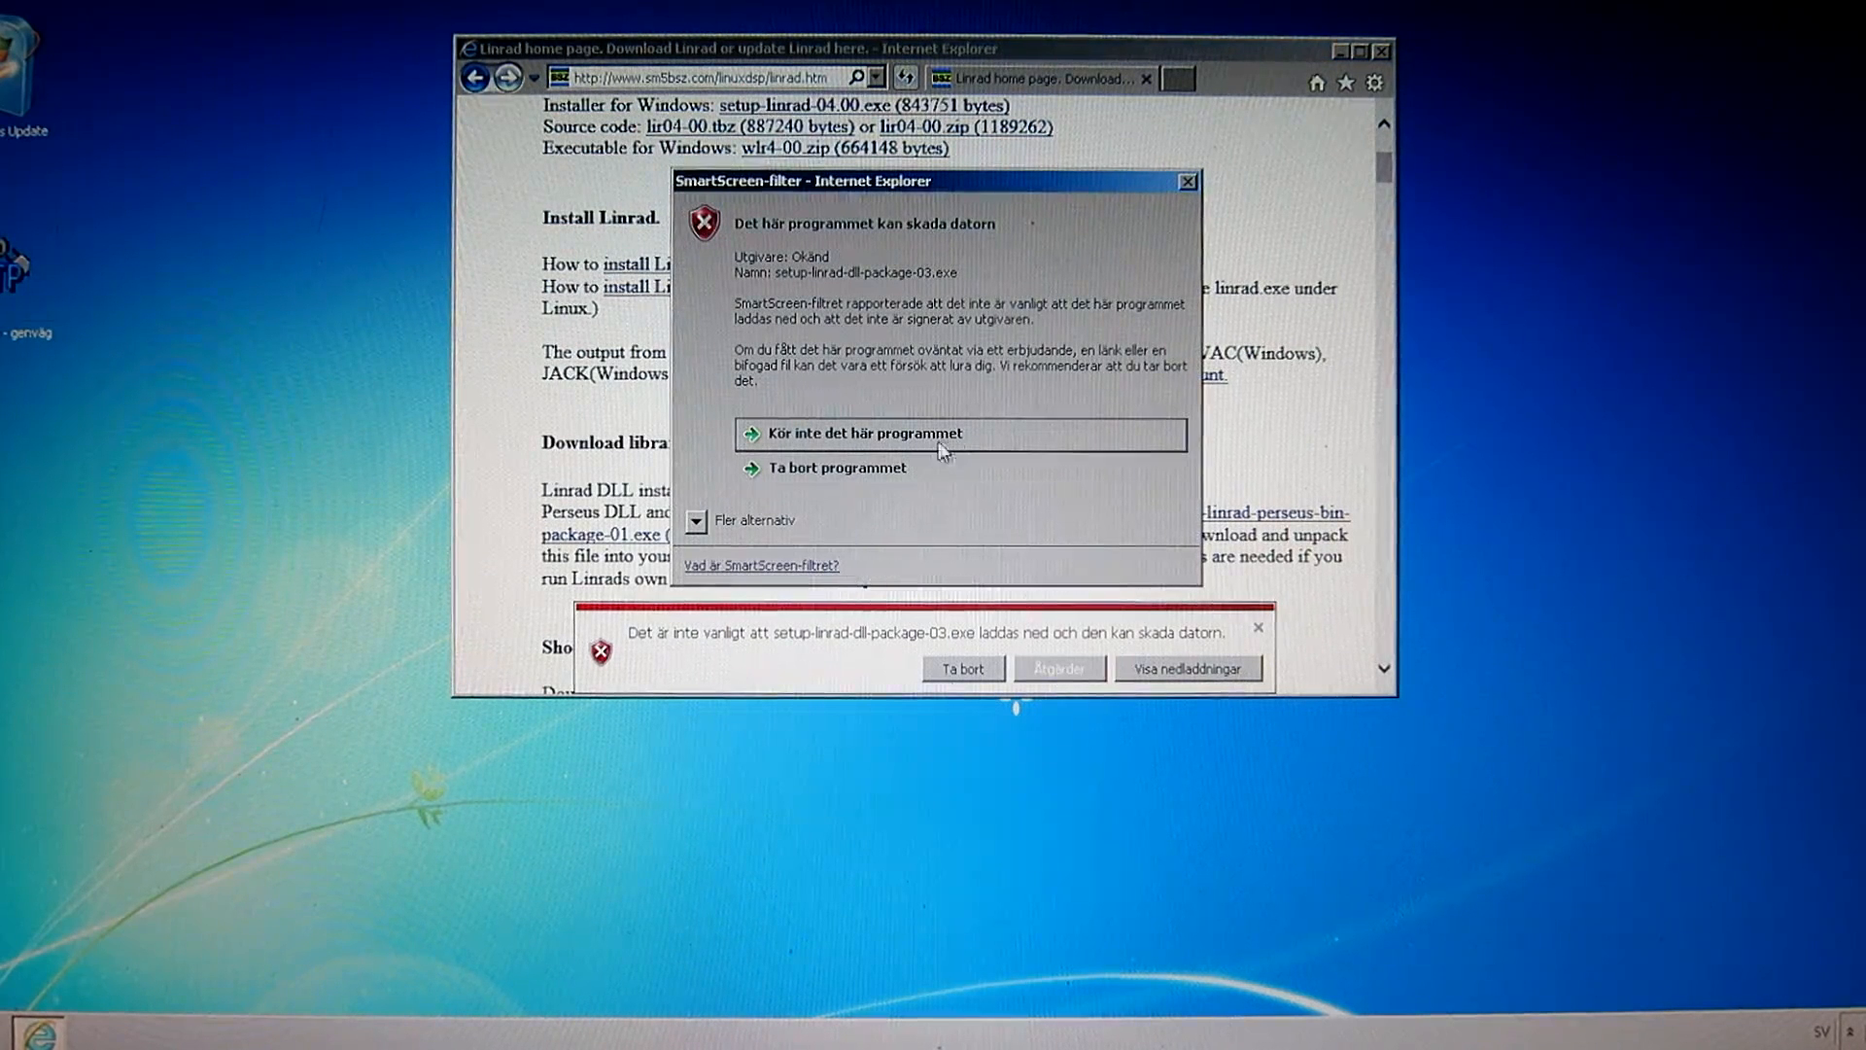
pyautogui.moveTo(829, 513)
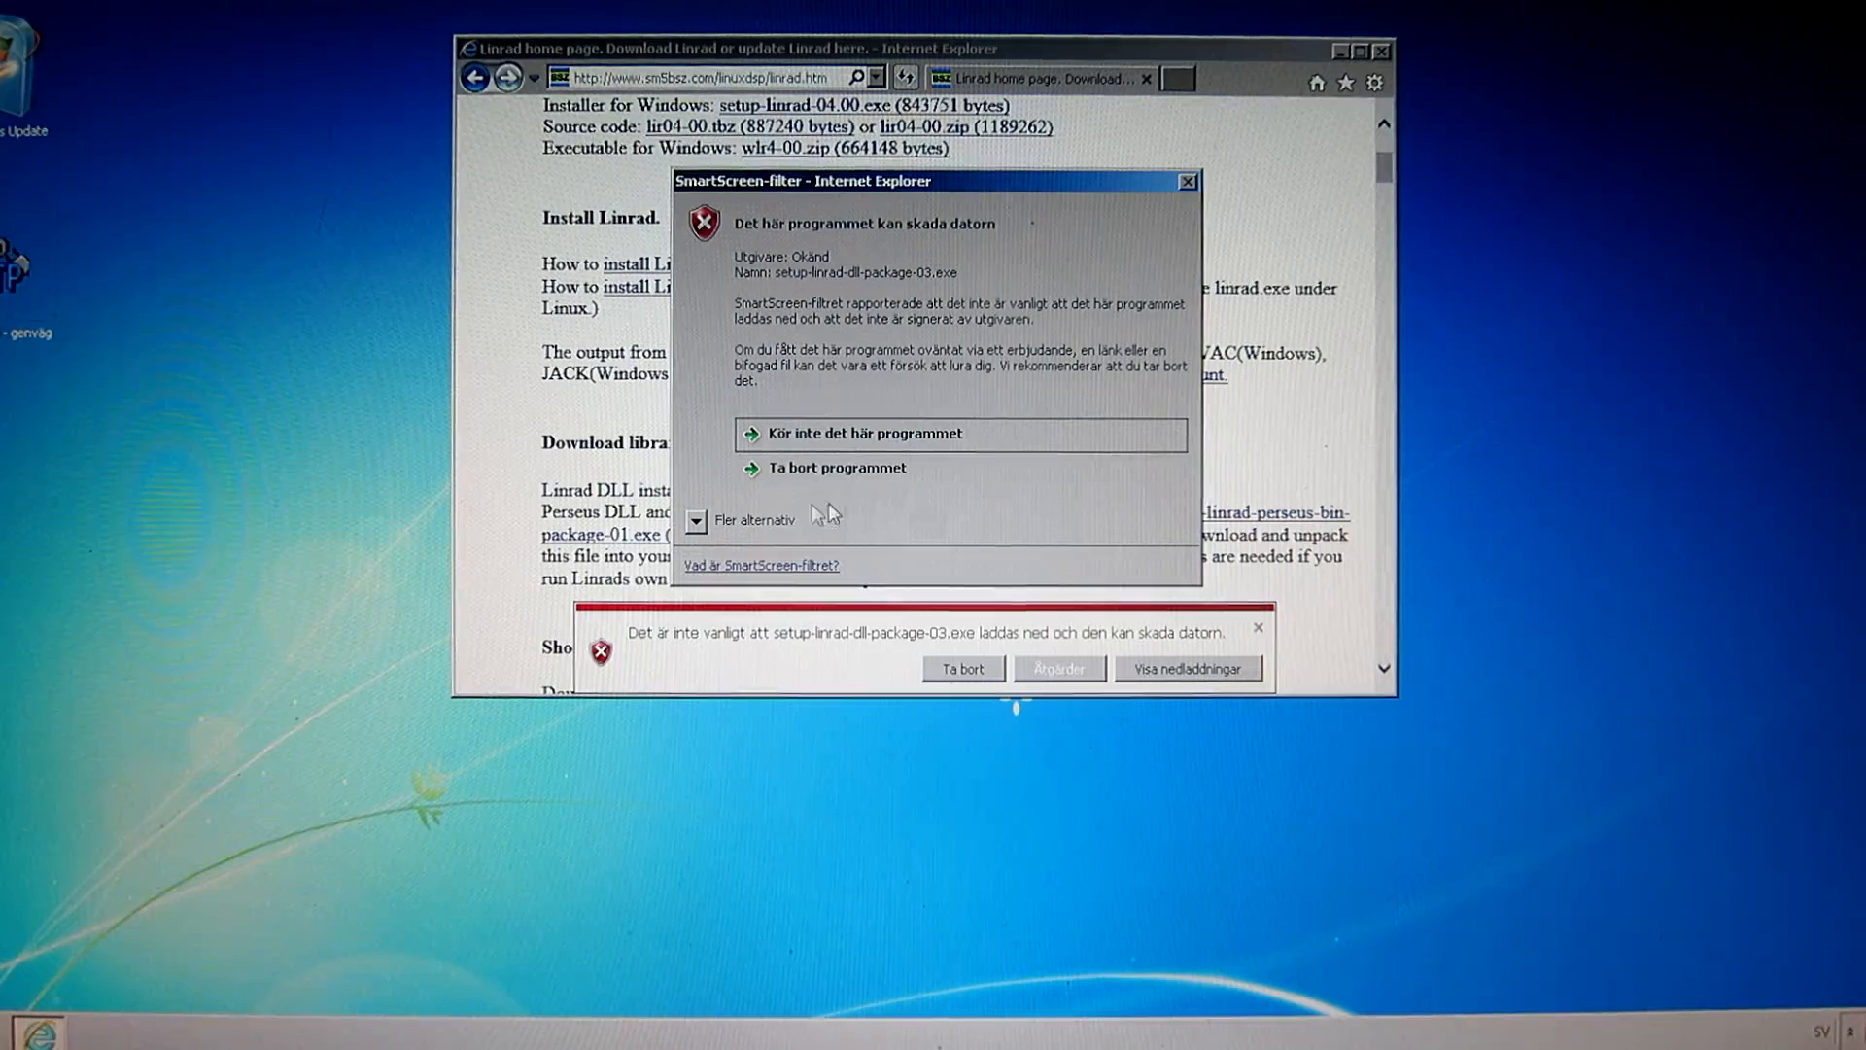
pyautogui.click(696, 521)
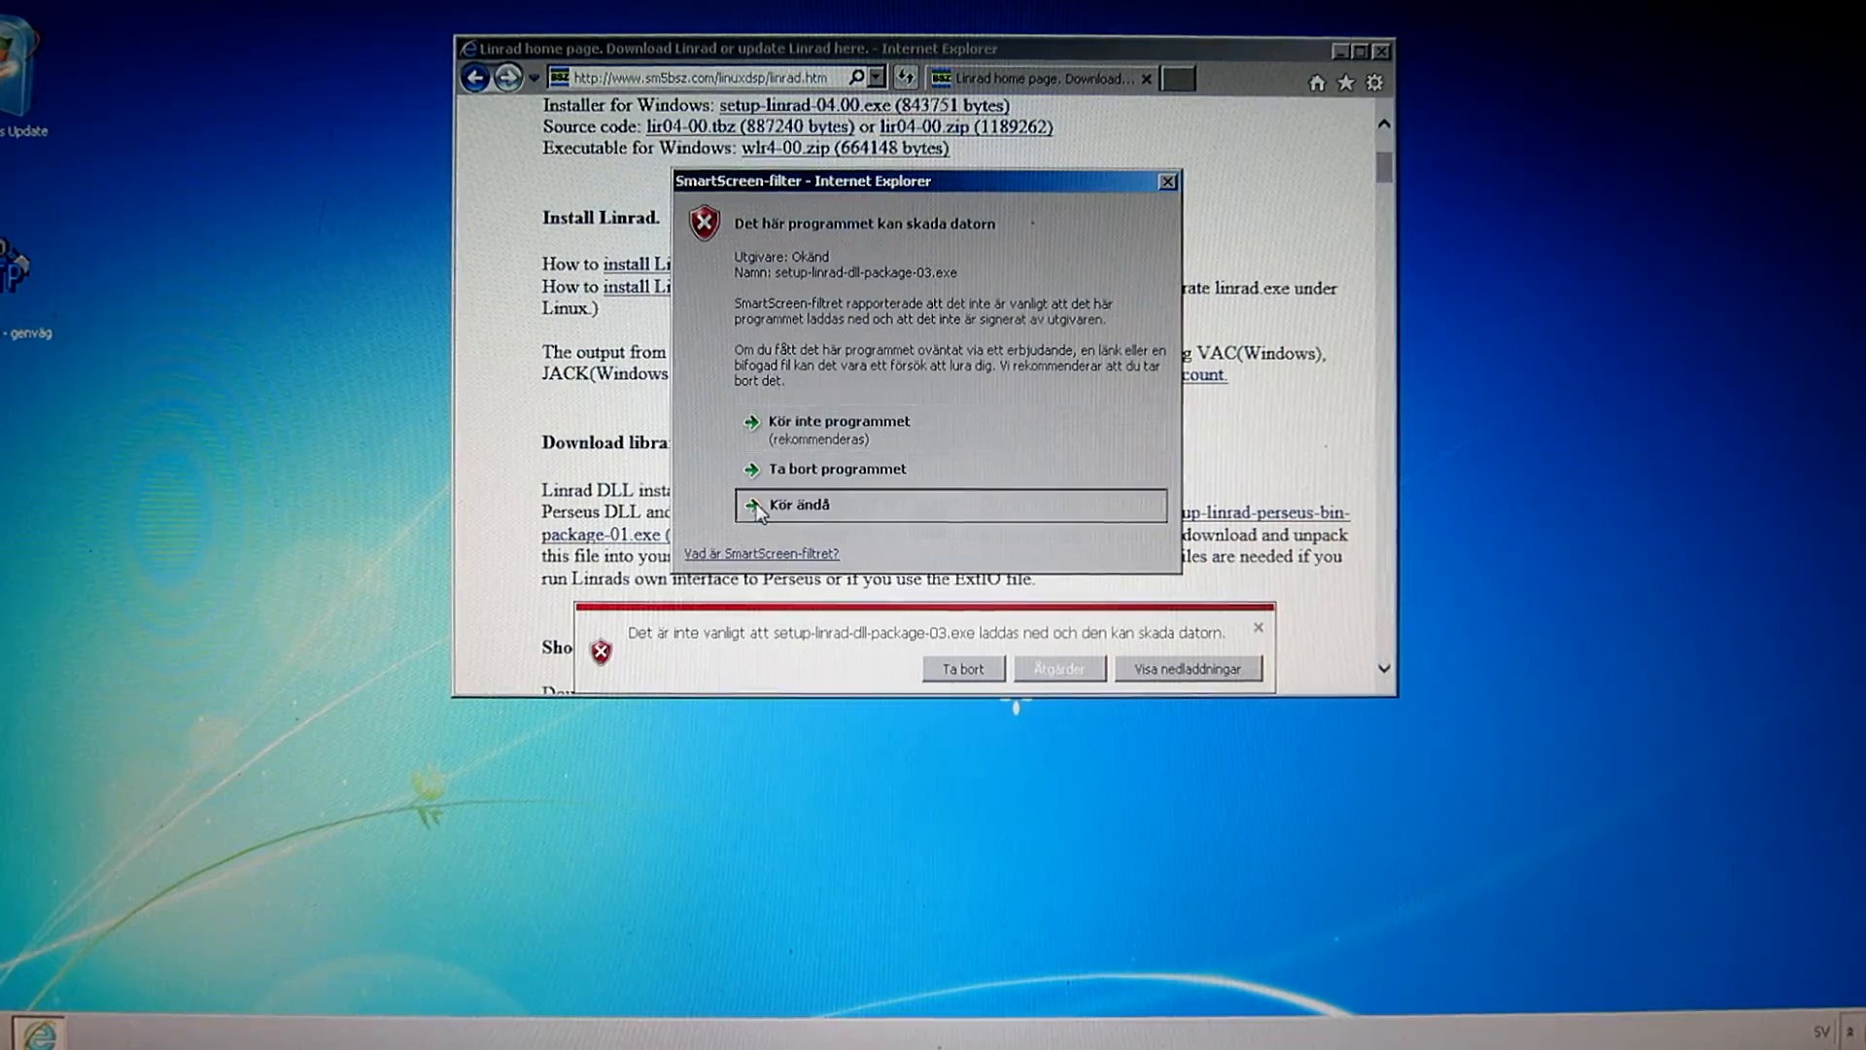
pyautogui.click(799, 506)
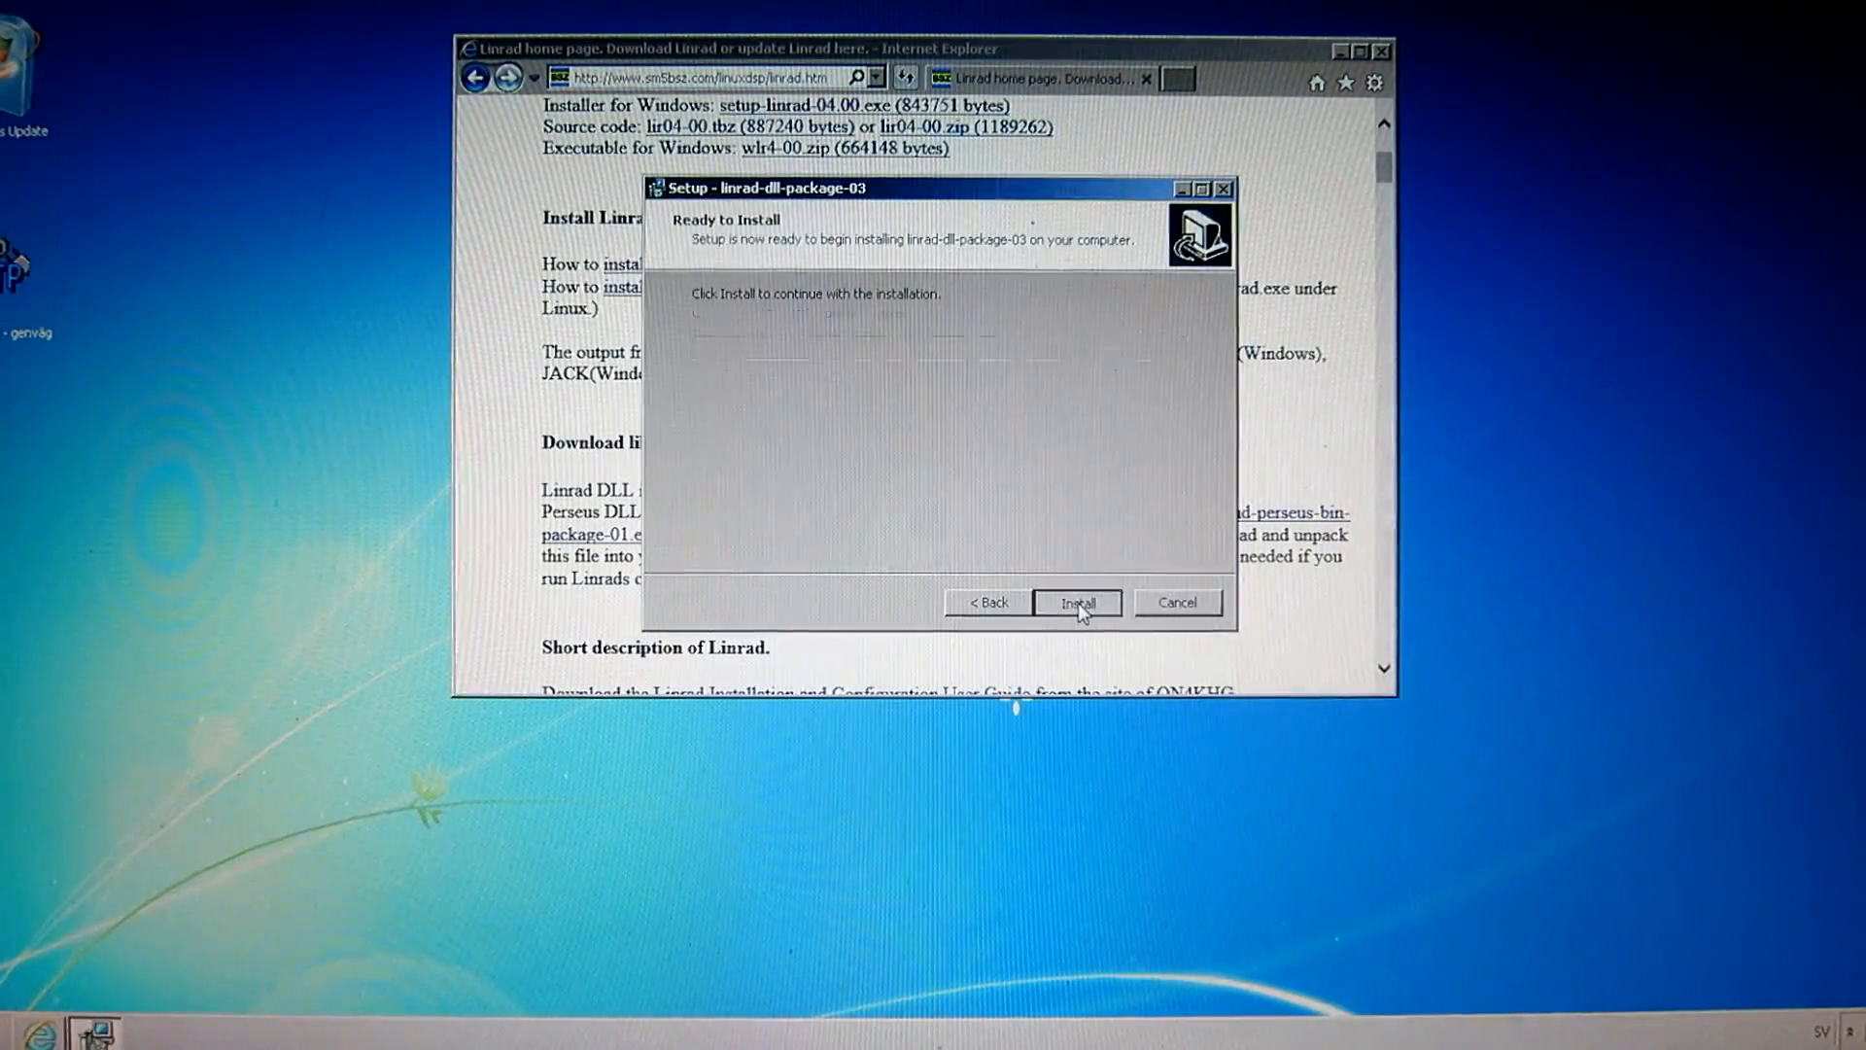
# Run the Install step of the linrad-dll-package-03 setup wizard and let it finish
pyautogui.click(1075, 603)
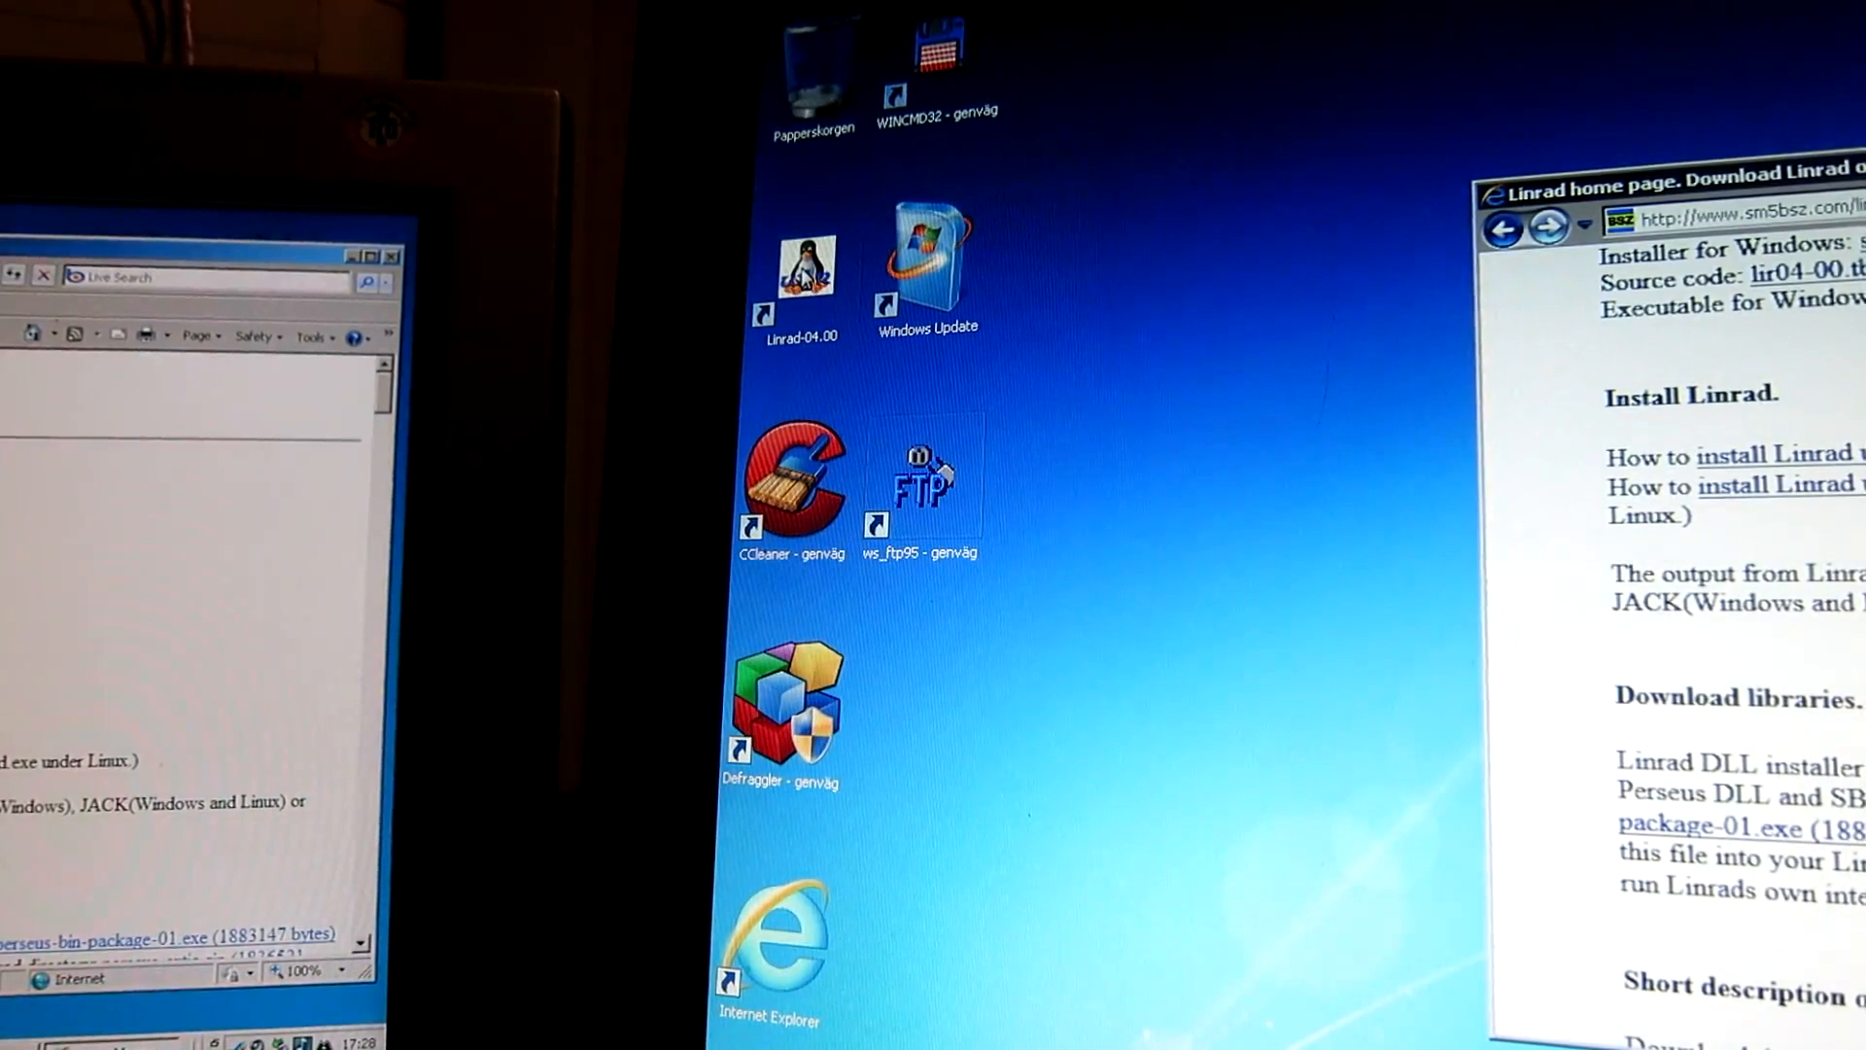
# Launch Linrad-04.00 from its desktop shortcut, reaching the welcome and global parameters setup console
pyautogui.doubleClick(799, 265)
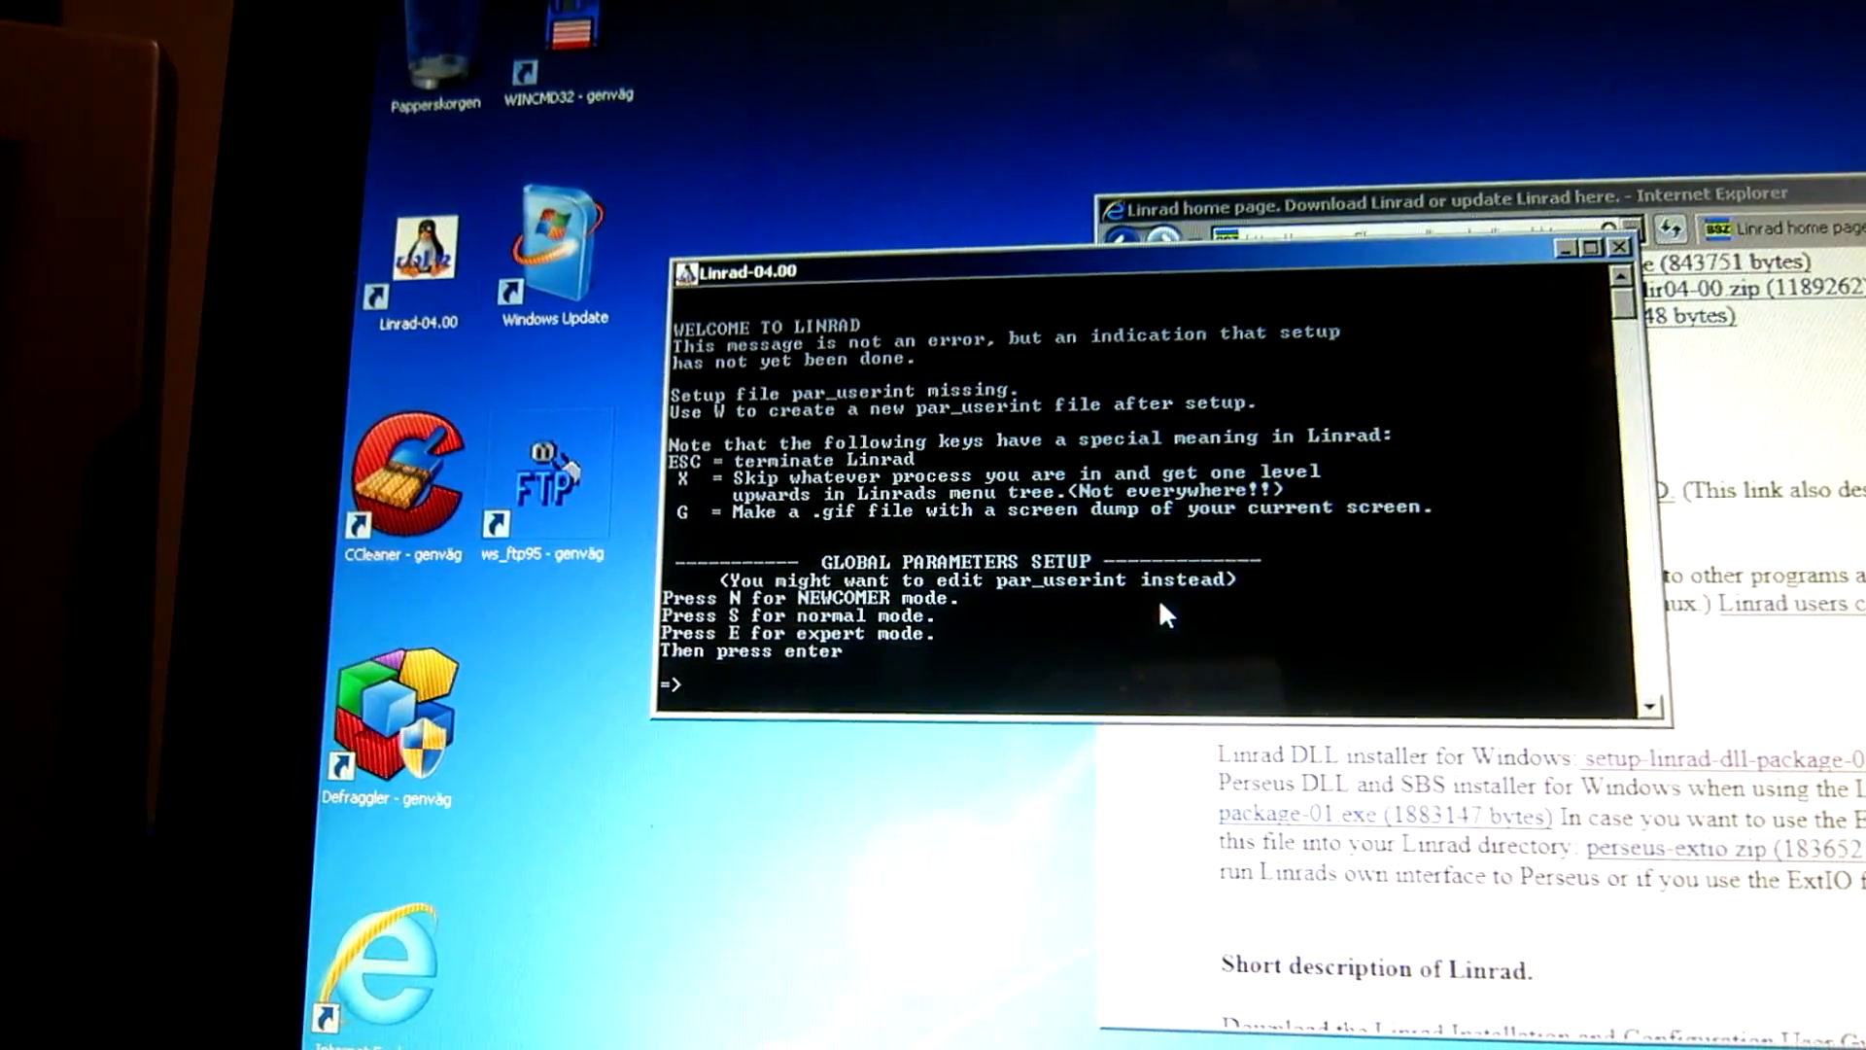
pyautogui.moveTo(1245, 595)
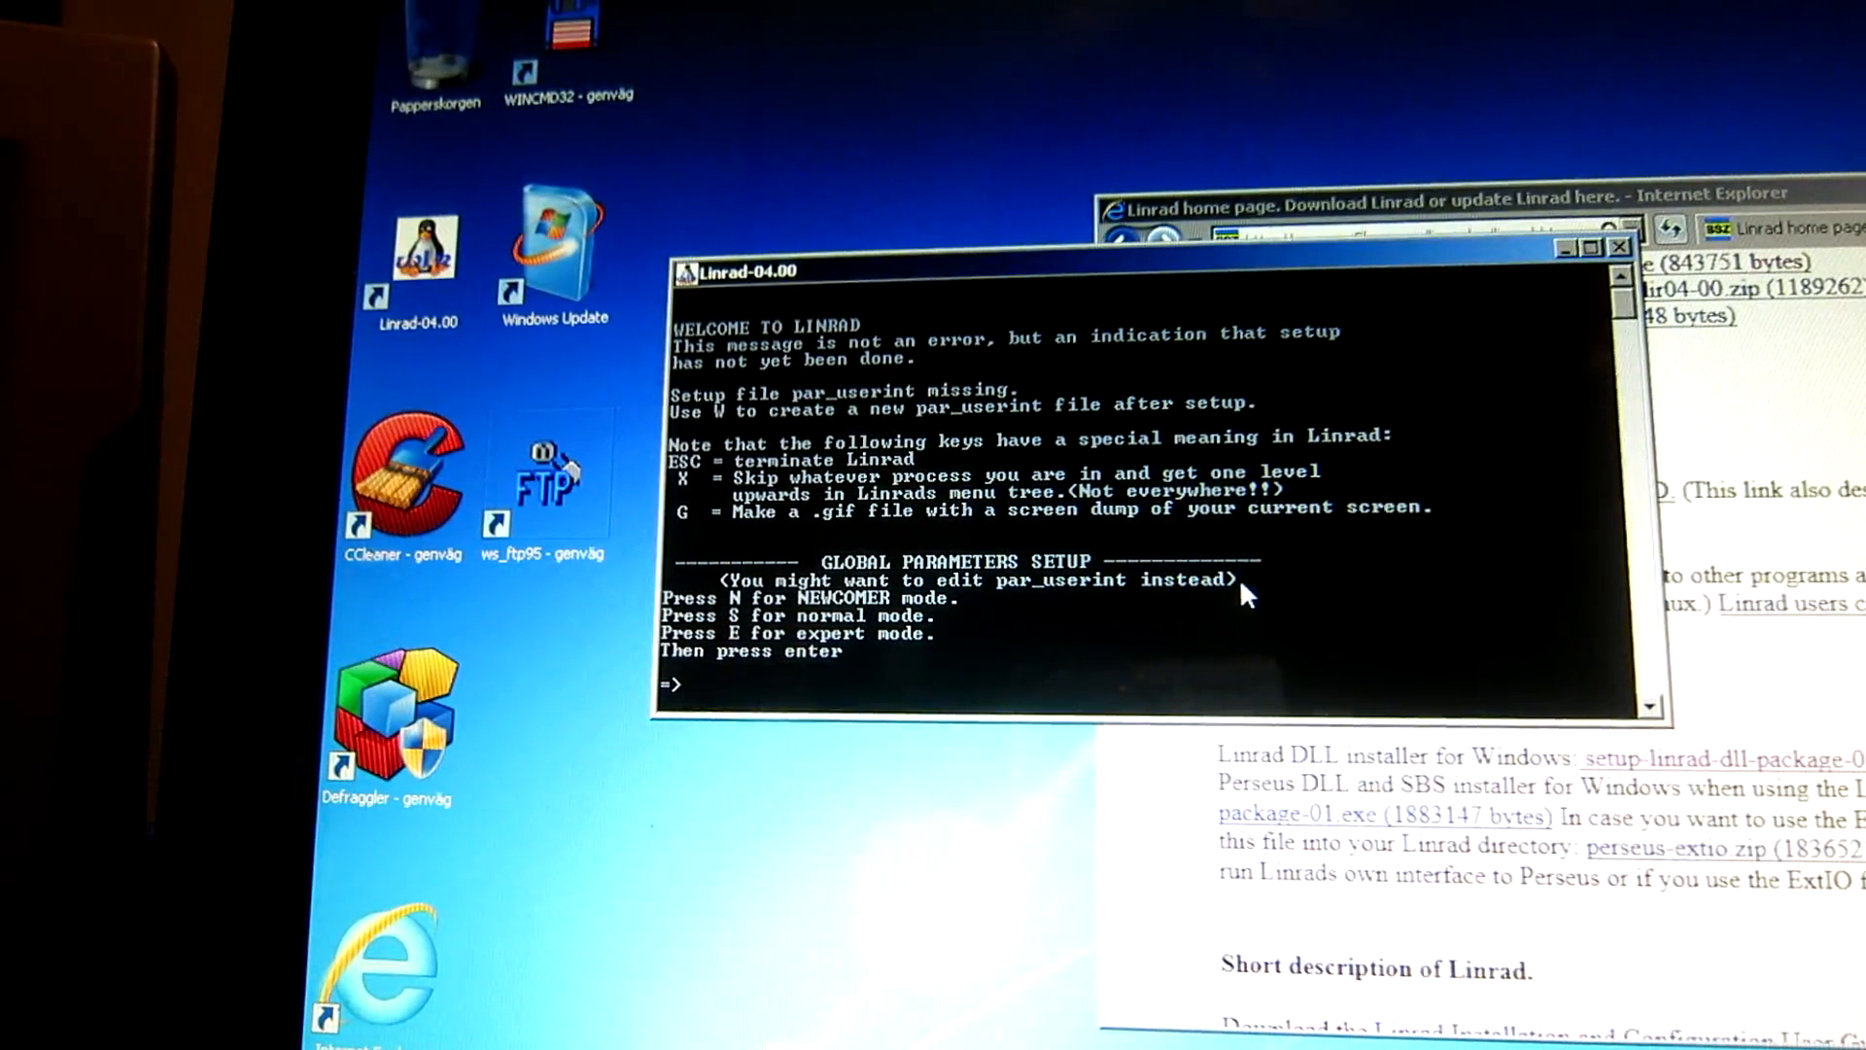
pyautogui.moveTo(1425, 640)
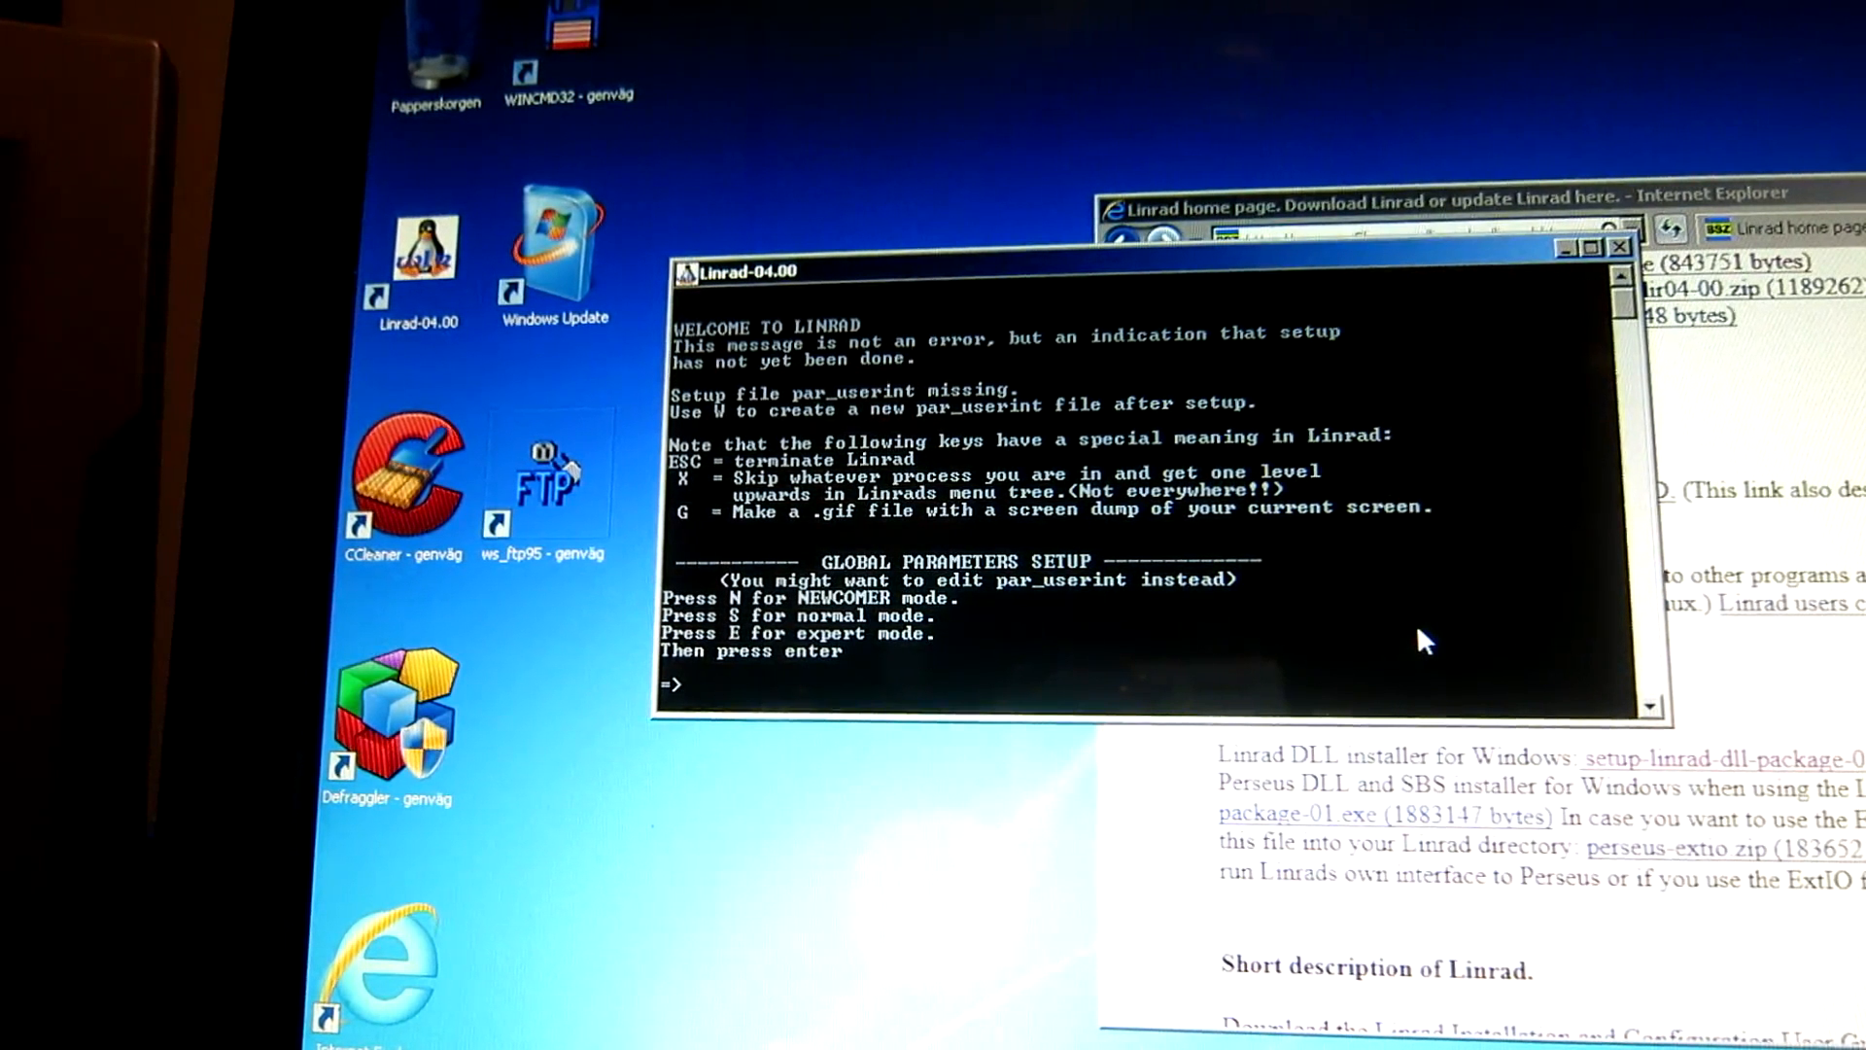